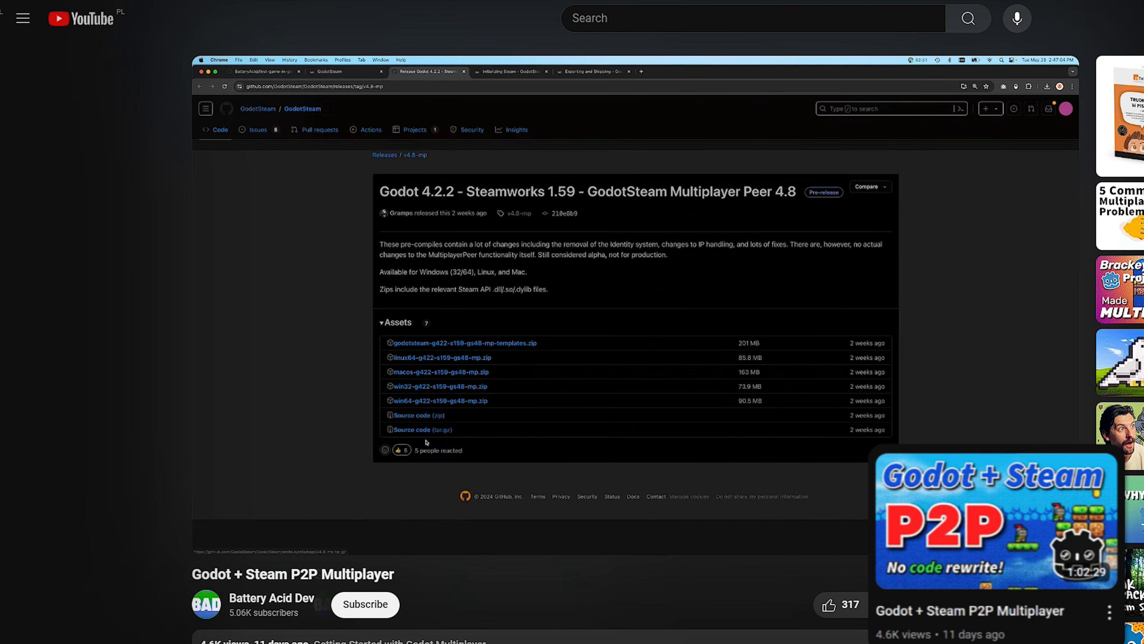
mouse_move(428, 384)
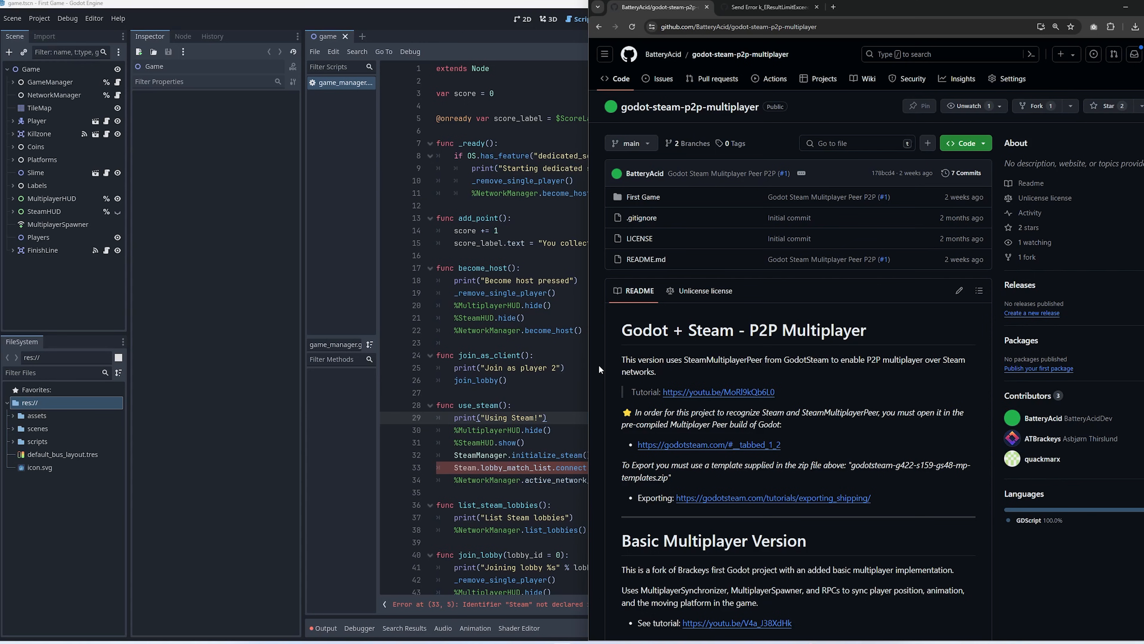
mouse_move(688, 107)
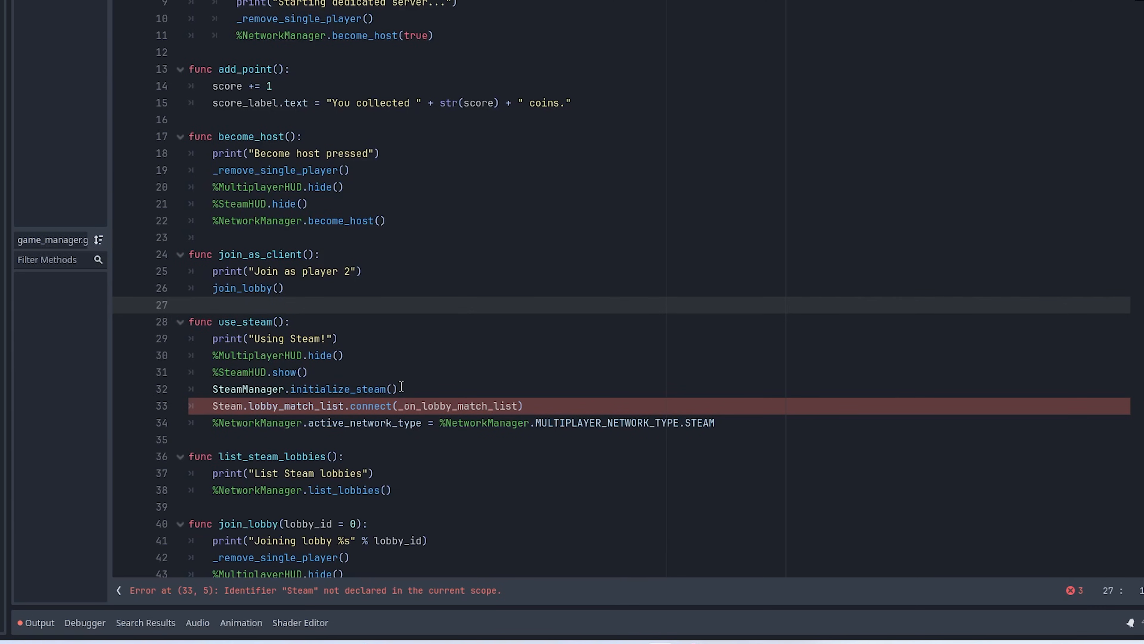
mouse_move(338, 206)
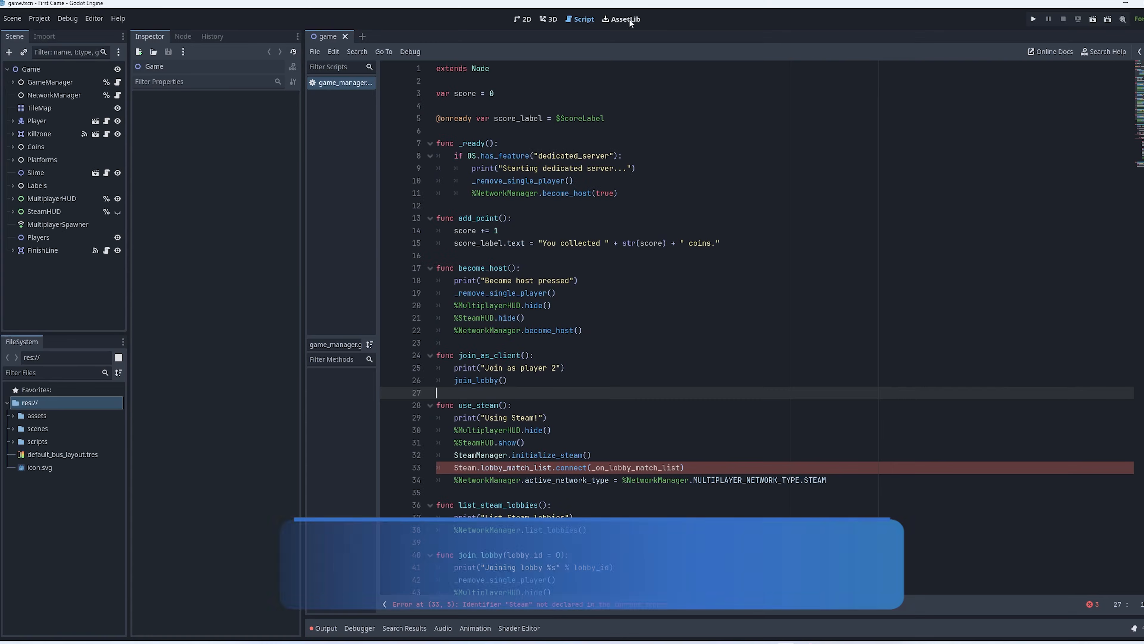
Step: Search the AssetLib for 'steam' and open the GodotSteam GDExtension 4.1 / 4.2 asset details
click(621, 19)
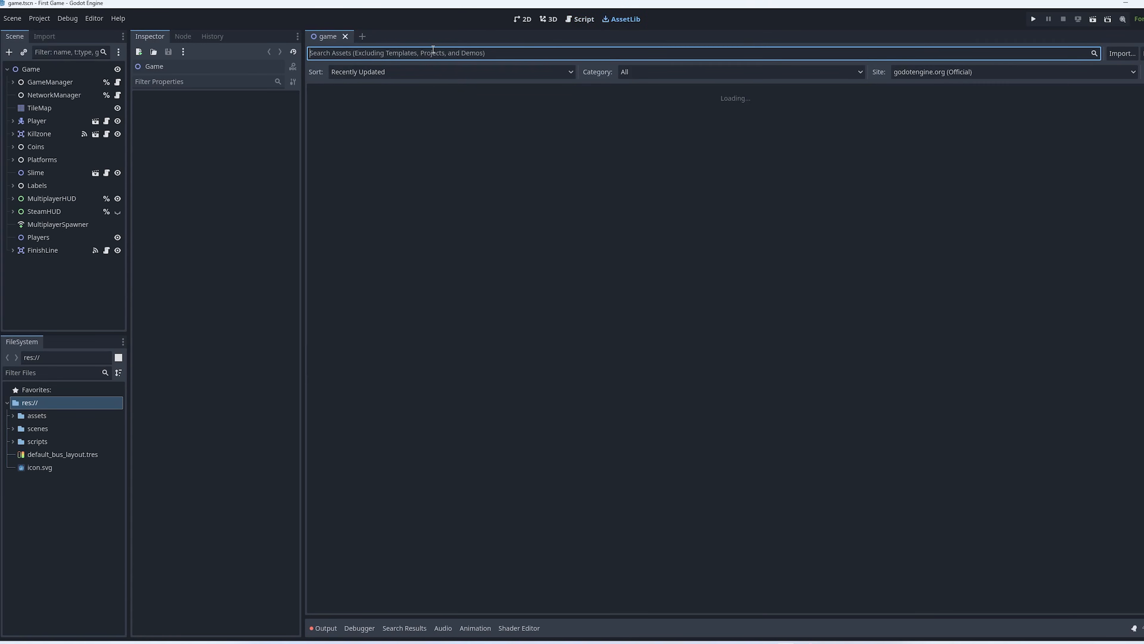
text(steam)
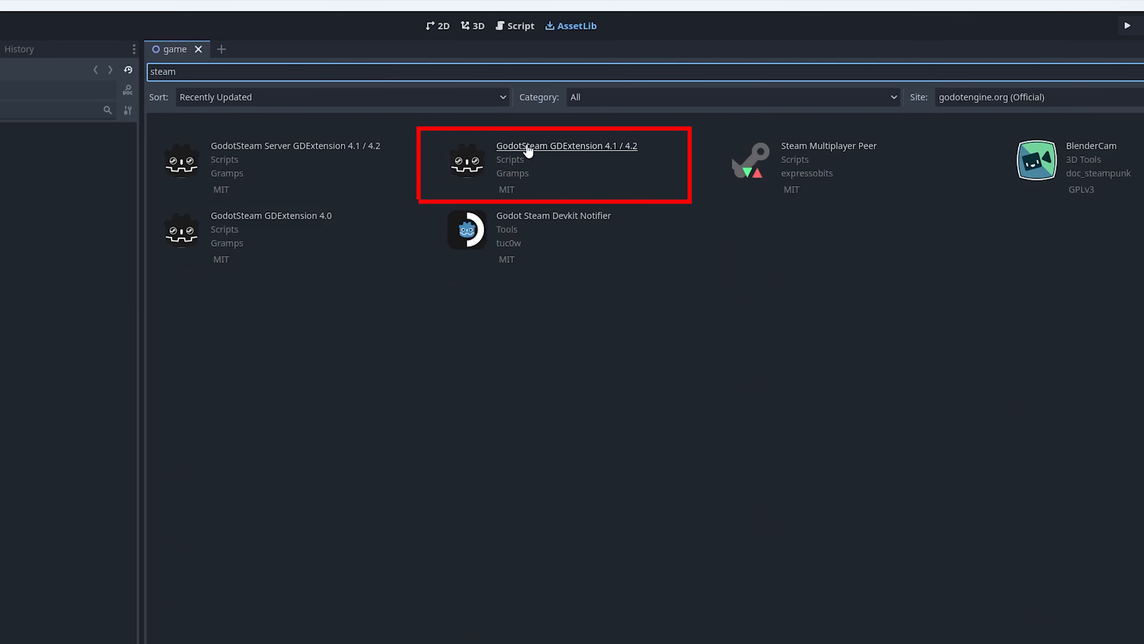
mouse_move(631, 156)
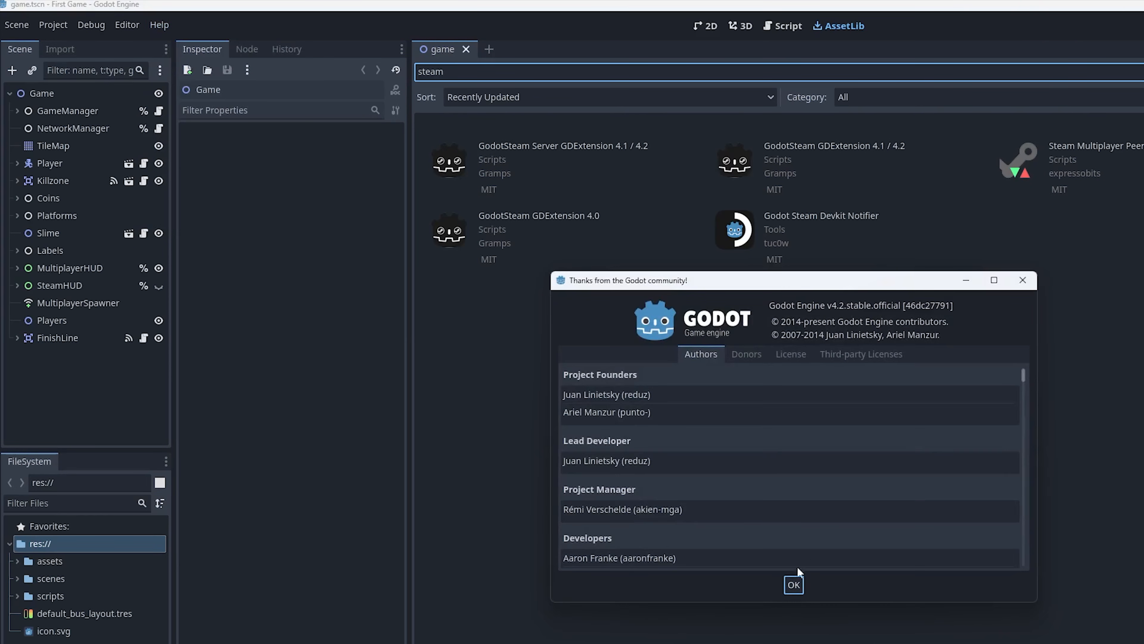
click(793, 584)
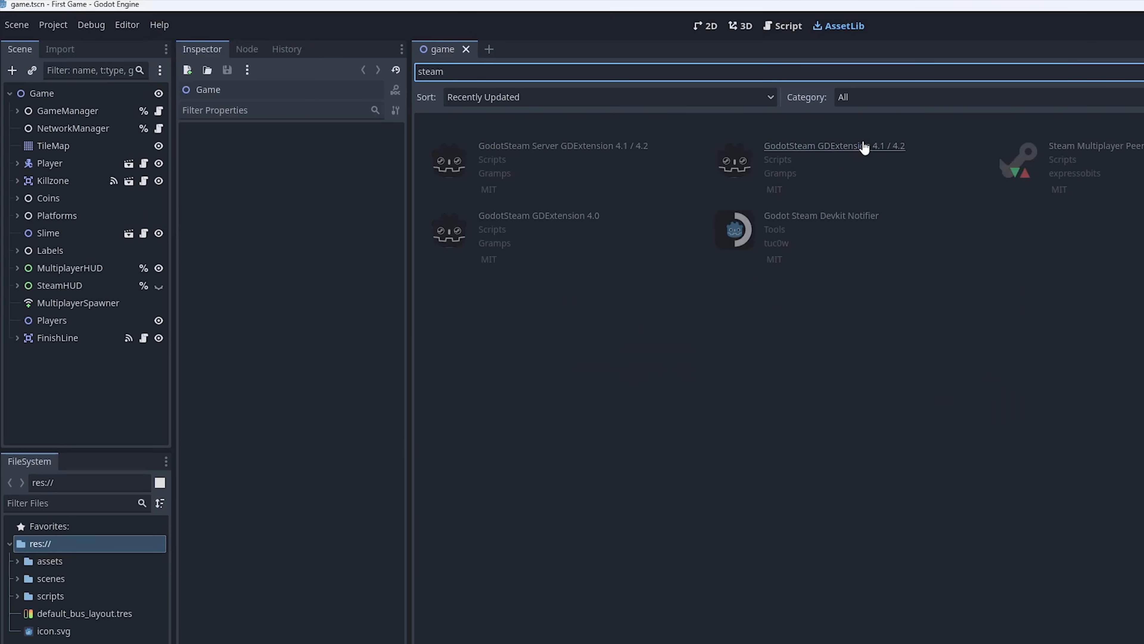
click(834, 145)
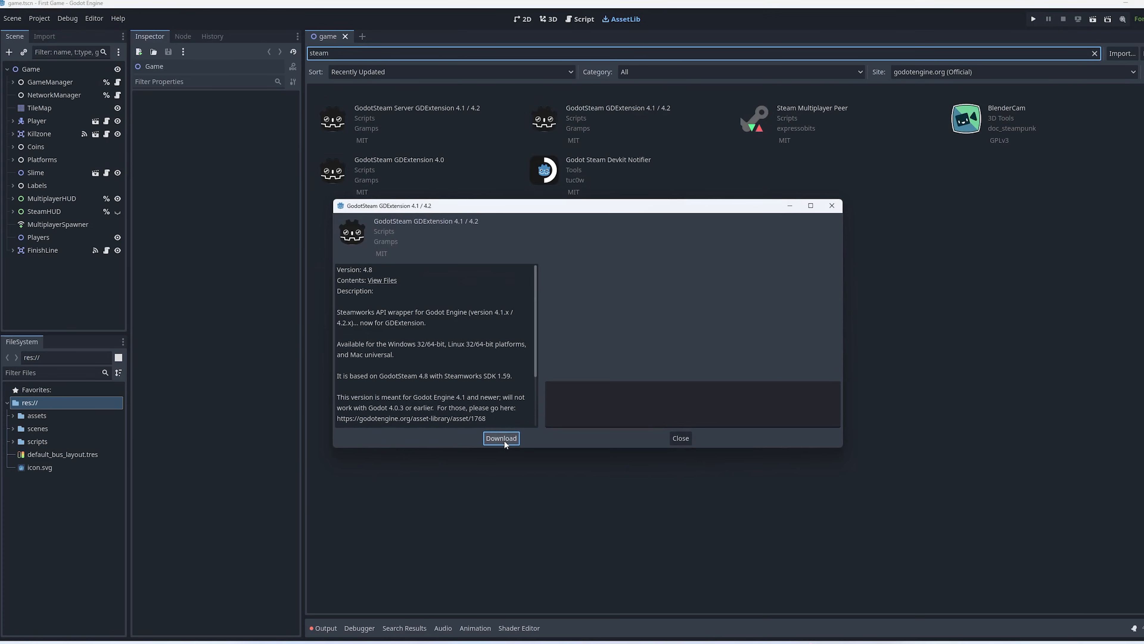
Step: Download and install GodotSteam GDExtension, adding addons/godotsteam to the project
click(501, 438)
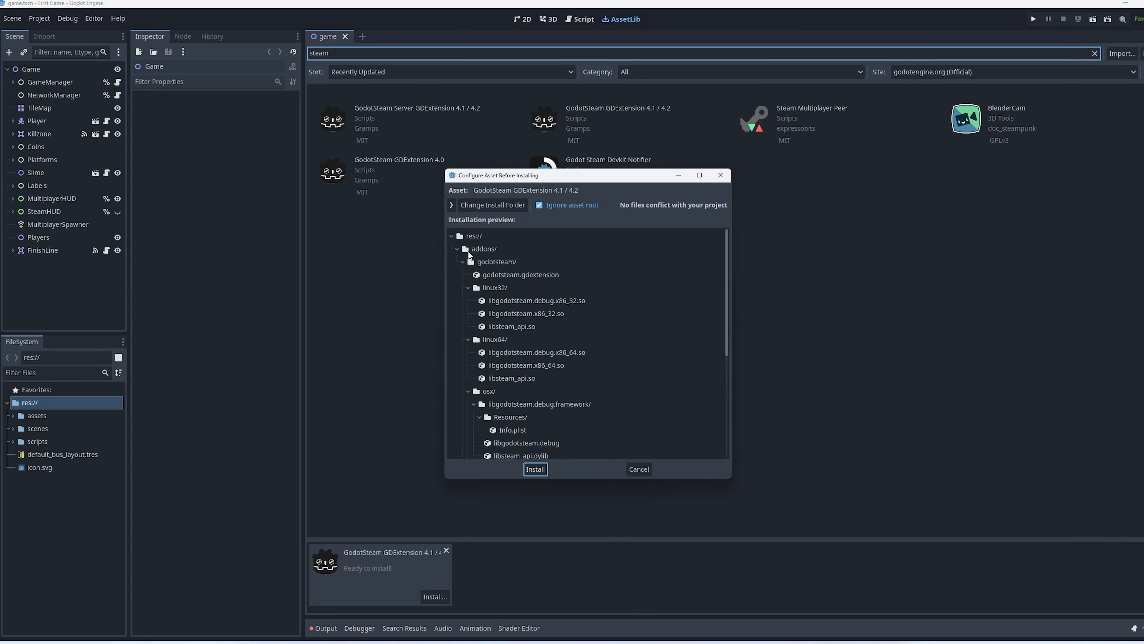
mouse_move(508, 430)
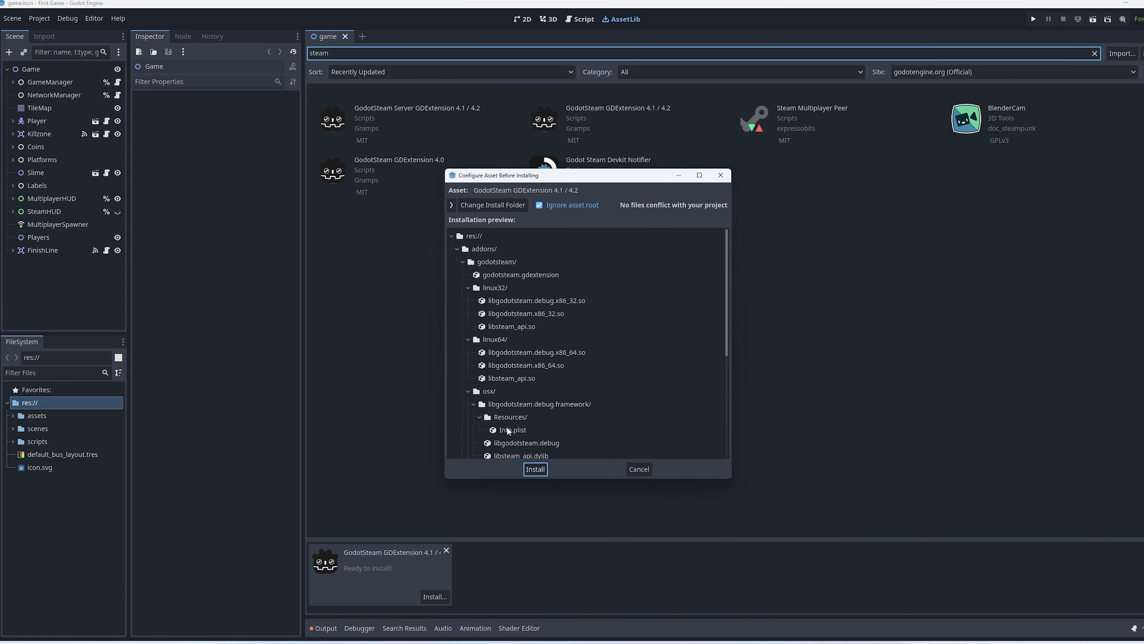
click(535, 469)
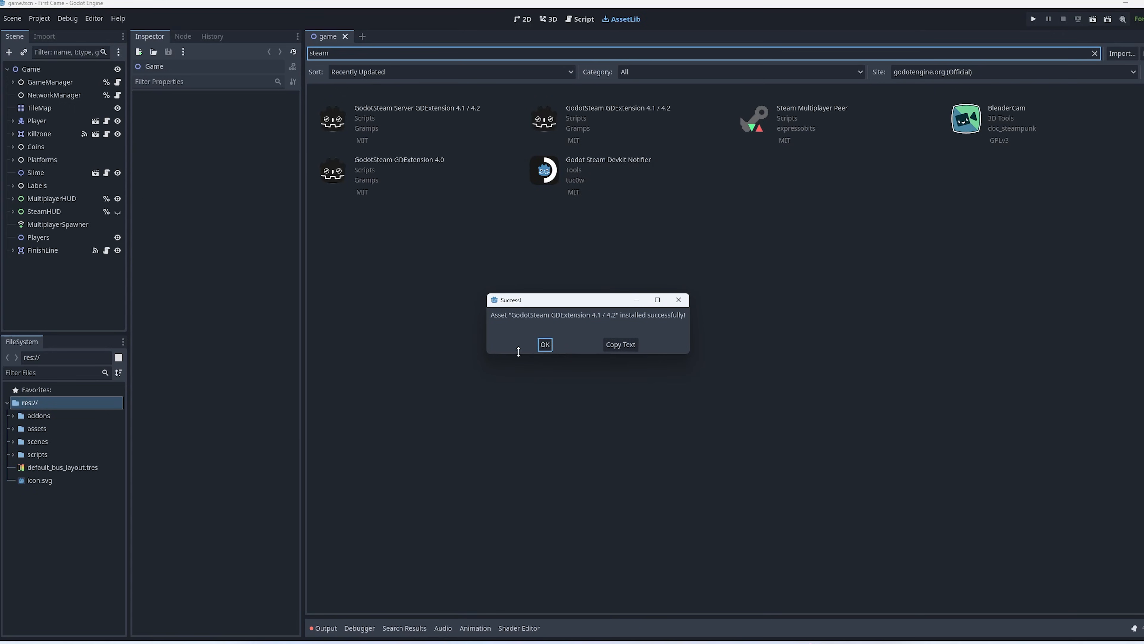
click(544, 344)
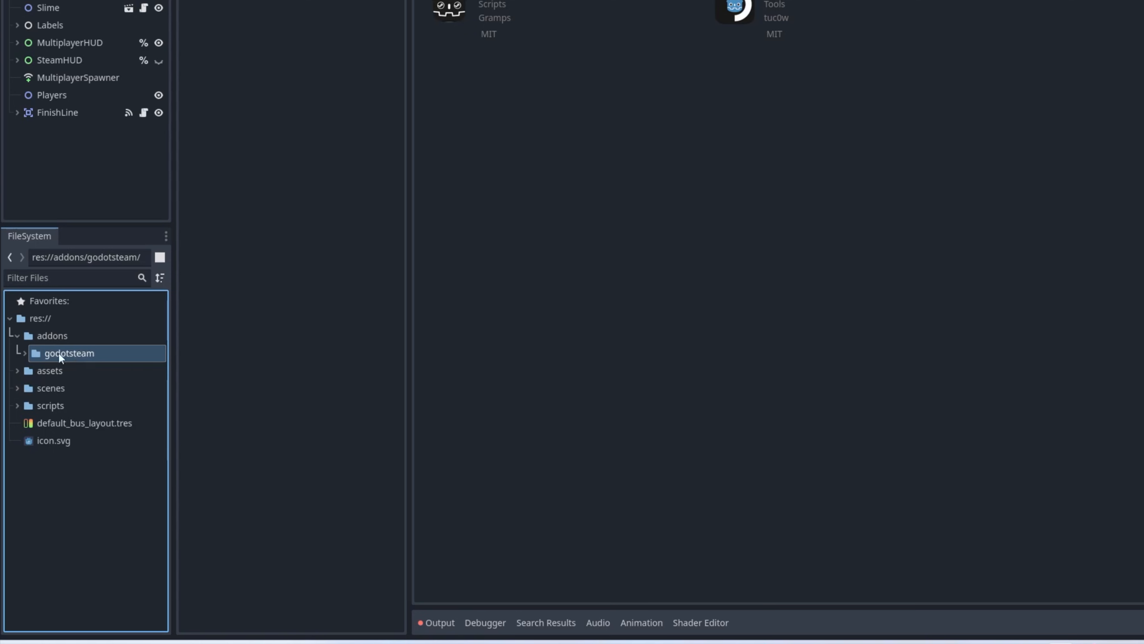
mouse_move(81, 357)
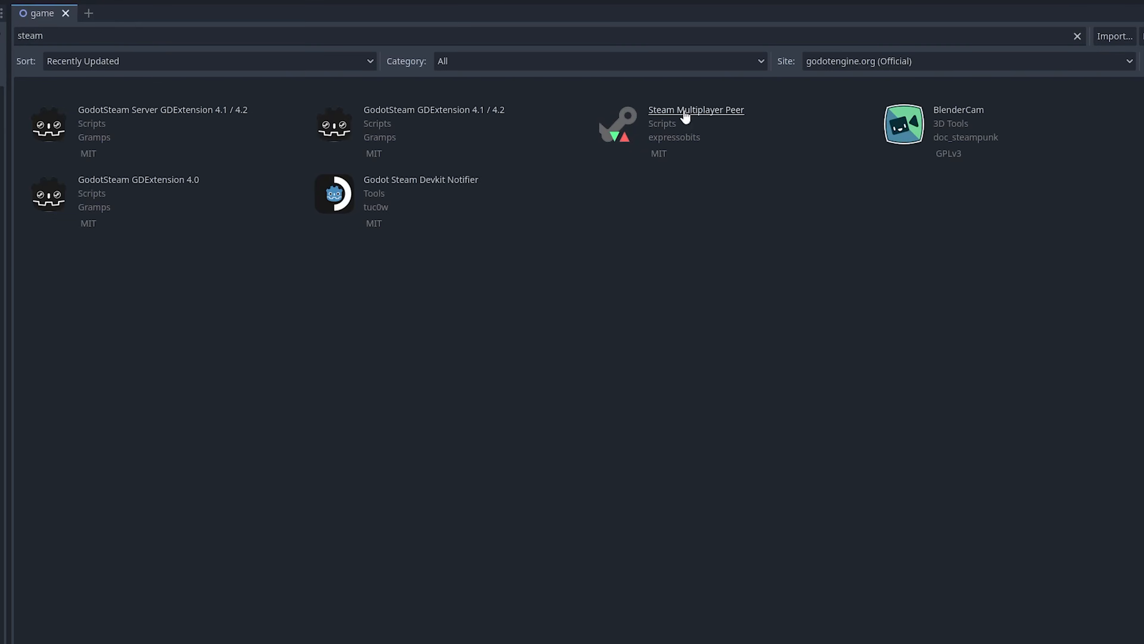
mouse_move(692, 117)
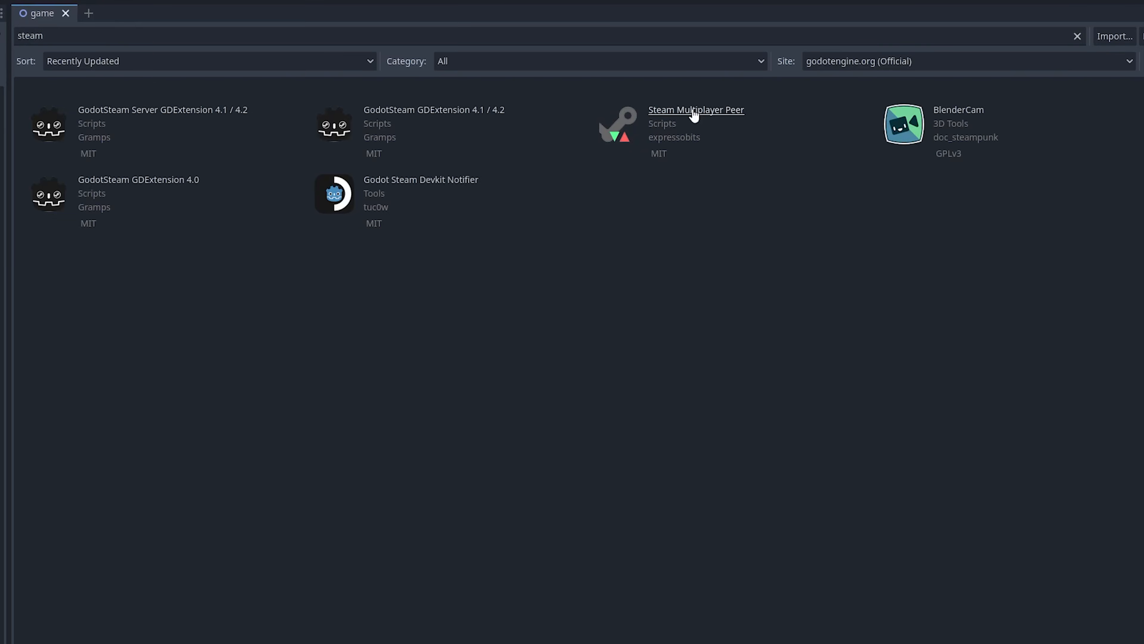
mouse_move(704, 117)
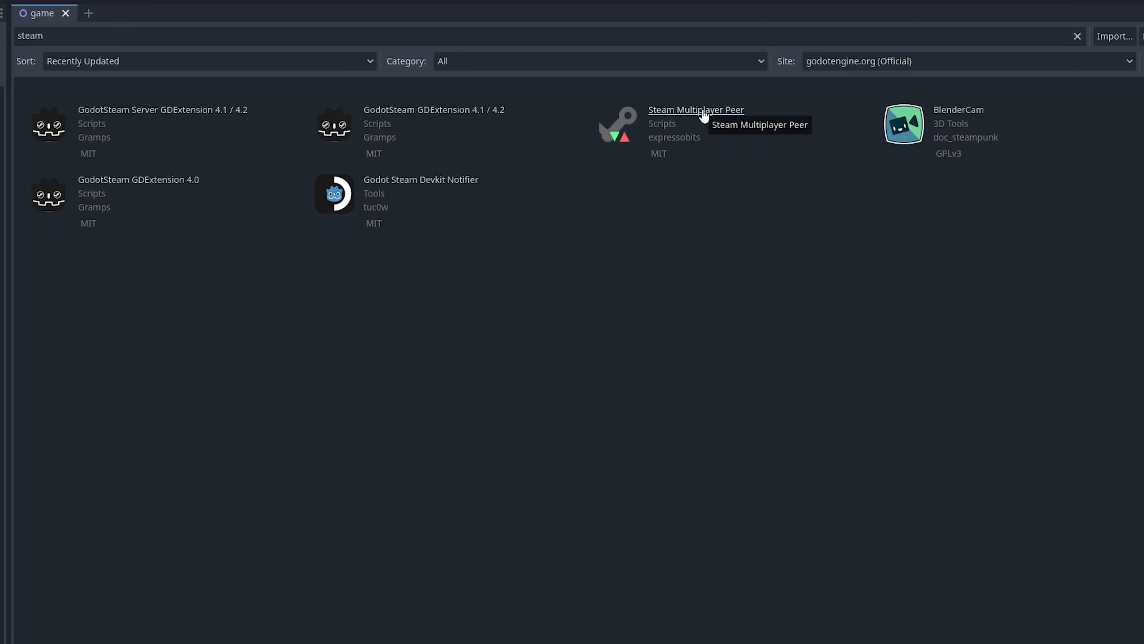
Step: Download and install the Steam Multiplayer Peer asset into addons/steam-multiplayer-peer
click(695, 109)
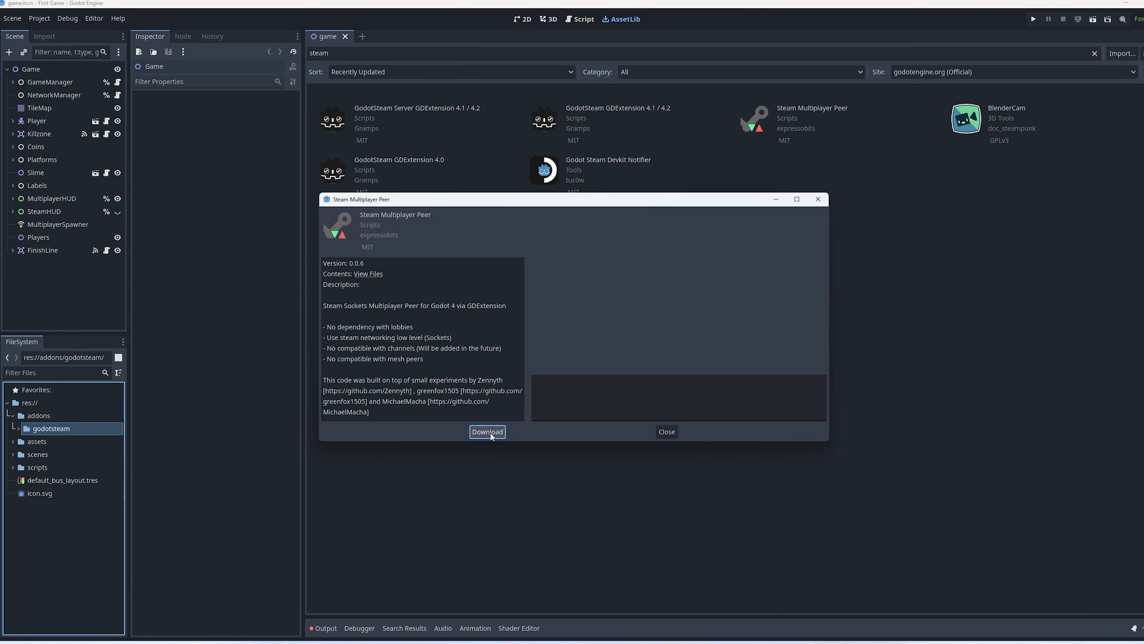
click(488, 431)
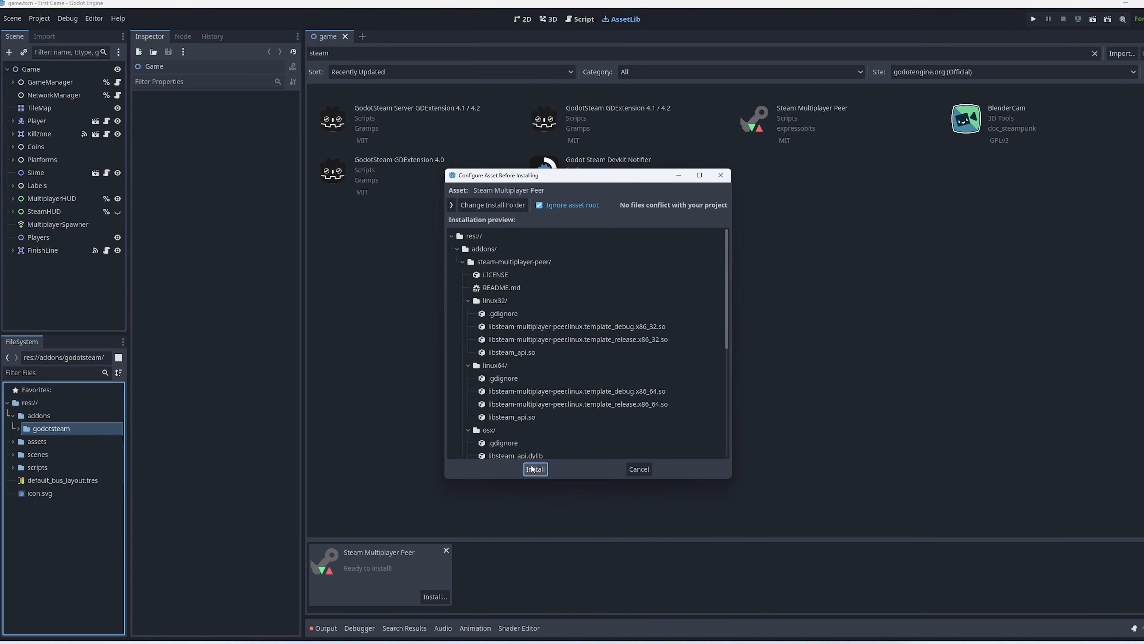
click(535, 469)
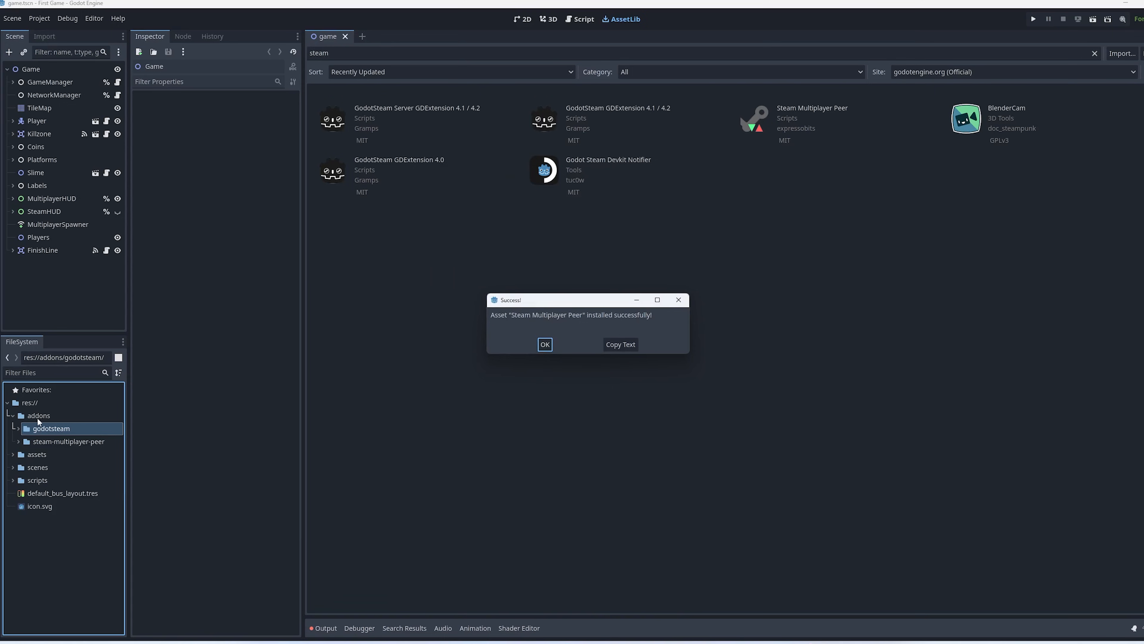
click(544, 344)
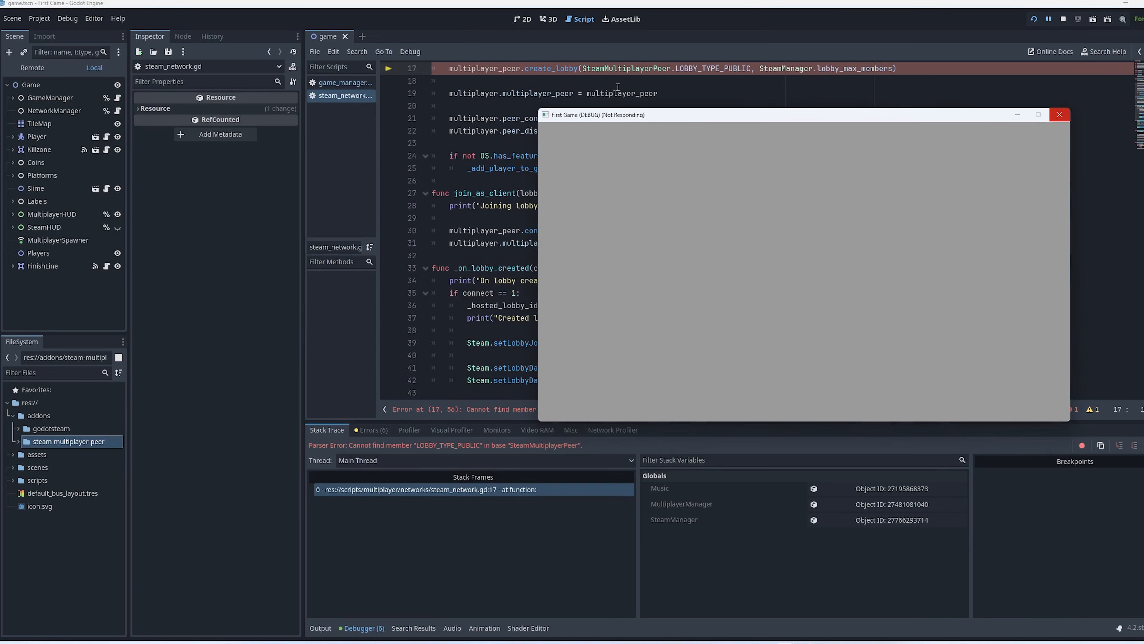
mouse_move(649, 70)
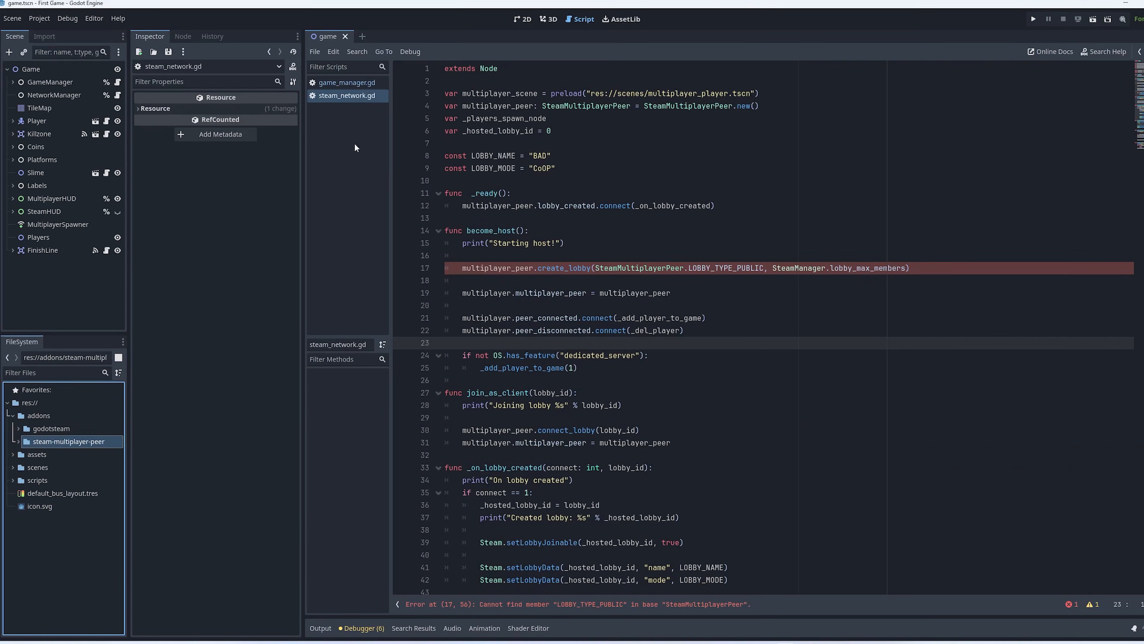
Step: Expand scripts > multiplayer > networks in the FileSystem dock
click(38, 479)
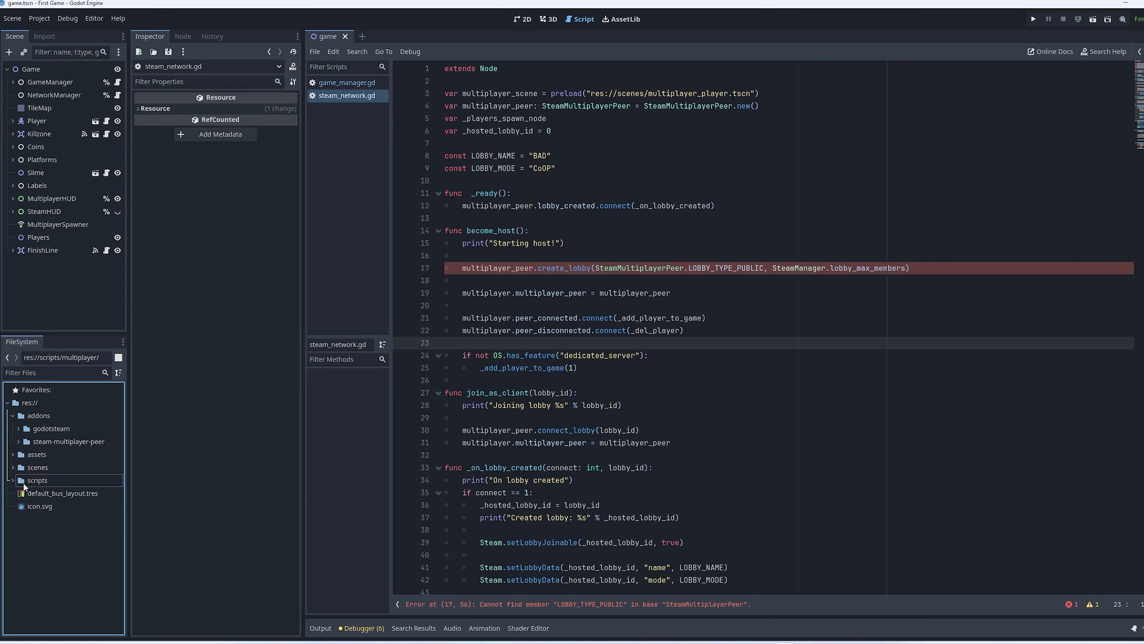
click(37, 479)
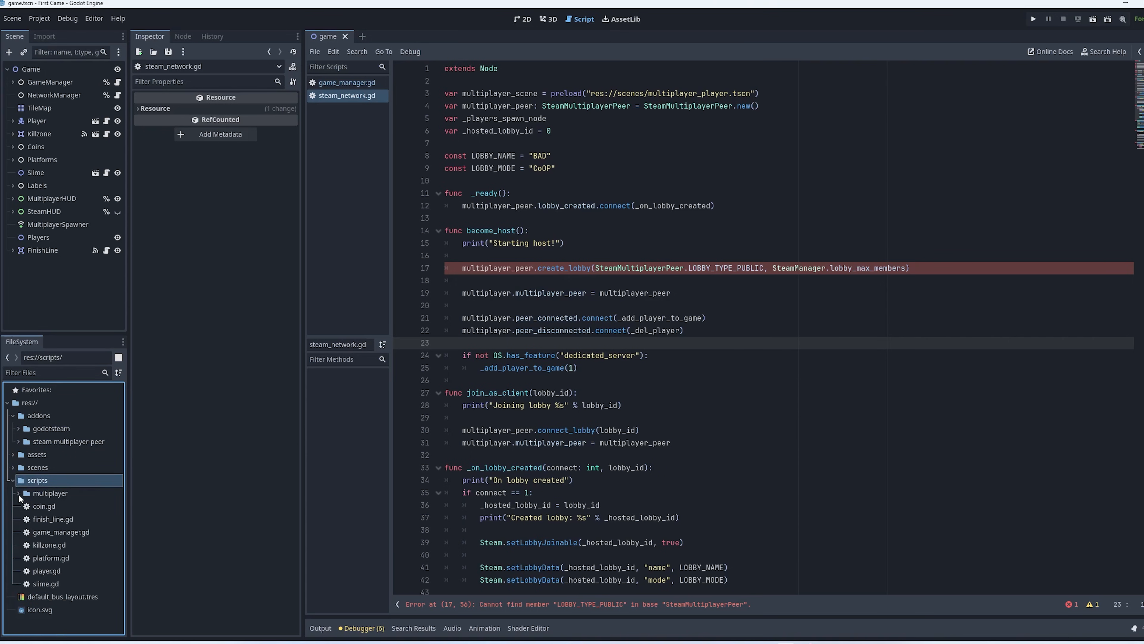
click(18, 493)
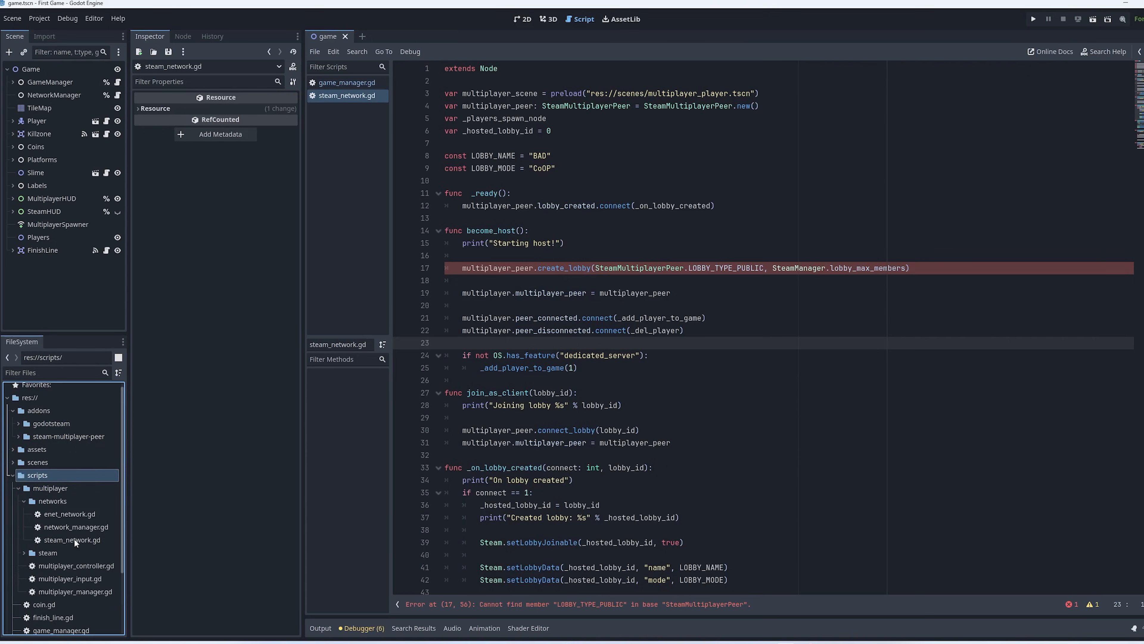
click(72, 540)
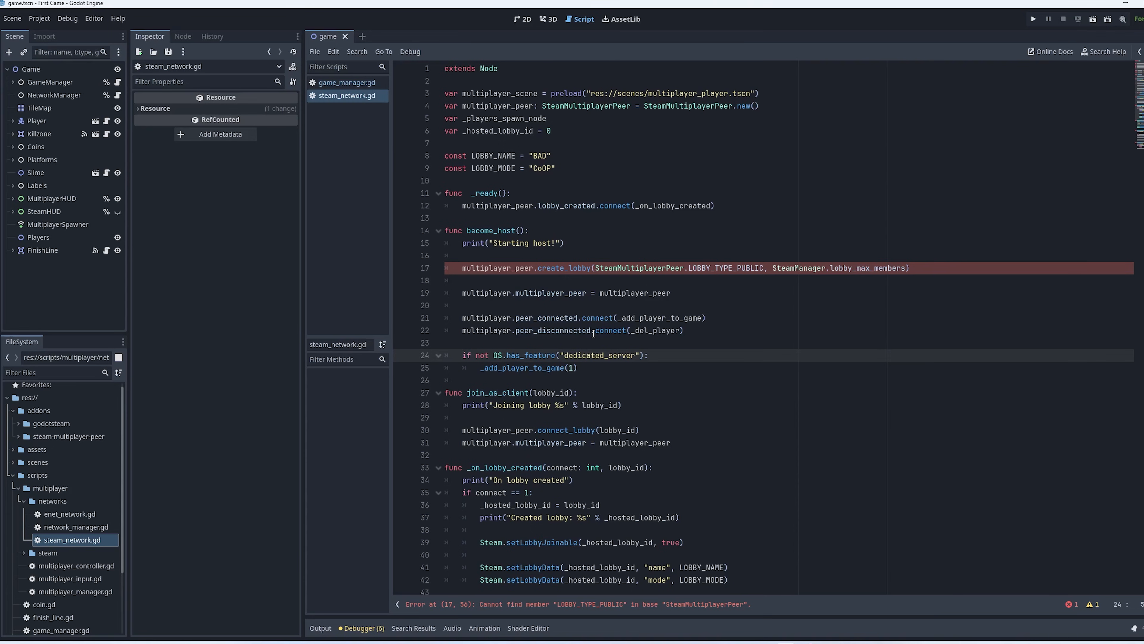
Step: Select enet_network.gd then steam_network.gd and inspect the multiplayer reference on line 19
click(70, 514)
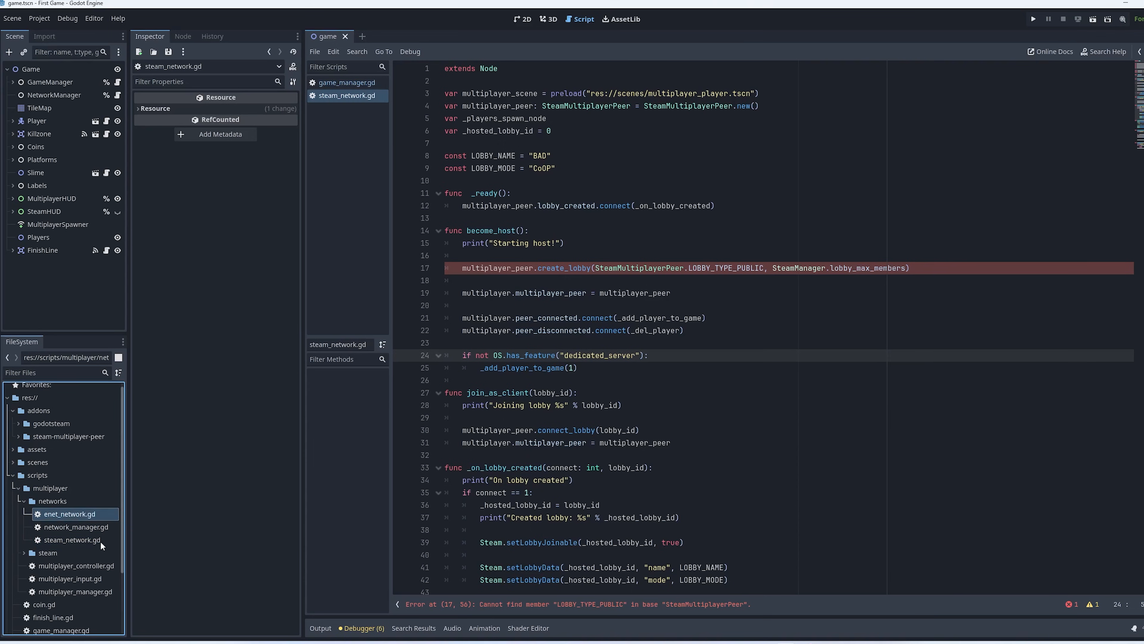
click(73, 540)
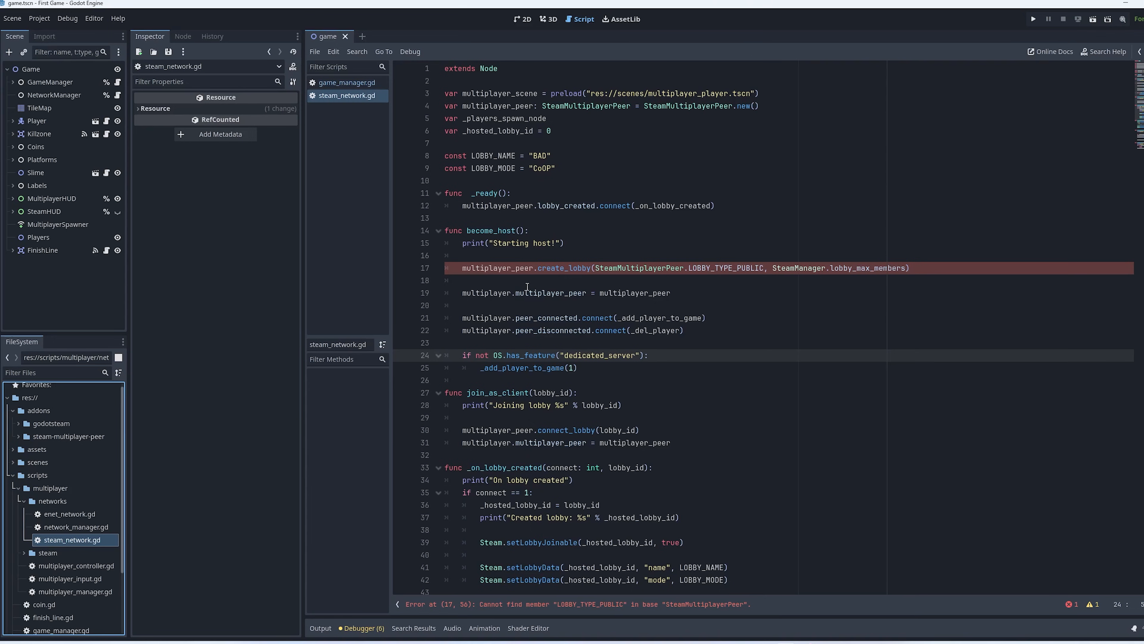
double_click(639, 268)
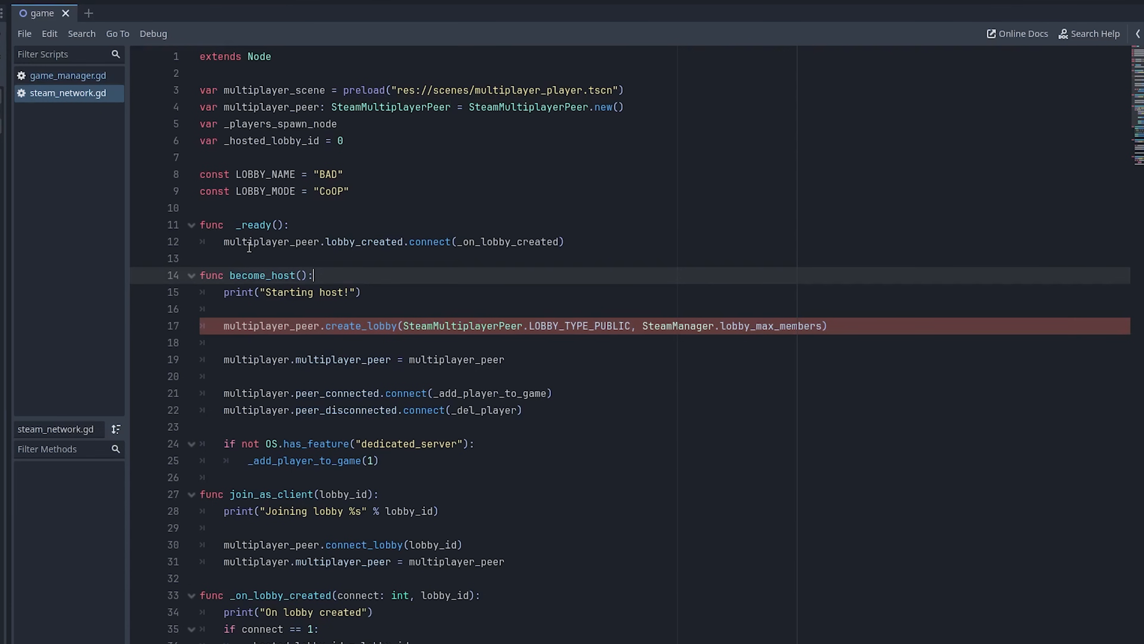
Step: Write Steam.lobby_created.connect(_on_lobby_created.bind()) in _ready below the commented peer connection
double_click(270, 242)
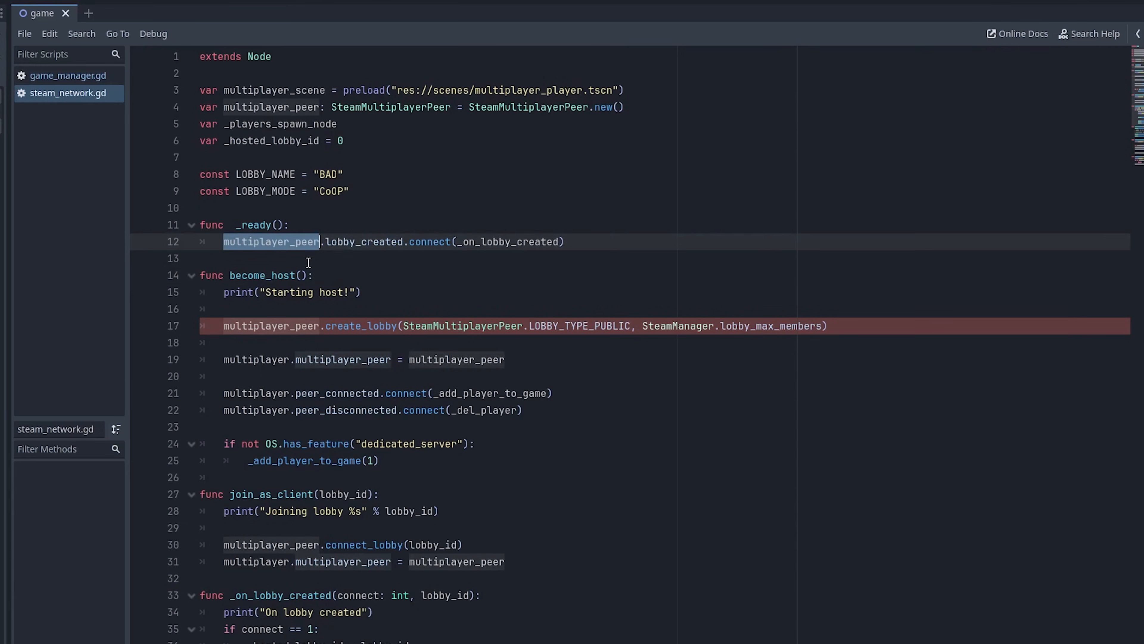
click(610, 242)
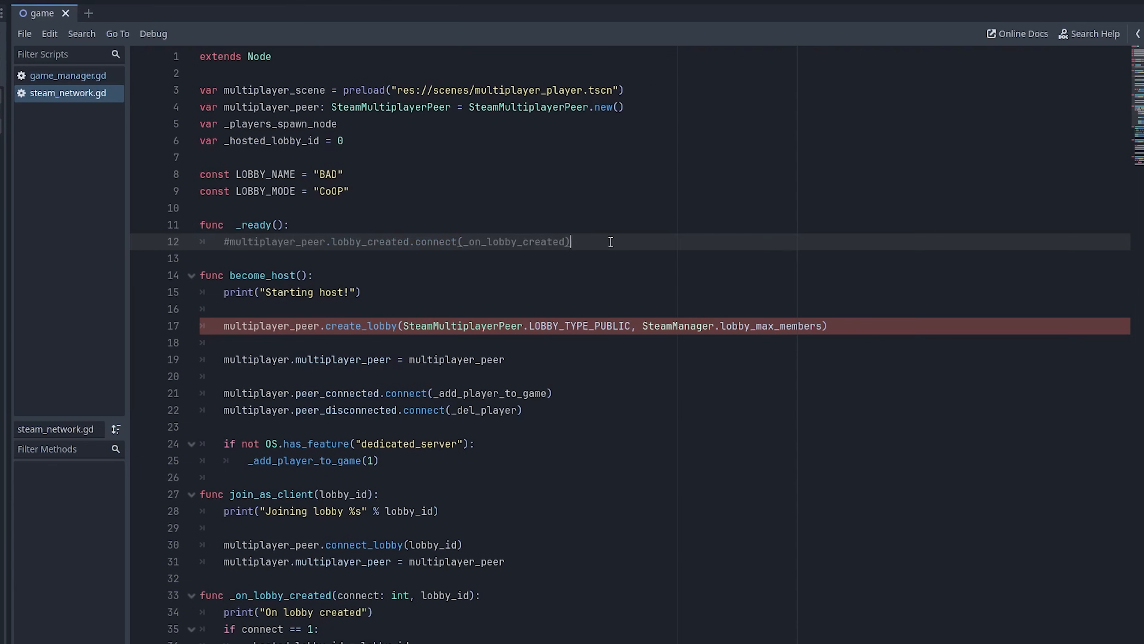
text(Stea)
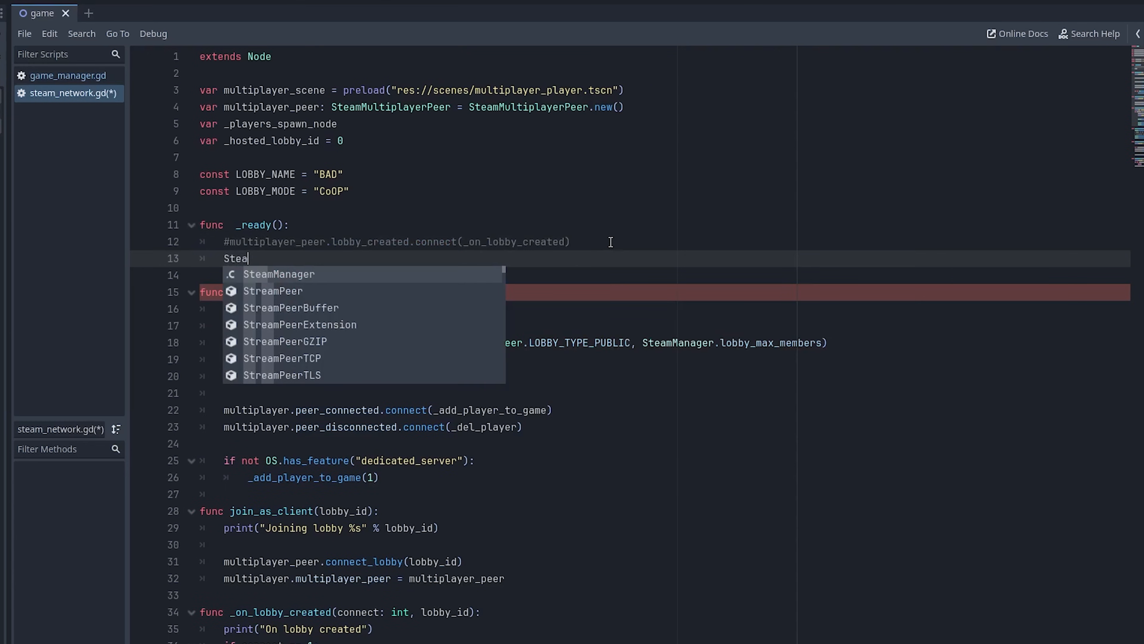
text(m.lobby_created.)
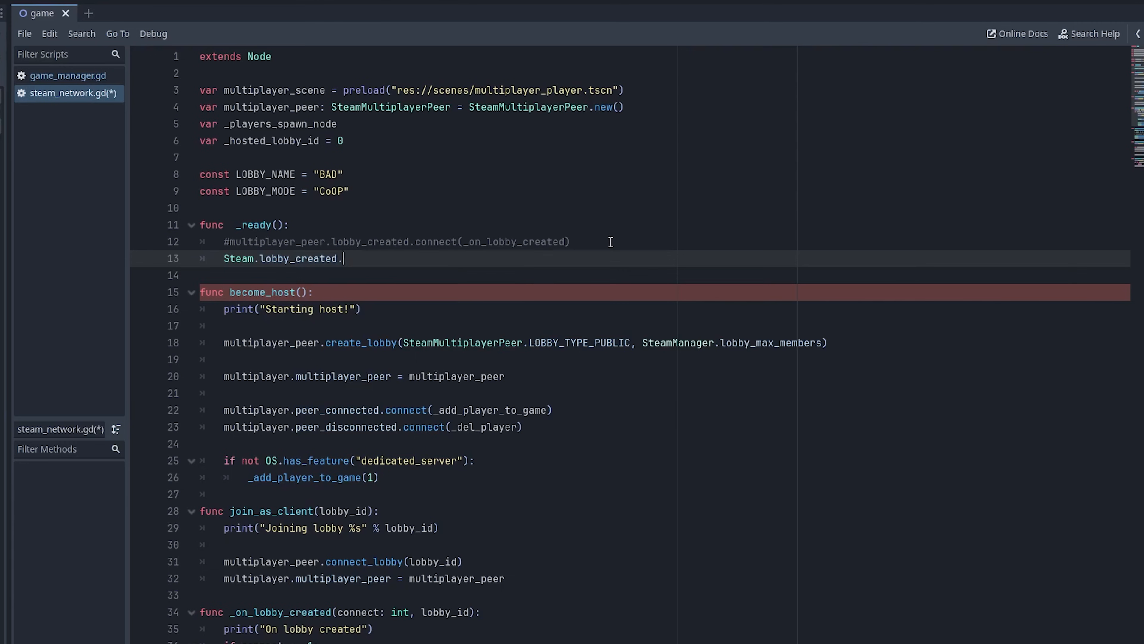
text(connect(_on_lobby_created()))
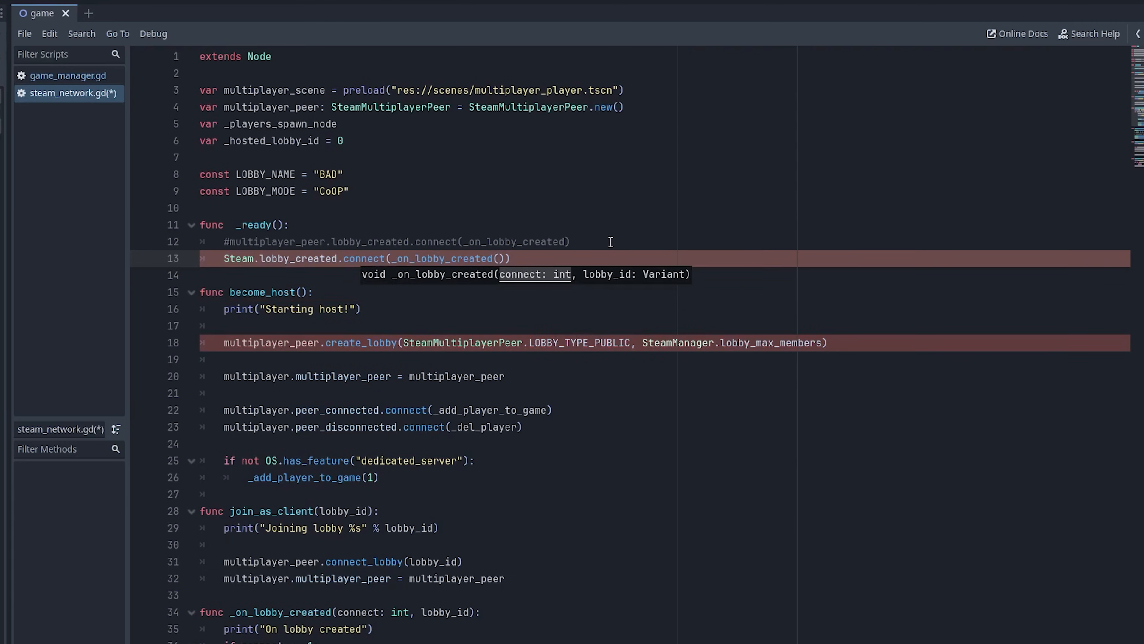
text(.bind())
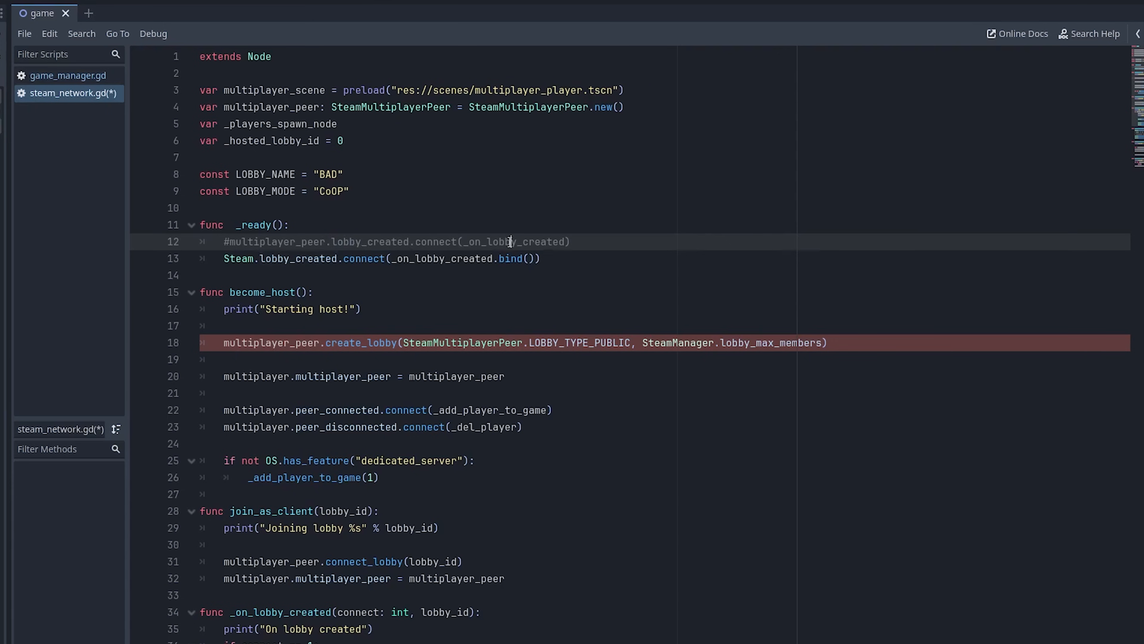
Step: Save steam_network.gd and review the commented-out multiplayer_peer connection
click(319, 258)
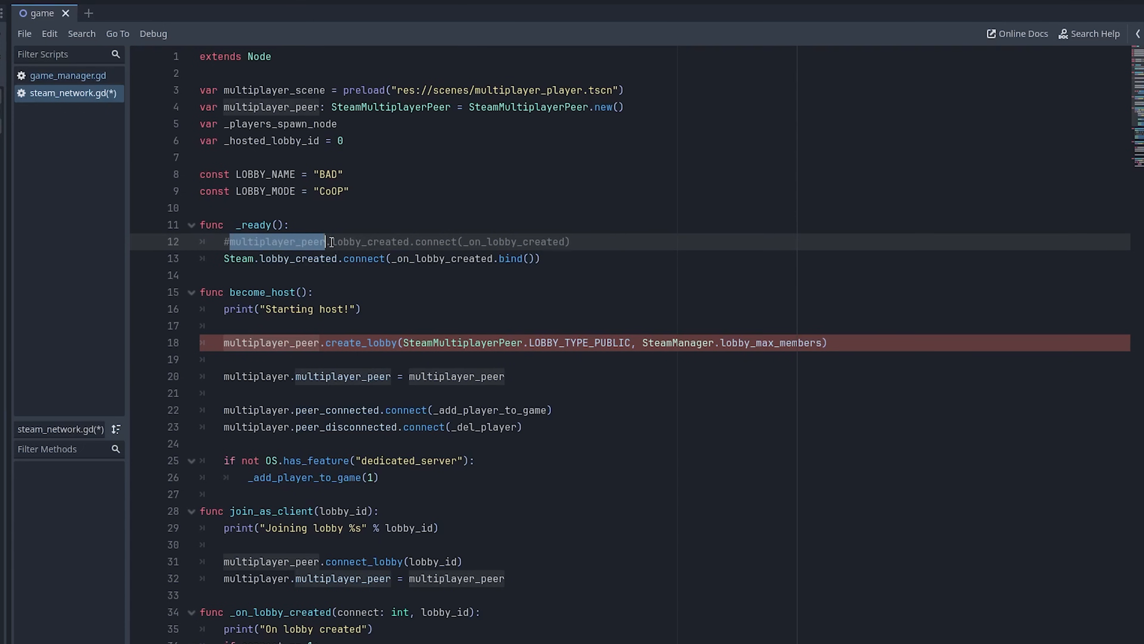
mouse_move(393, 112)
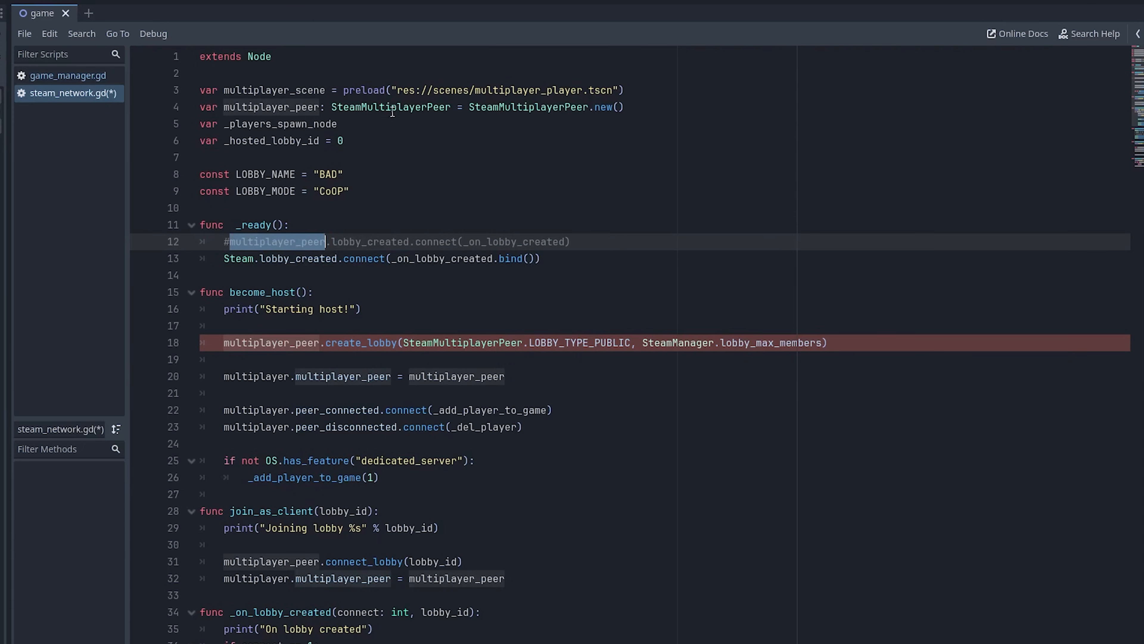
double_click(390, 107)
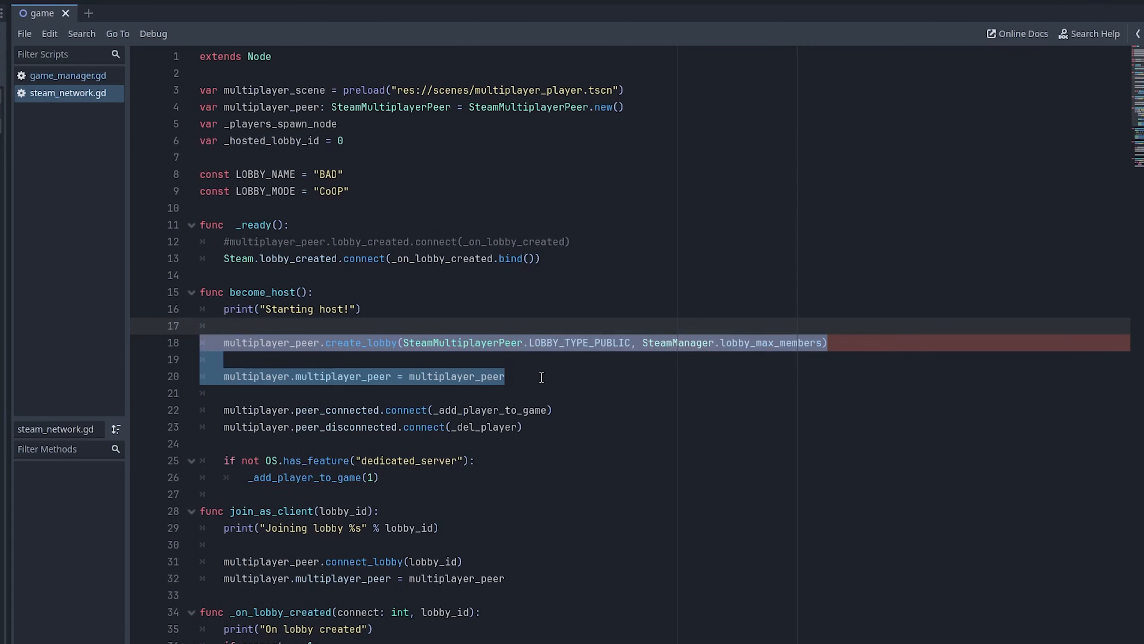
Step: Replace become_host's create_lobby and dedicated_server lines with Steam.lobby_joined.connect(_on_lobby_joined)
key(Delete)
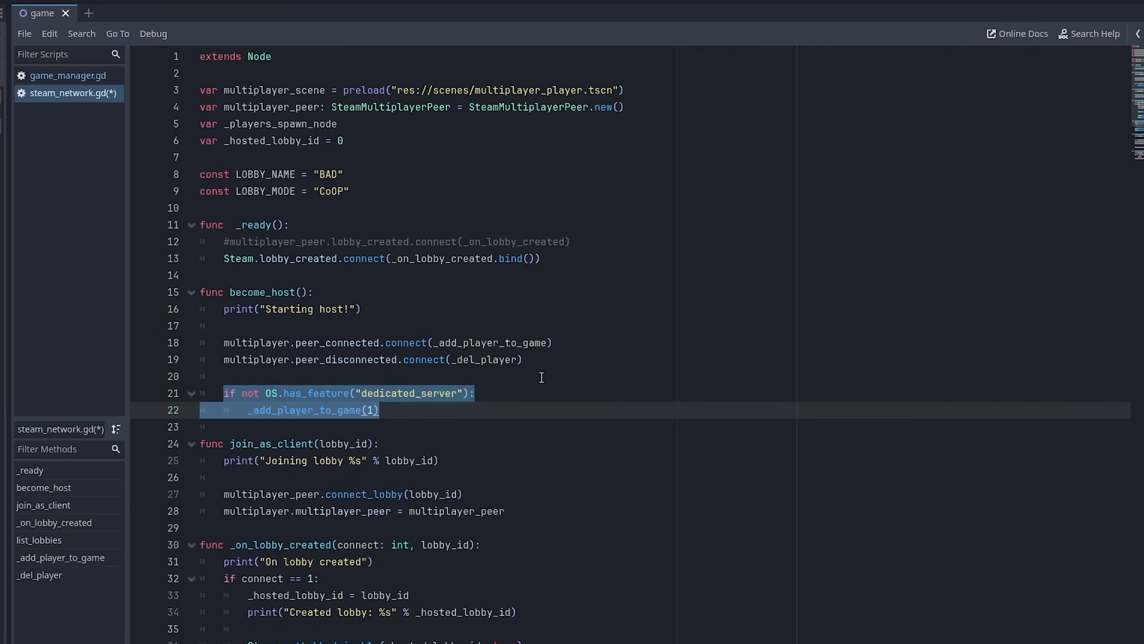
key(Delete)
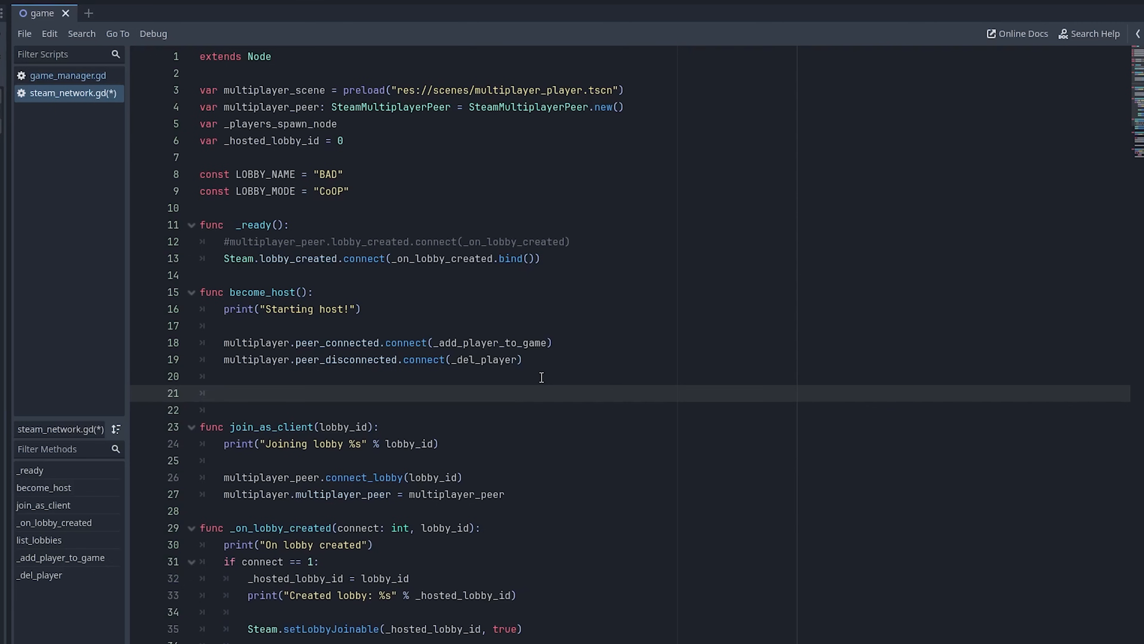
click(224, 393)
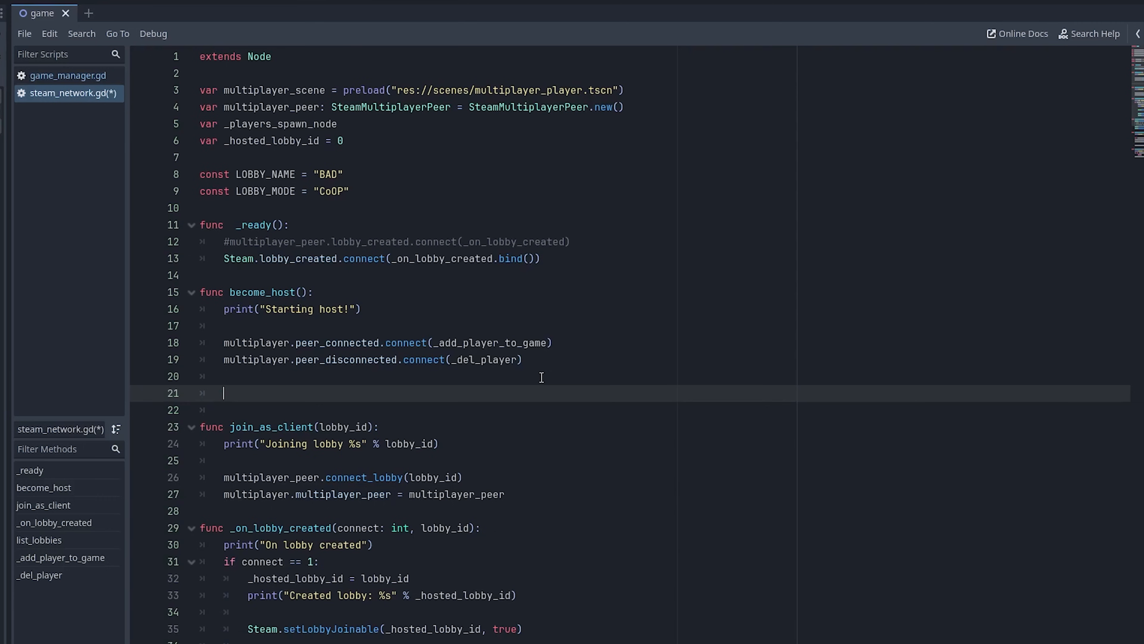
text(Steam.lobby_joined)
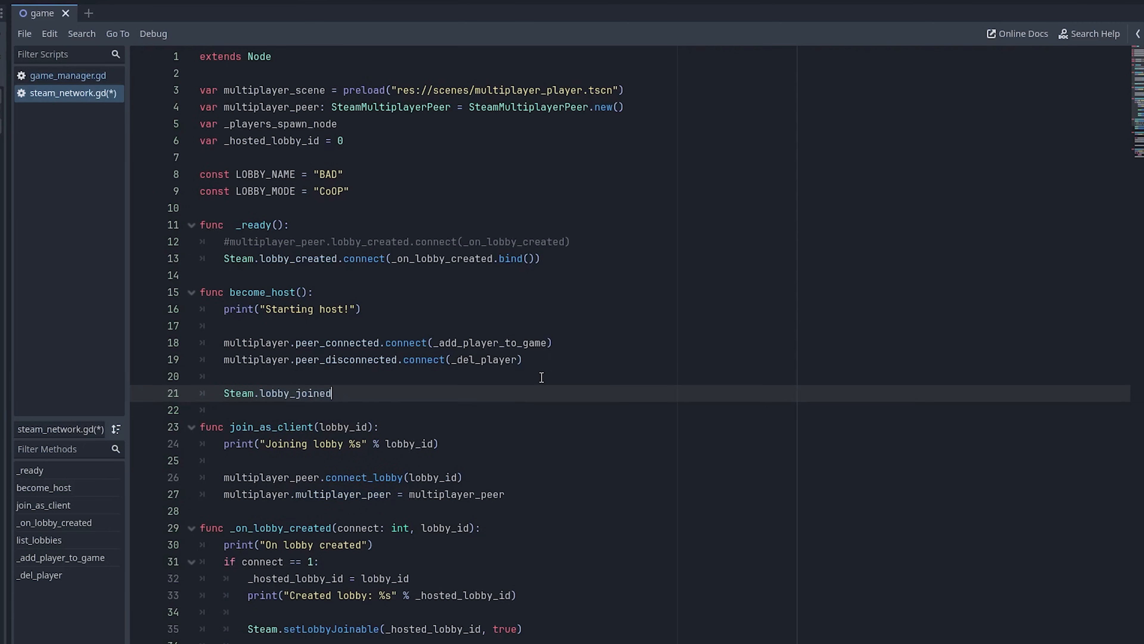
text(.connect(_on)
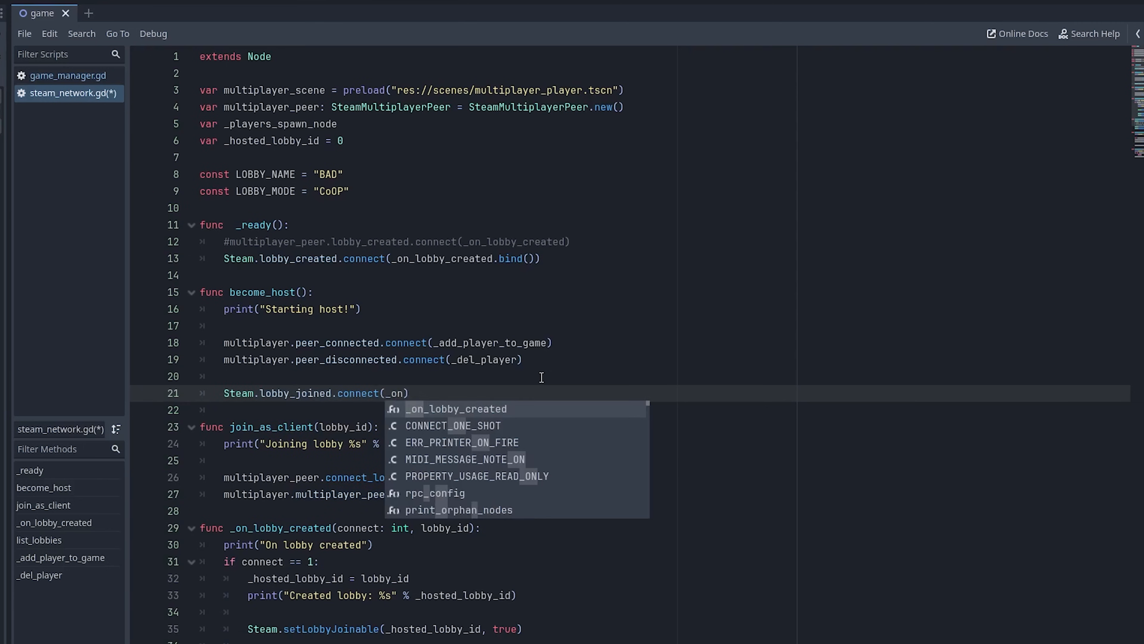
text(_lobby_joined.bind()
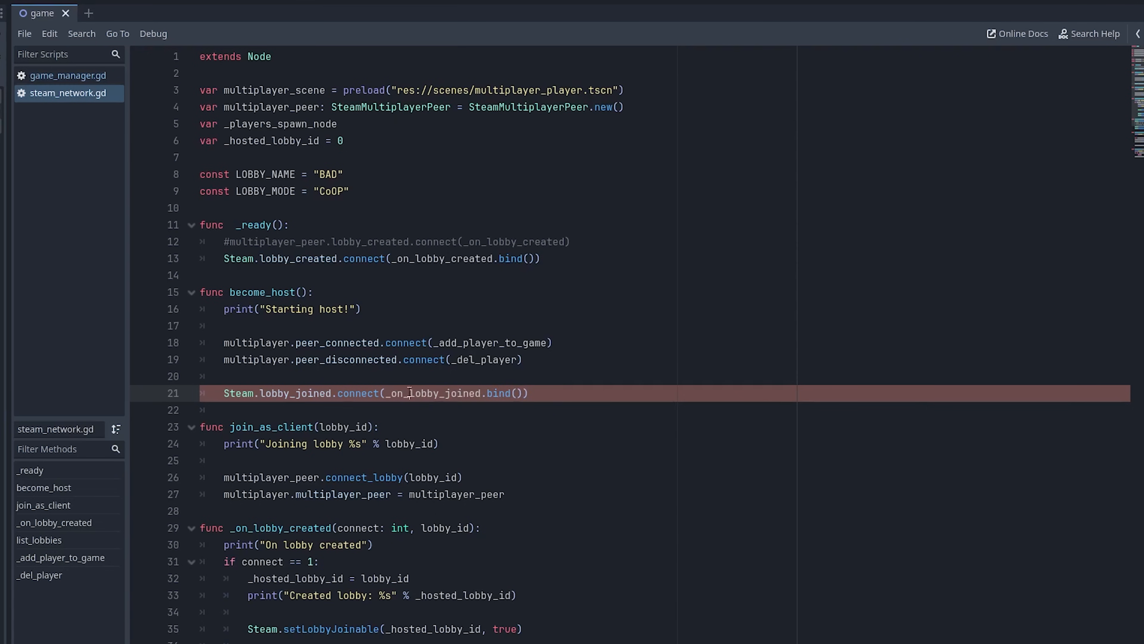
Step: Add func _on_lobby_joined() that prints "On lobby joined"
double_click(432, 393)
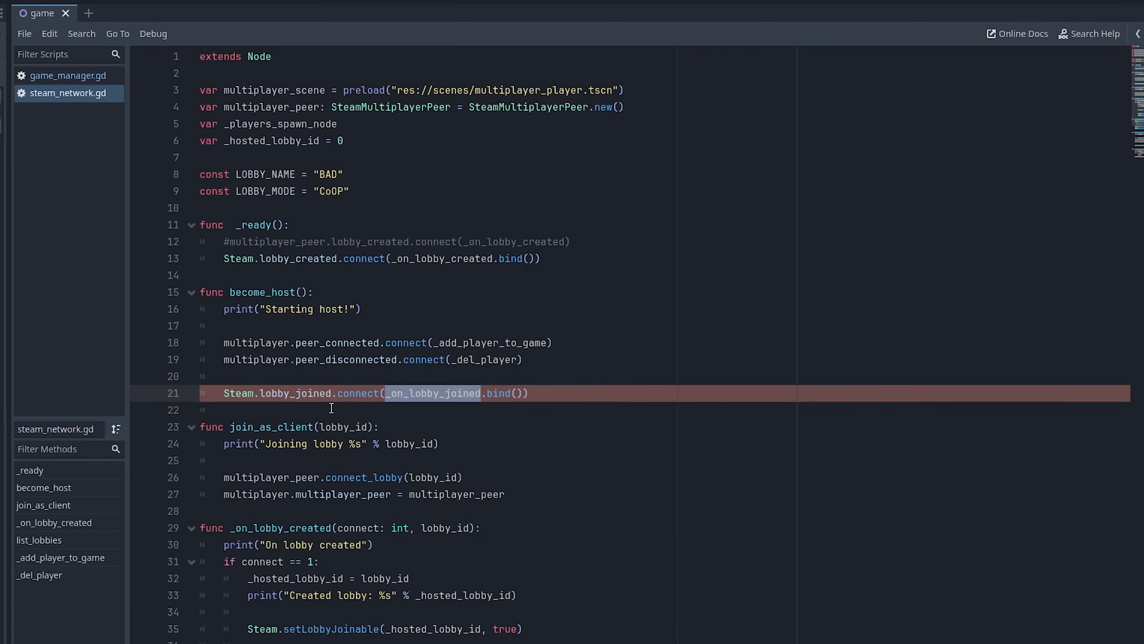
scroll(down, 3)
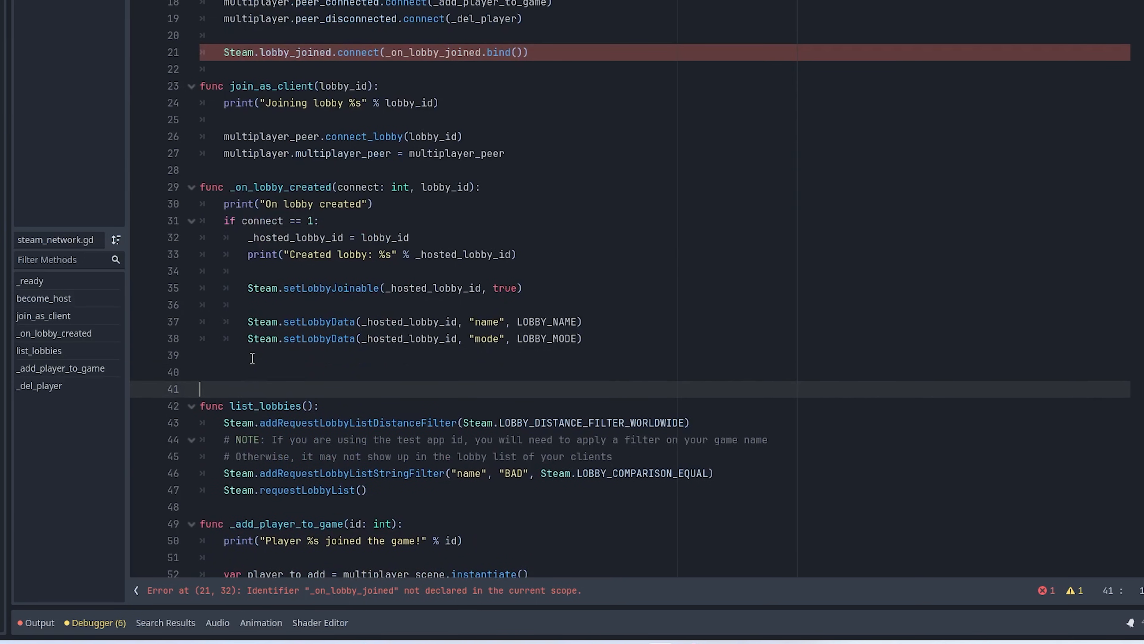
text(func _on_lobby_joined():)
text(print()
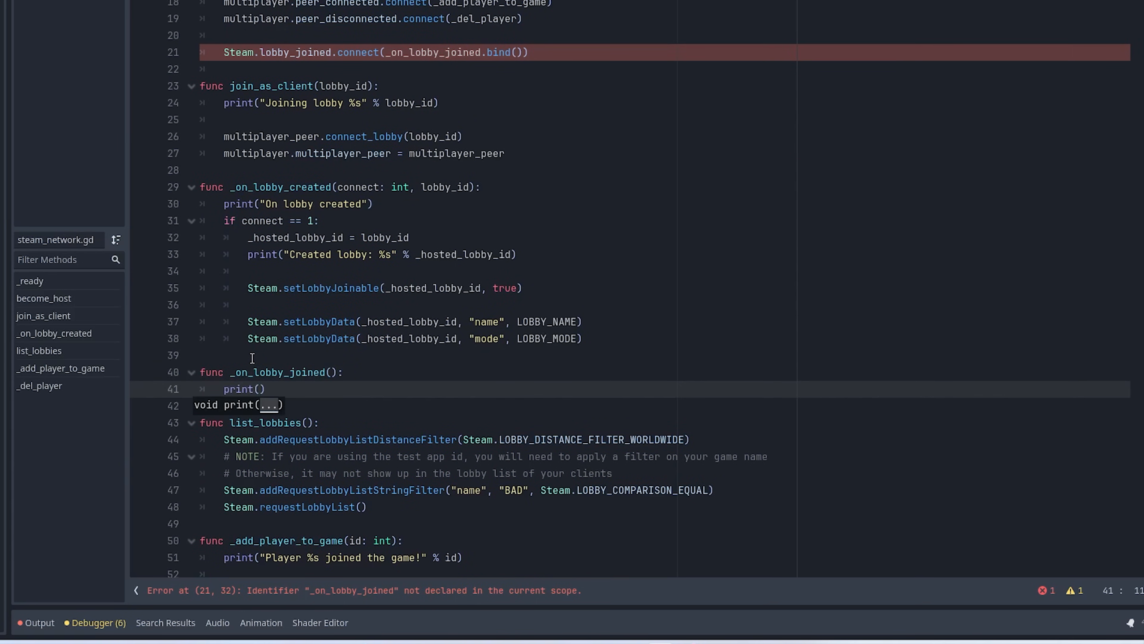
text("On lobby joined")
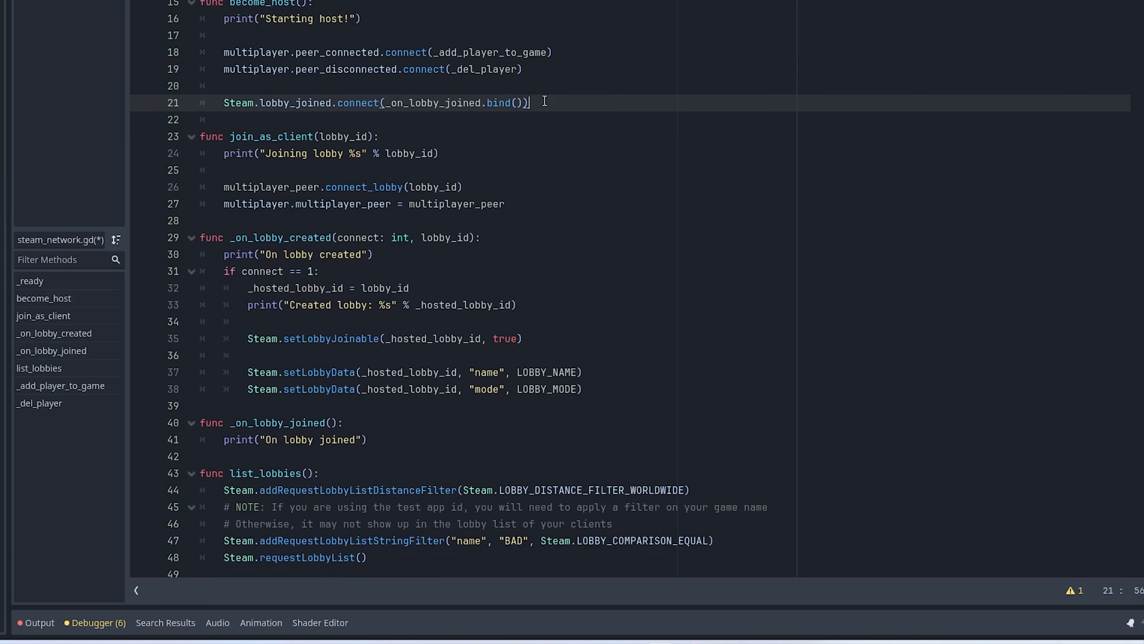
Step: Call Steam.createLobby with SteamManager's lobby type, checking the lobby variables in steam_manager.gd
text(Steam.createLobby(Steam.Lo)
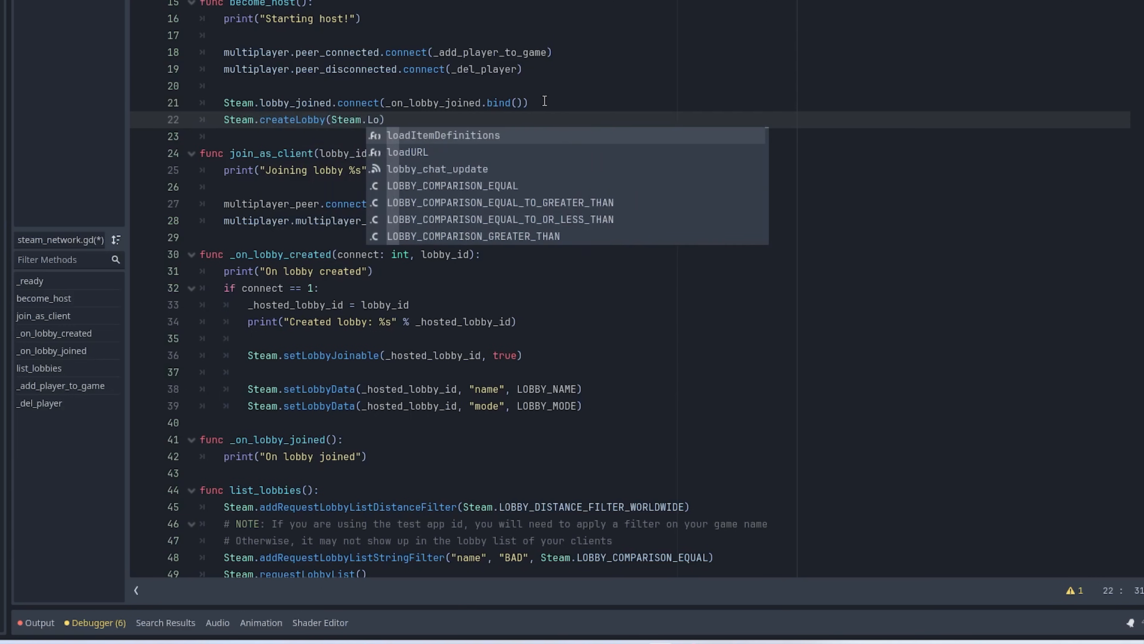
text(bby_ty)
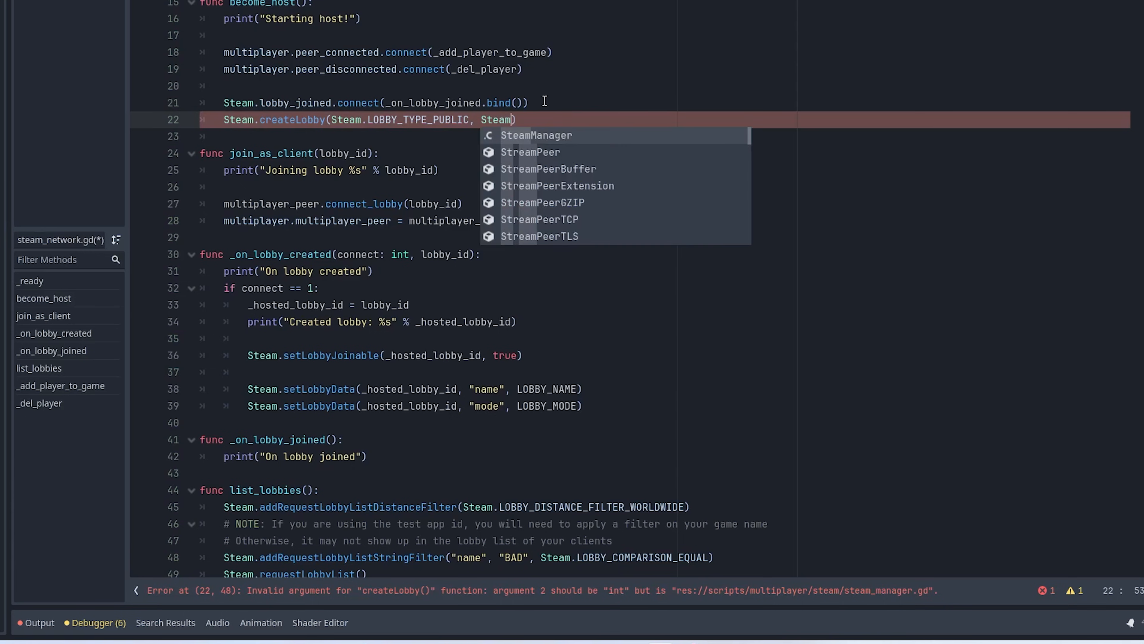
click(536, 135)
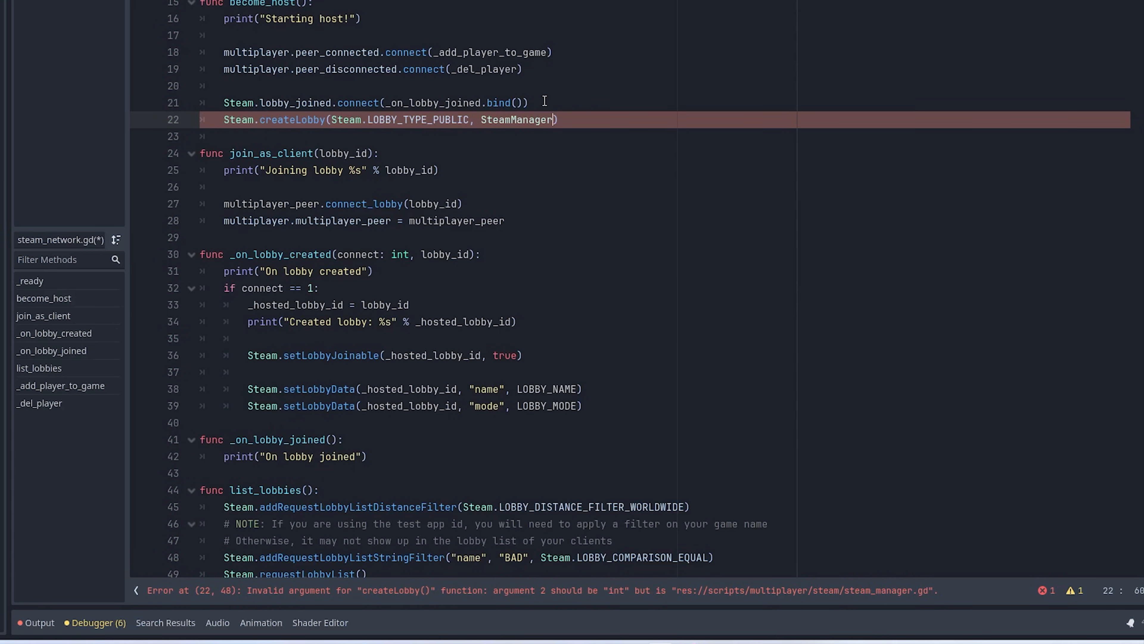
text(.lo)
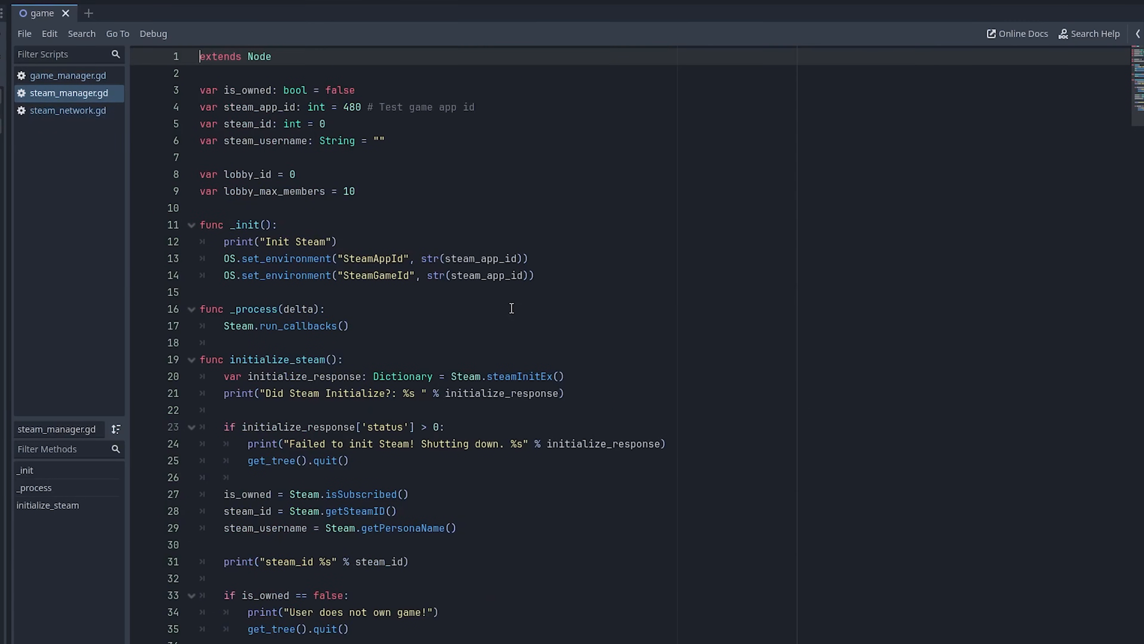
double_click(348, 191)
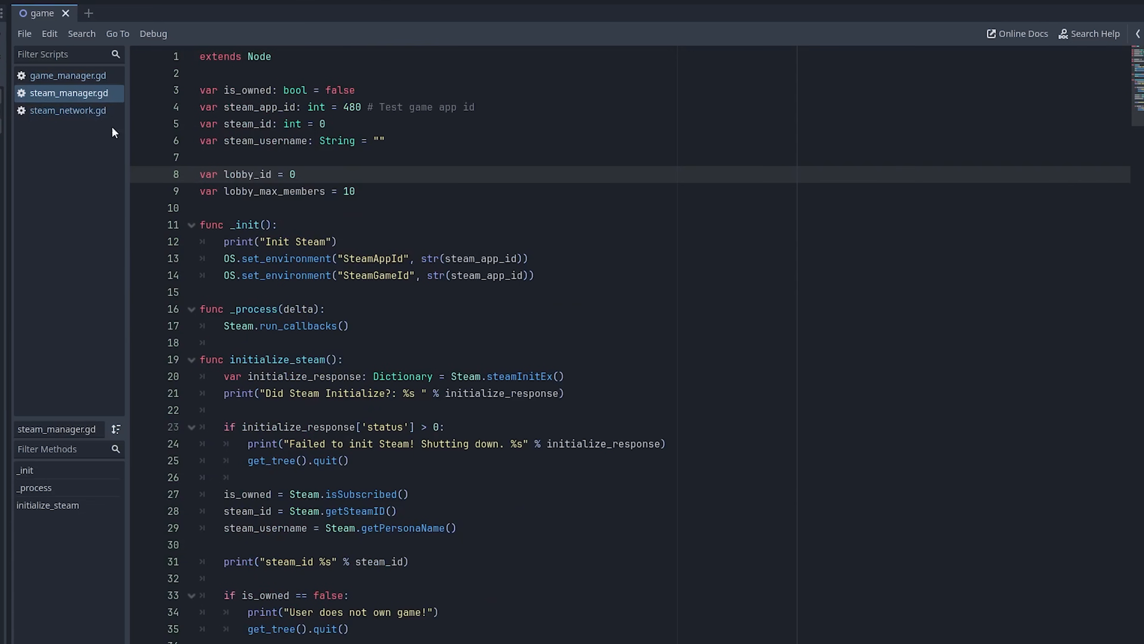
click(69, 110)
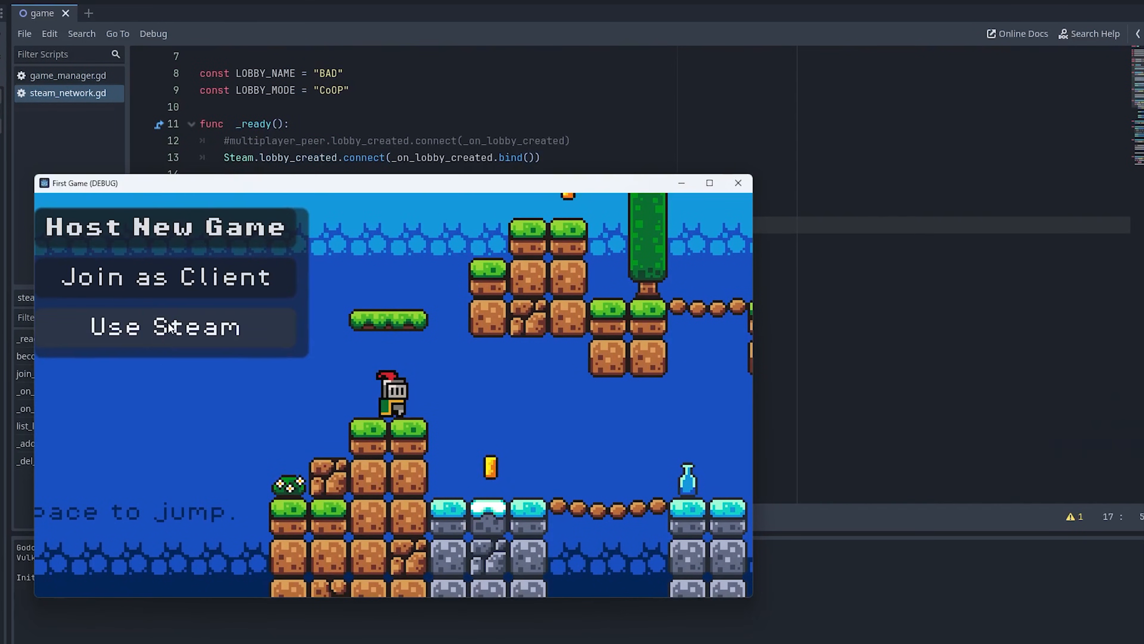
Step: Run the game in Steam mode, confirm Steam initialises with status 0, and add blank lines after the setLobbyData calls
click(165, 326)
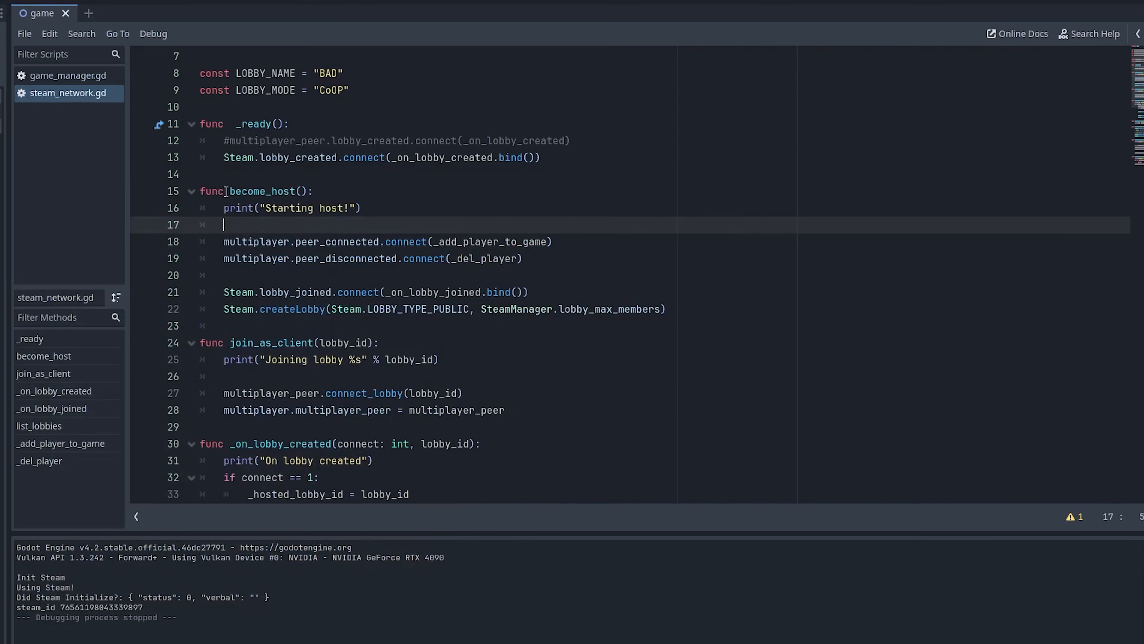
double_click(269, 191)
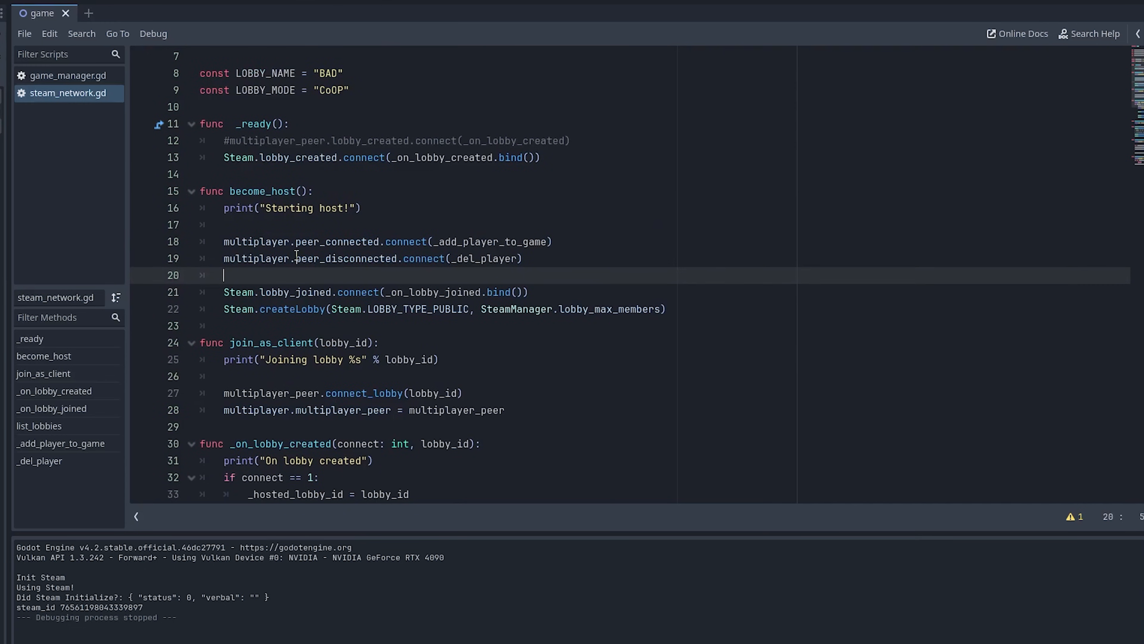
mouse_move(346, 289)
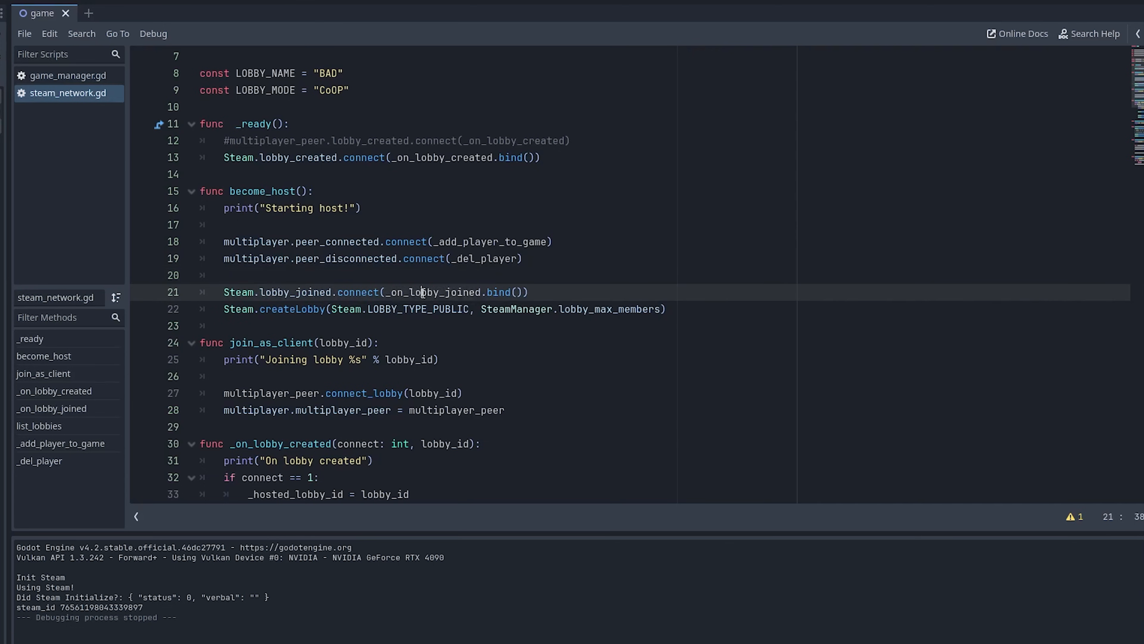
double_click(432, 292)
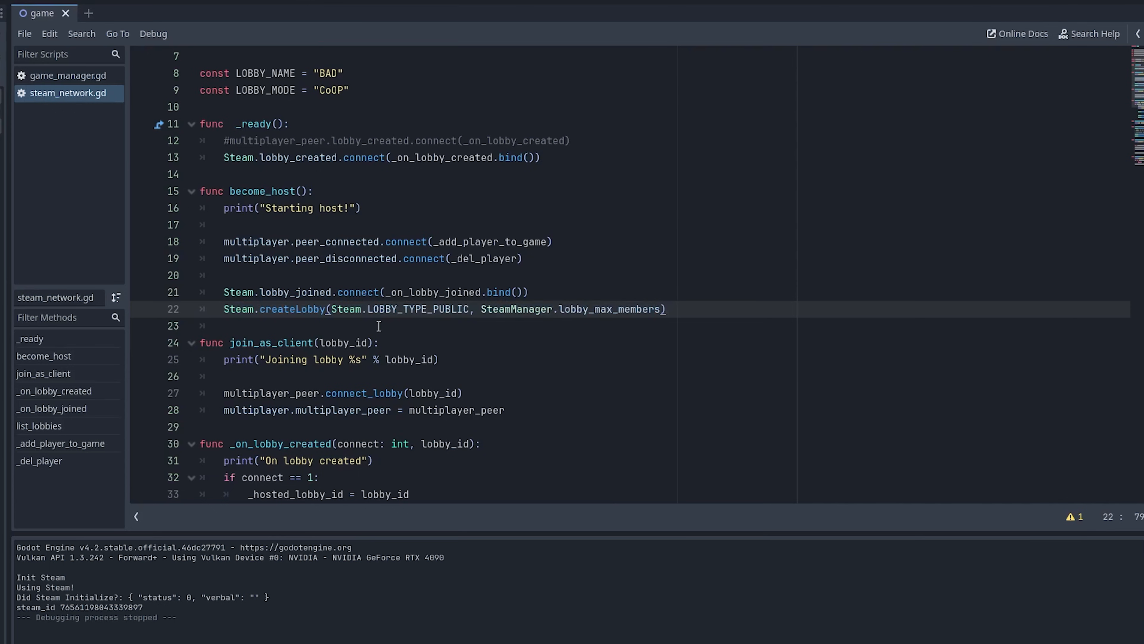
click(256, 326)
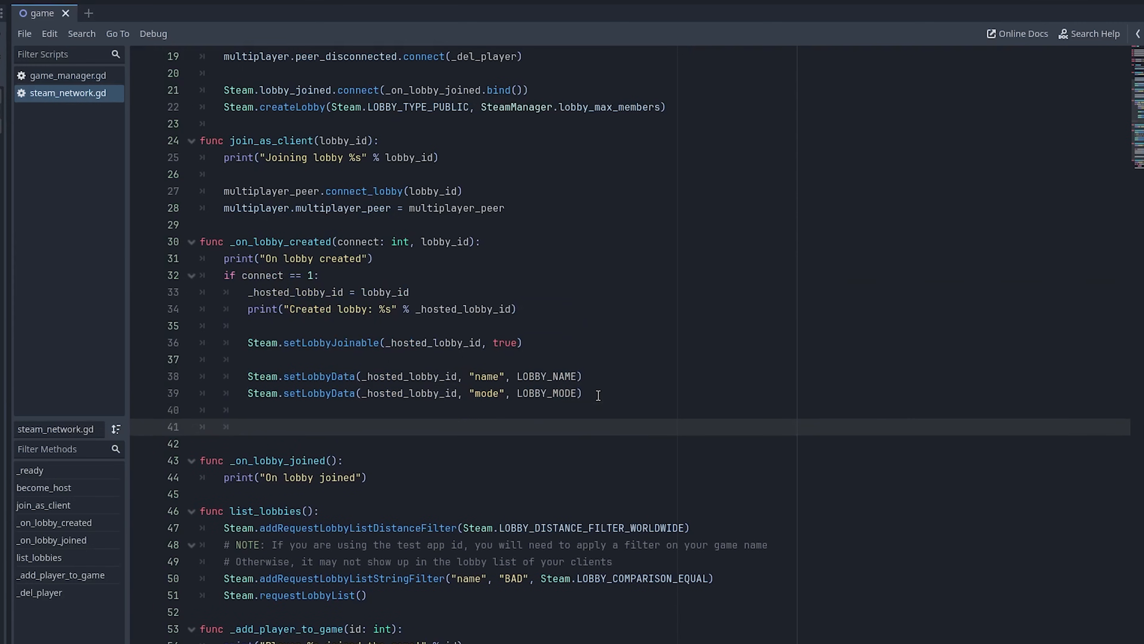
Step: Start func _create_host() with print("Create Host")
text(_create_host()
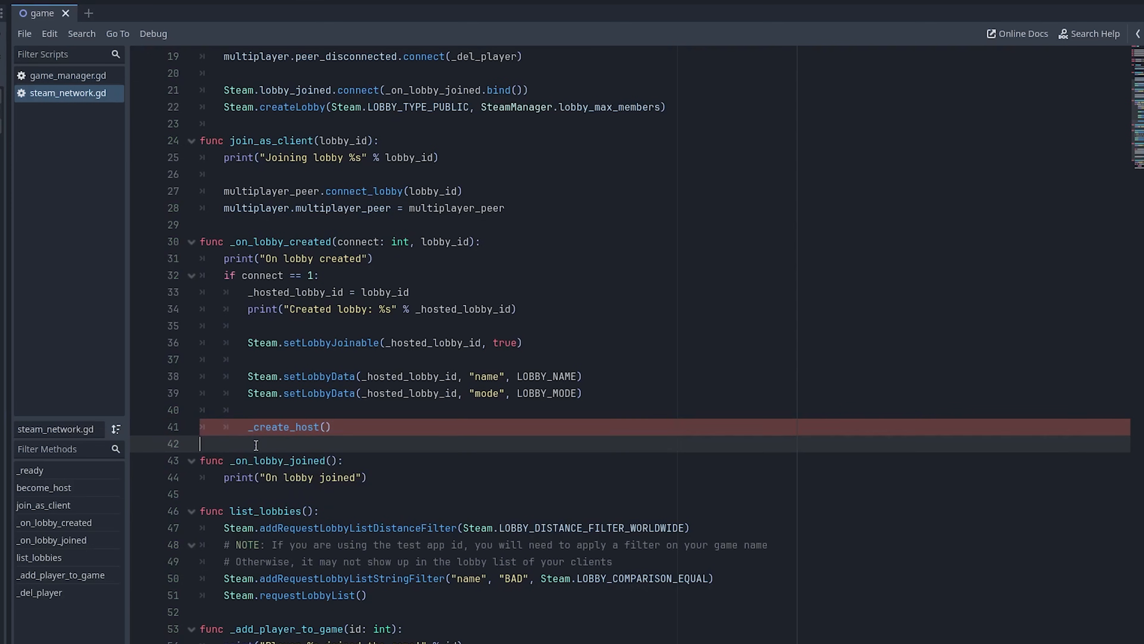
text(func _create_host():)
text(print("Cr)
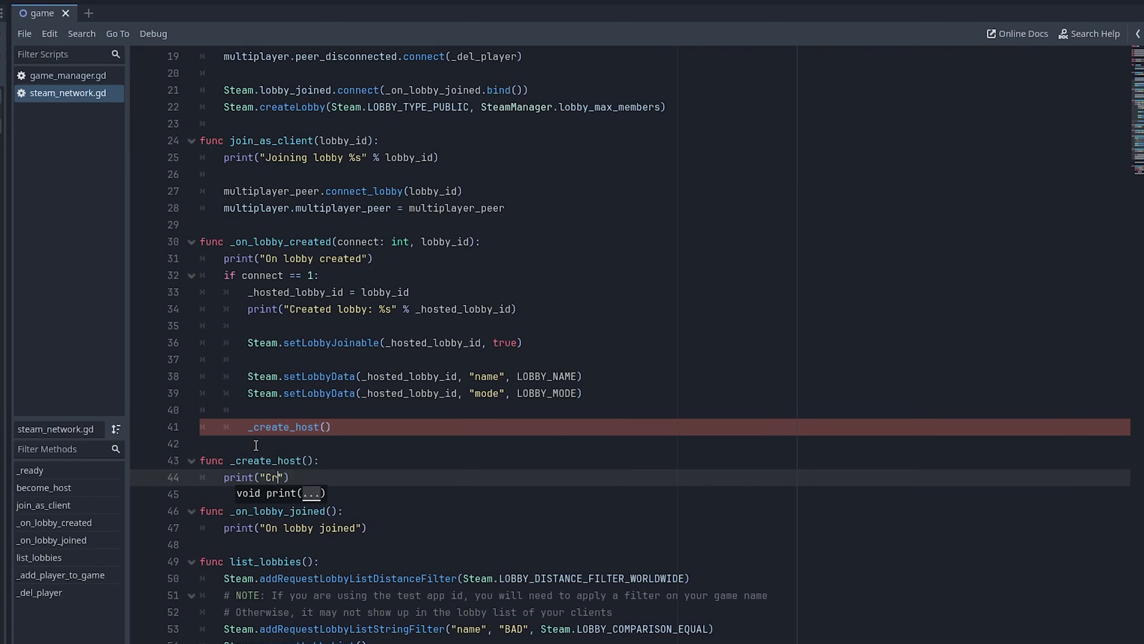
text(eate Host)
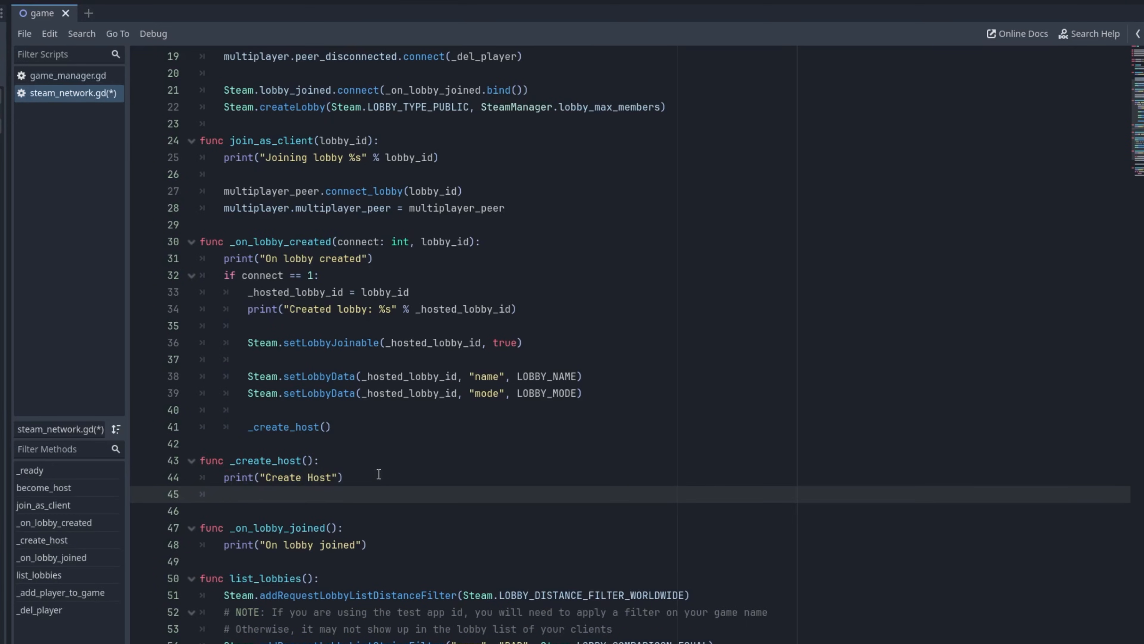
Step: Store multiplayer_peer.create_host(0, []) in var error
text(var er)
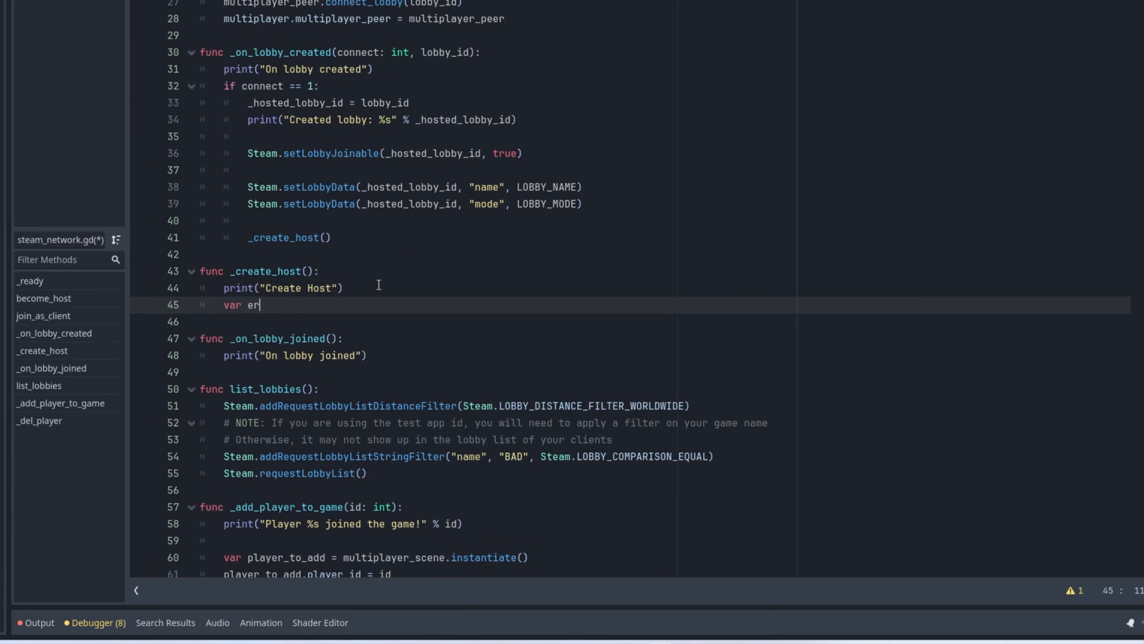
text(ror = mul)
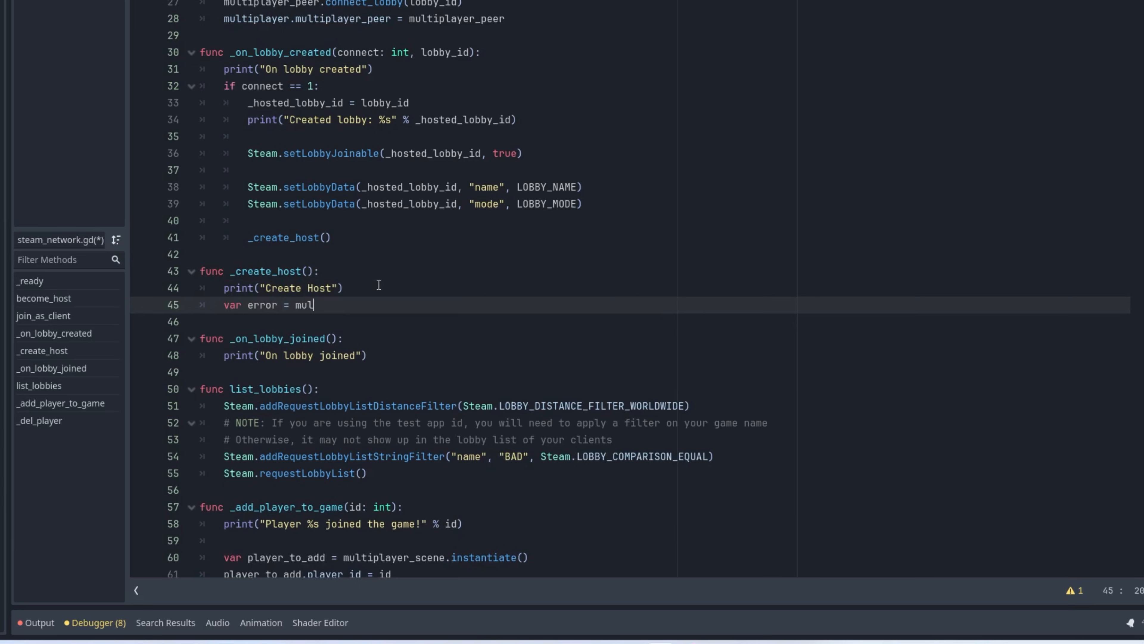
text(tiplayer_peer.create_host()
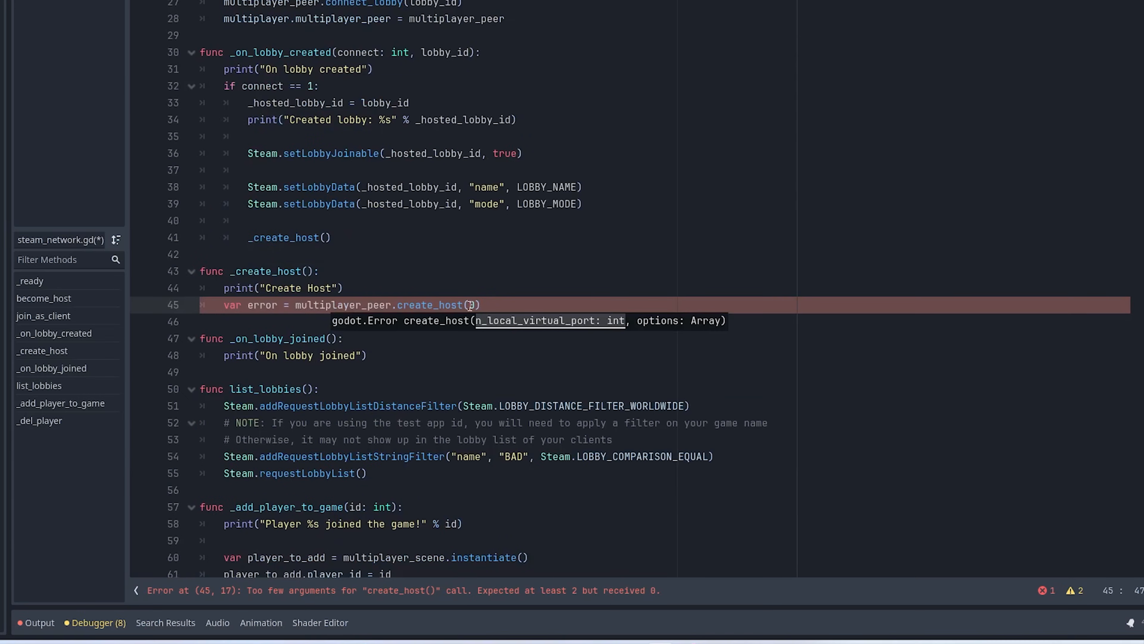
text(, [])
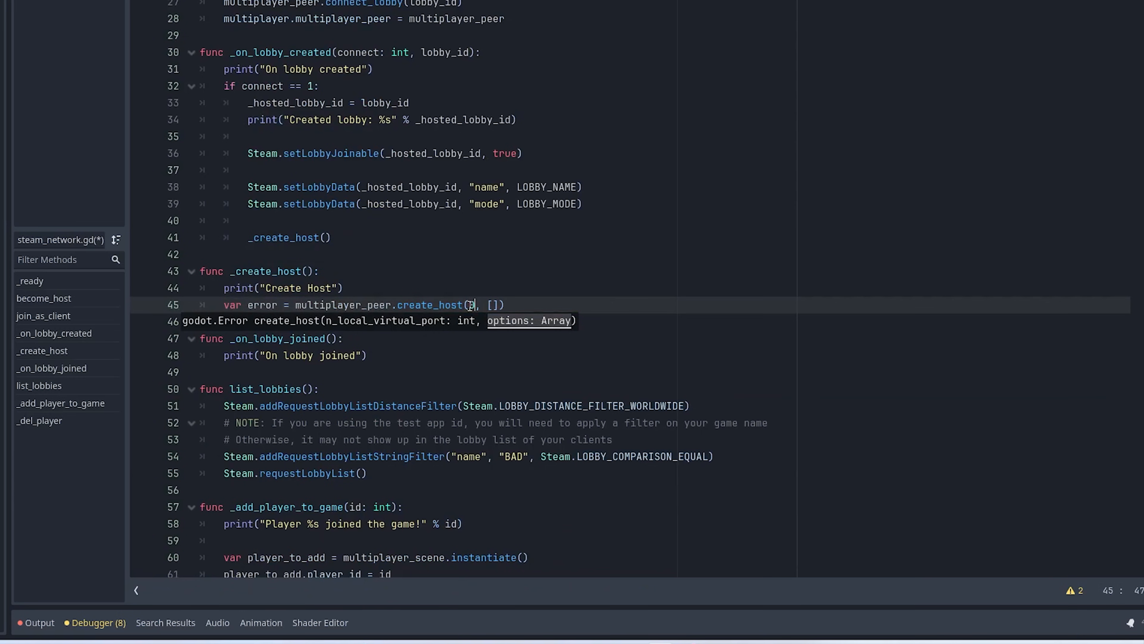
text(0)
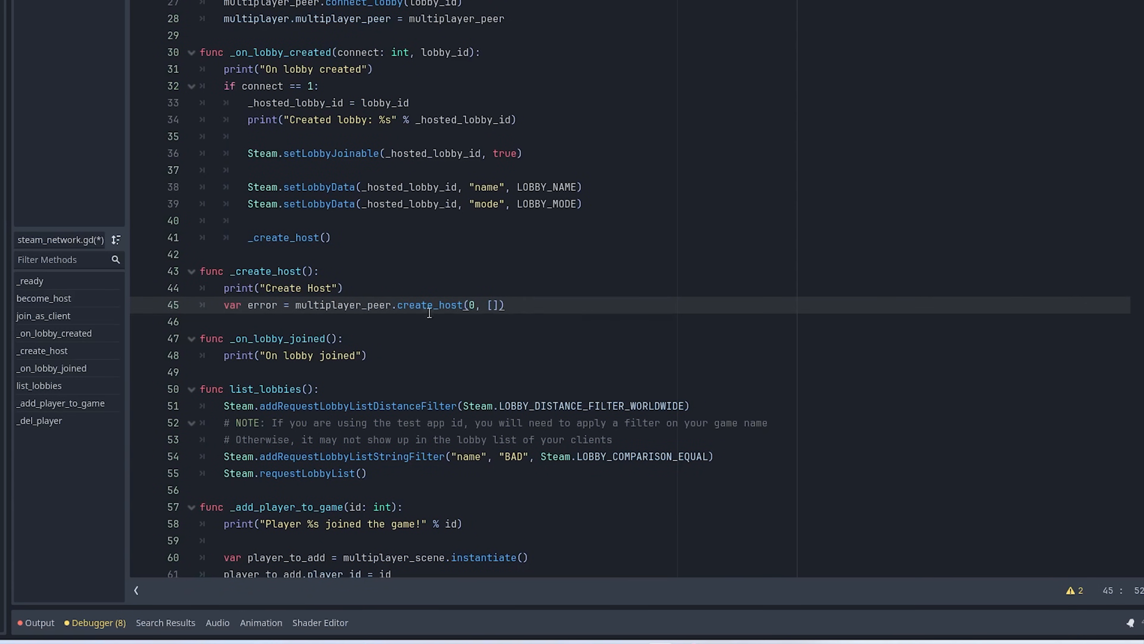
mouse_move(529, 306)
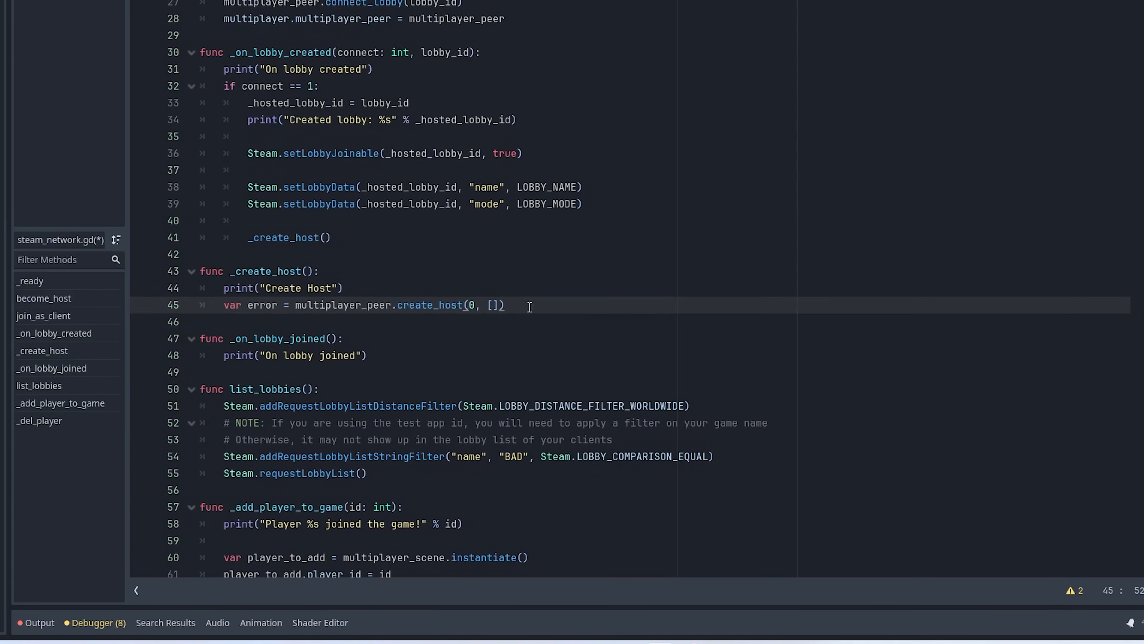
click(504, 306)
text(if error)
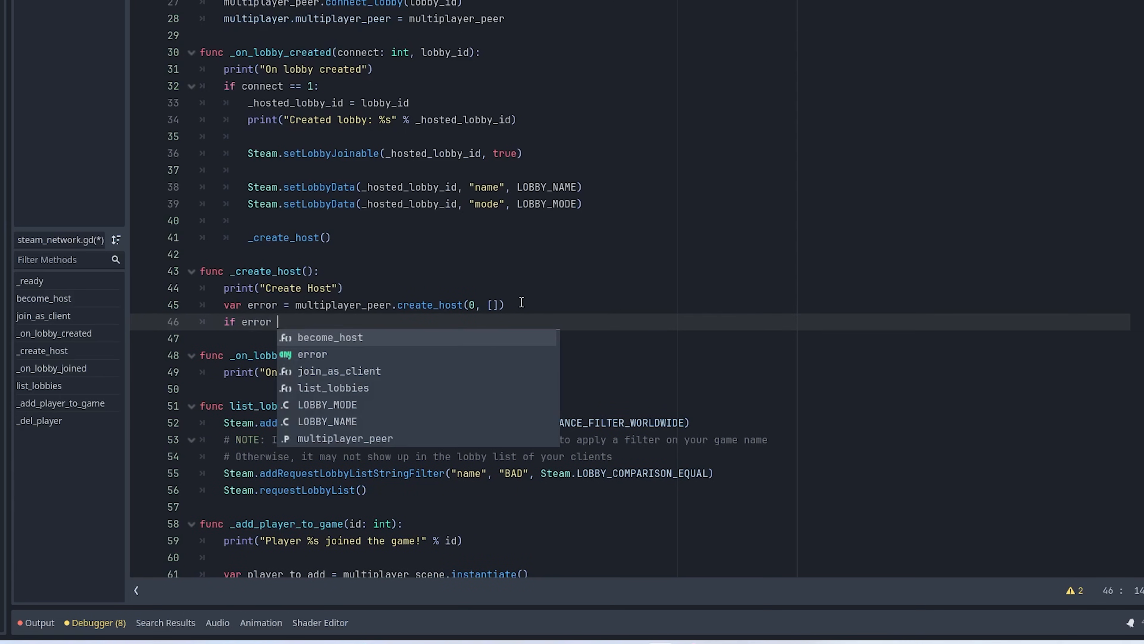
Step: Add 'if error == OK:' calling multiplayer.set_multiplayer_peer(multiplayer_peer)
text(== OK:)
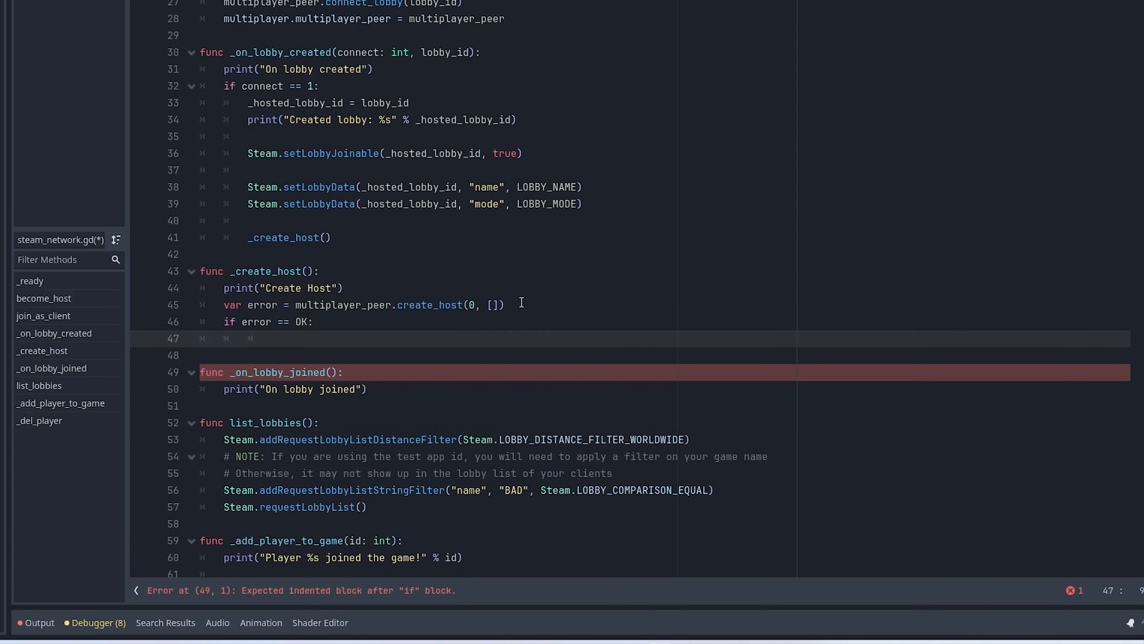
text(multiplayer.set_multi)
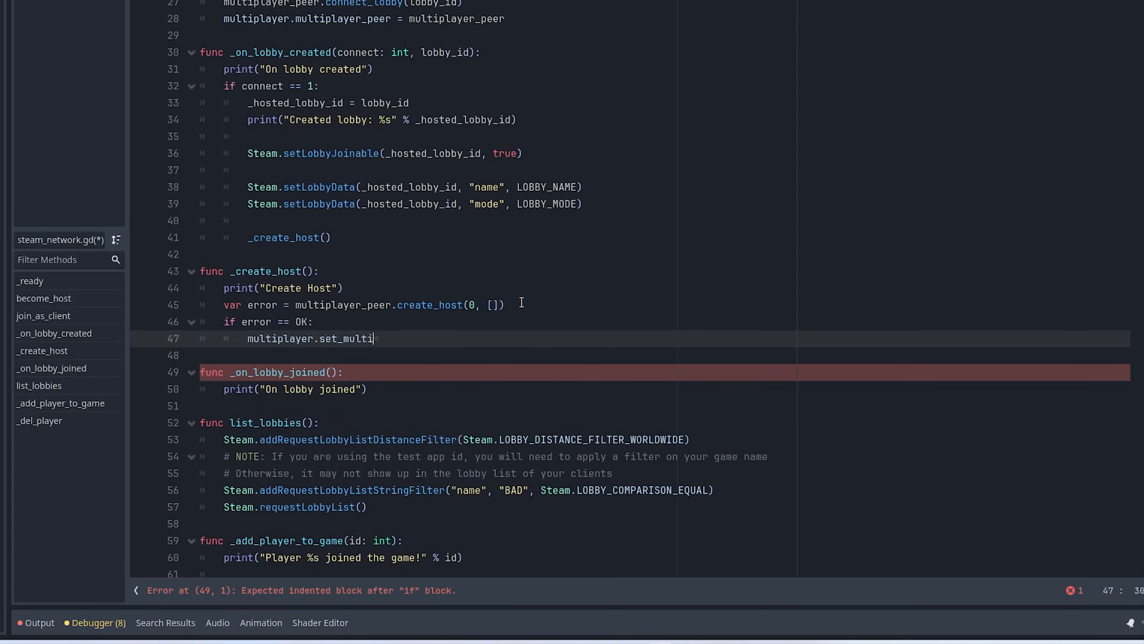
text(player_peer(multiplayer_peer)
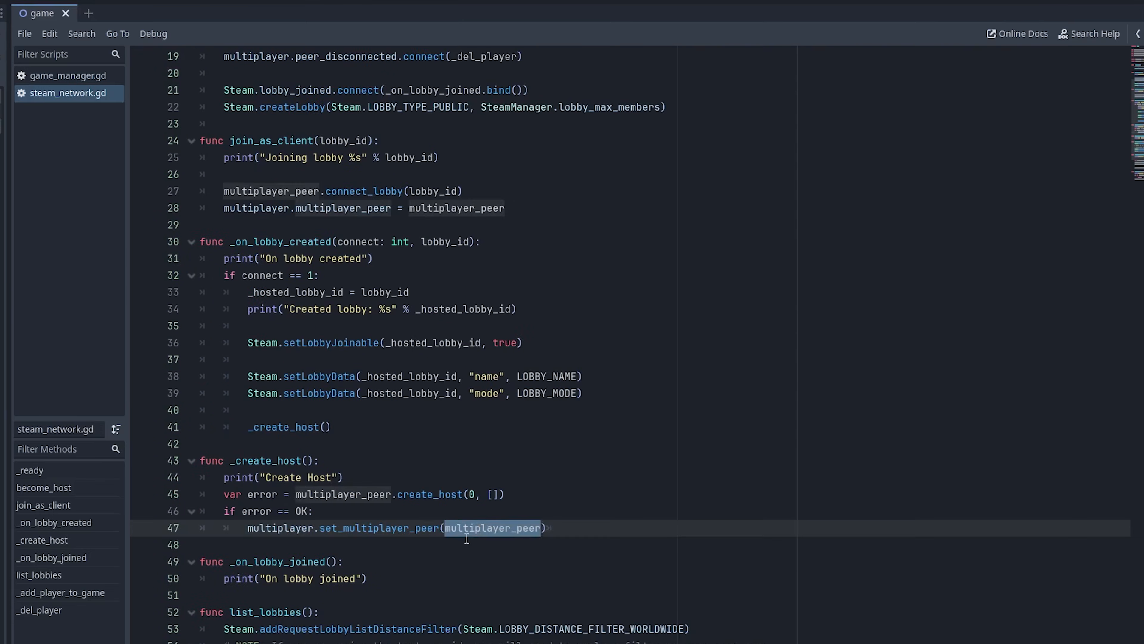
scroll(up, 3)
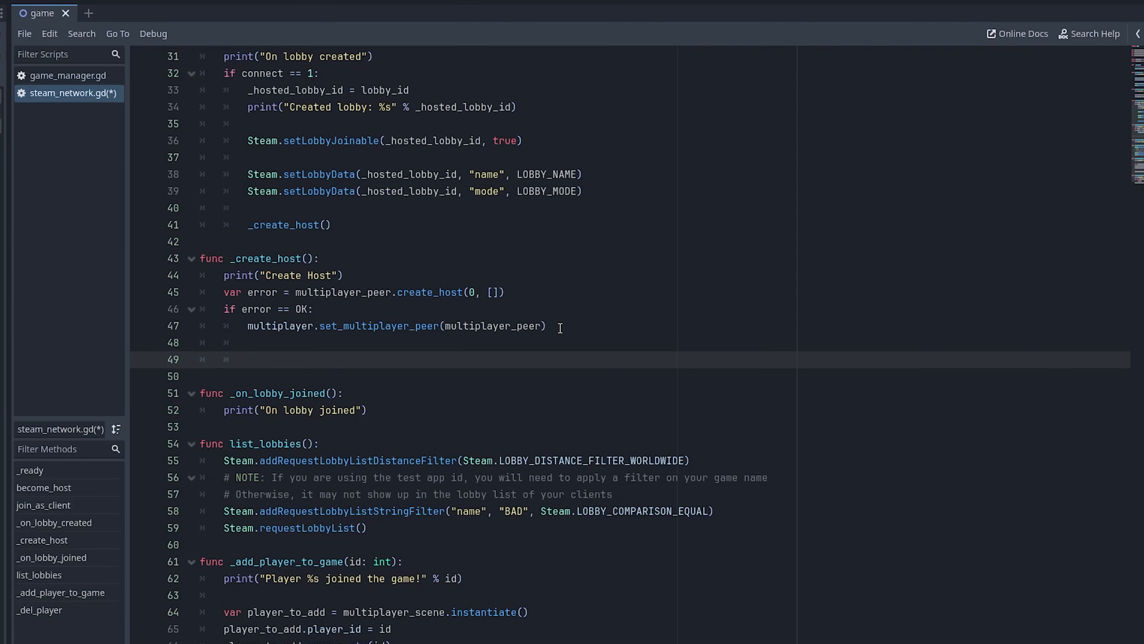
Step: Unless OS.has_feature("dedicated_server"), call _add_player_to_game(1), and save
text(if not OS.has_feature("dedicated_server"):)
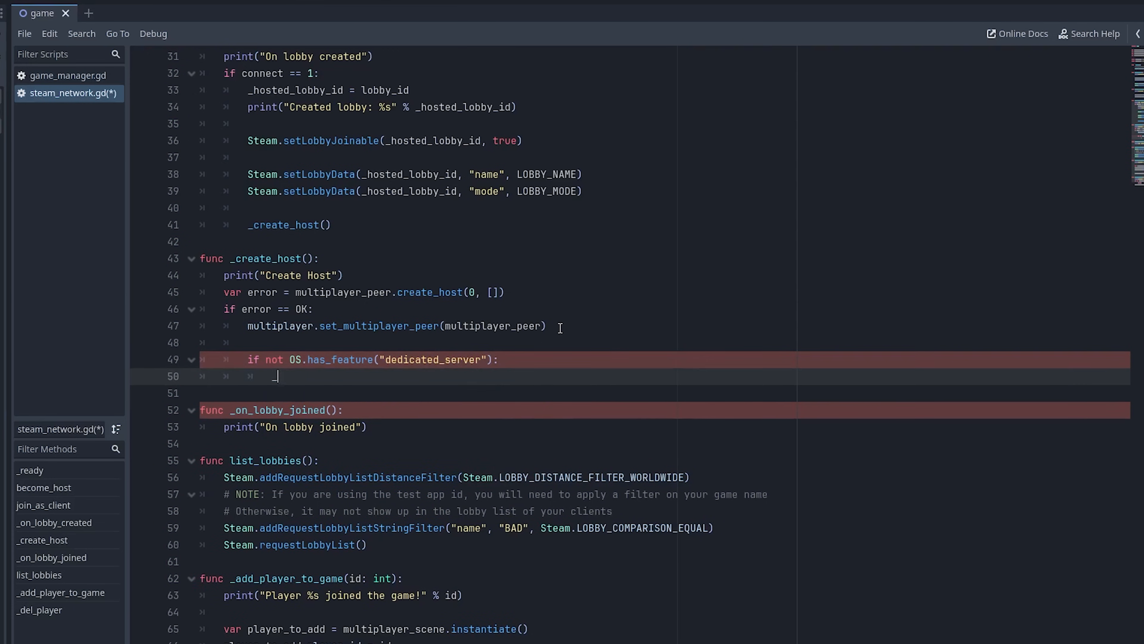
text(_add_player_to_game(1))
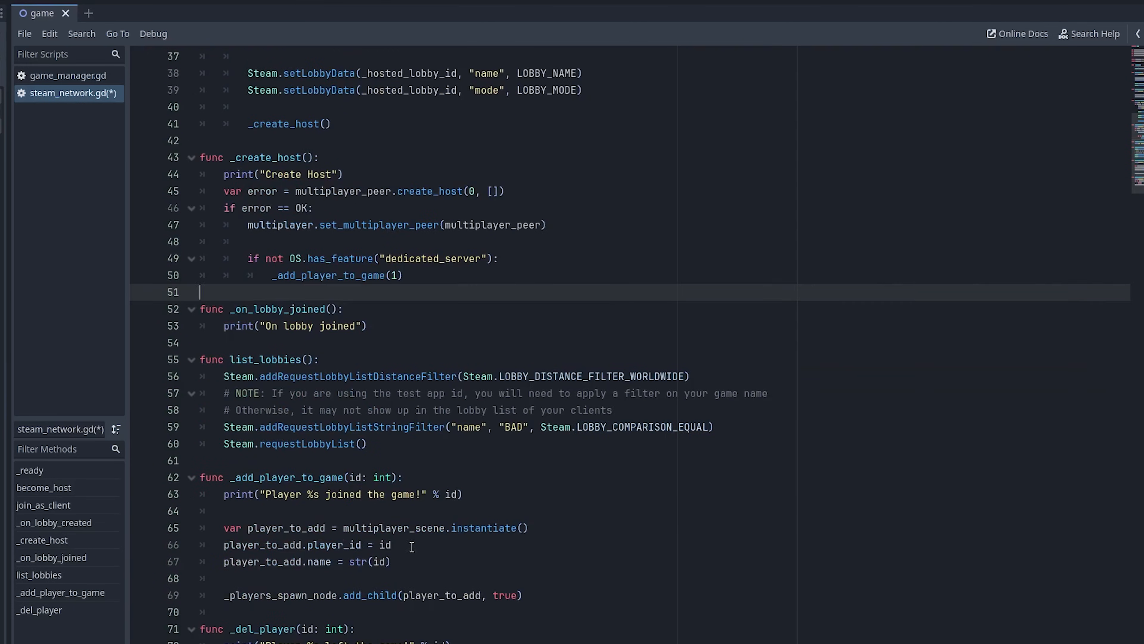
double_click(329, 275)
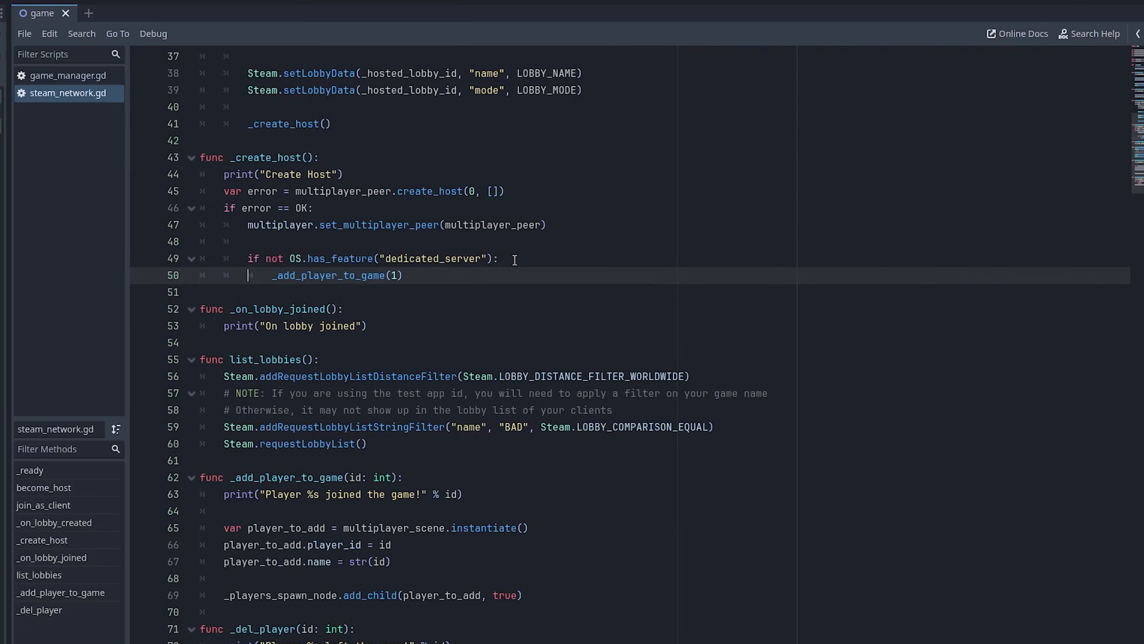
Step: Add else: print("error creating host: %s" % str(error)) and save the script
text(else:)
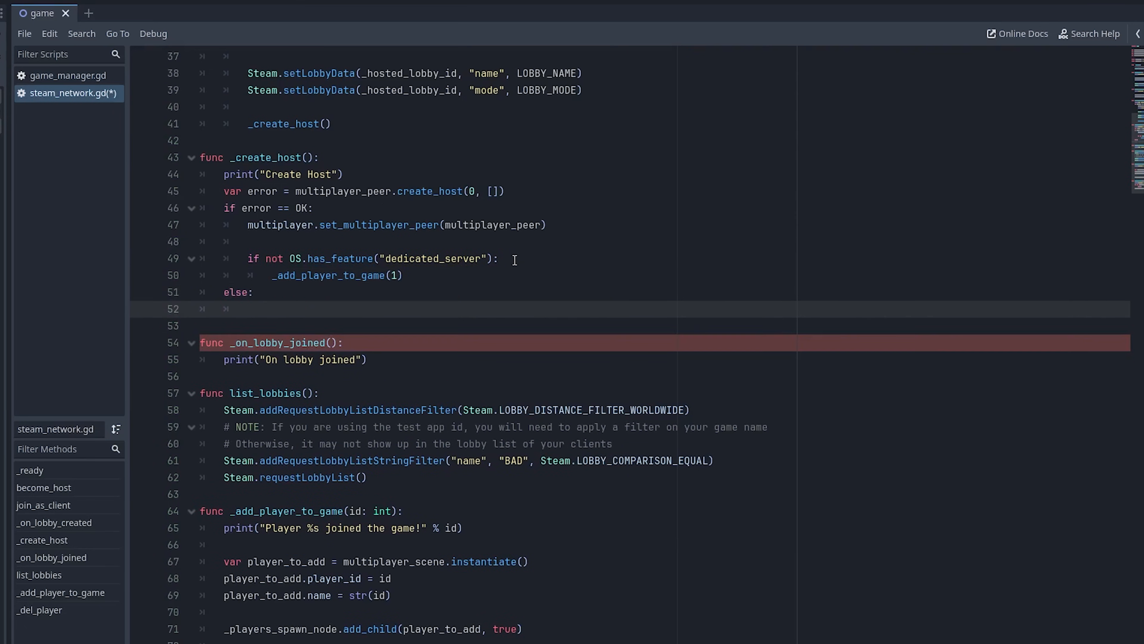
text(print)
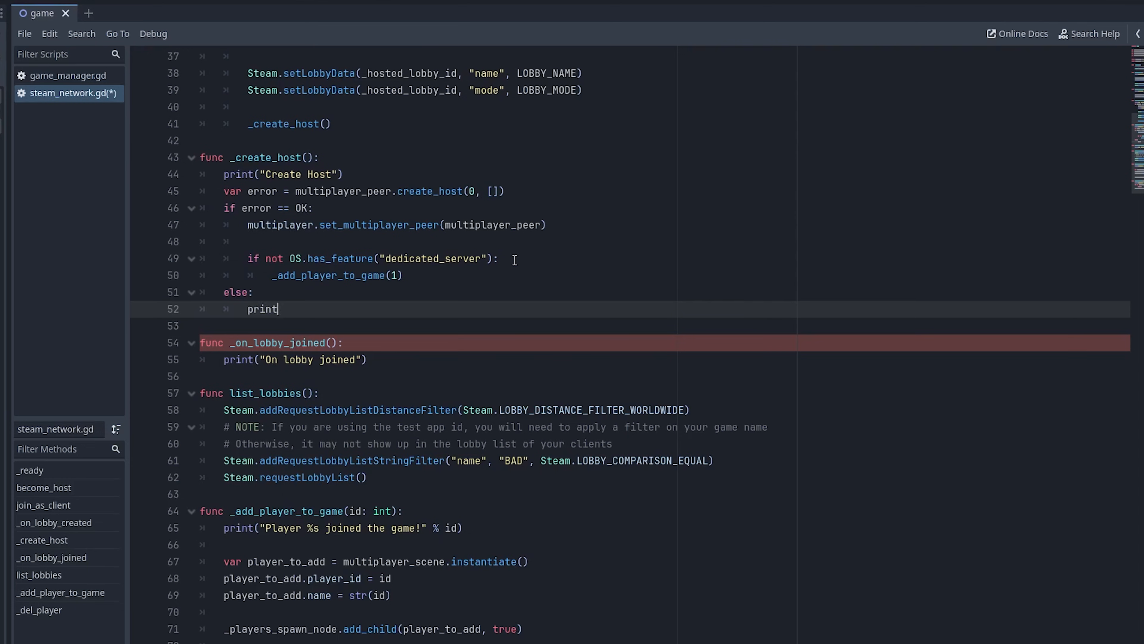
text(("error creating host: %s")
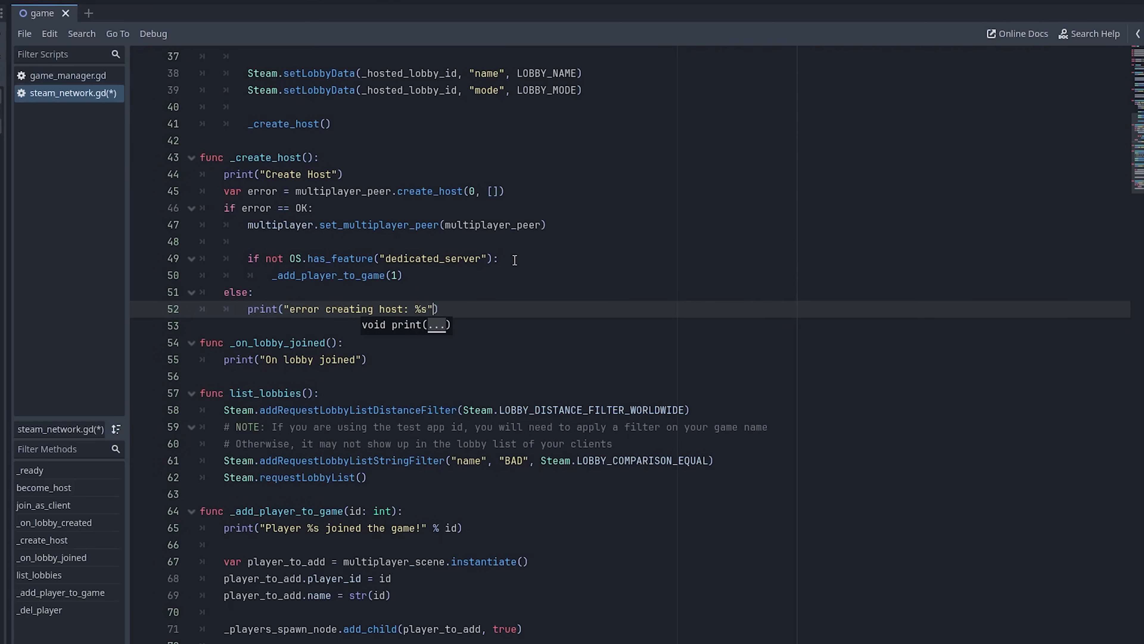
text(% str(error))
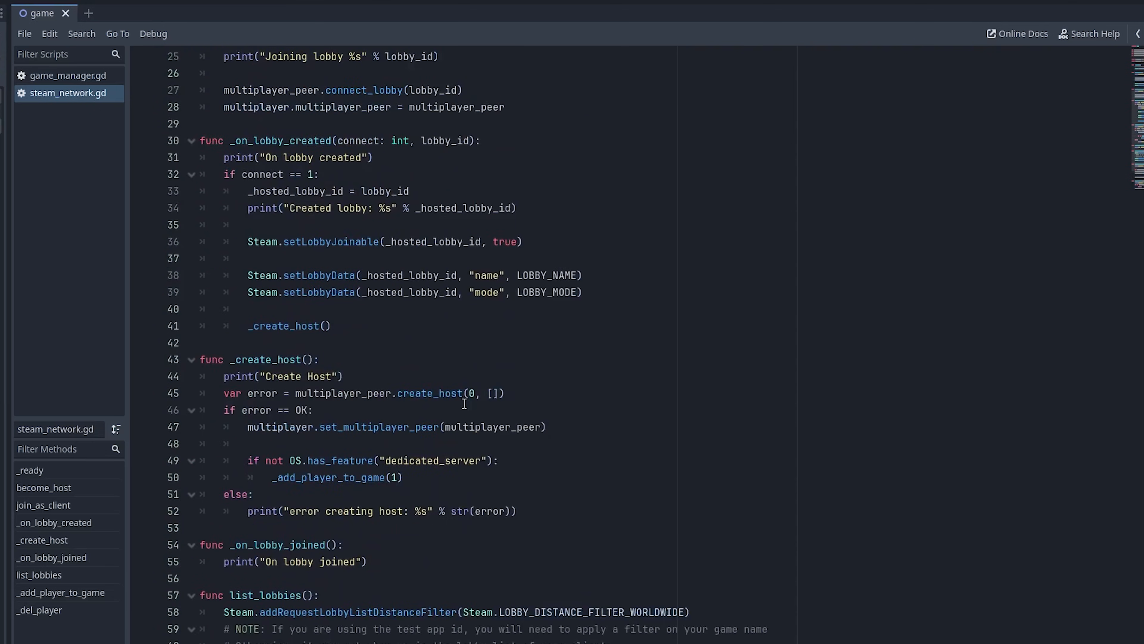
scroll(down, 3)
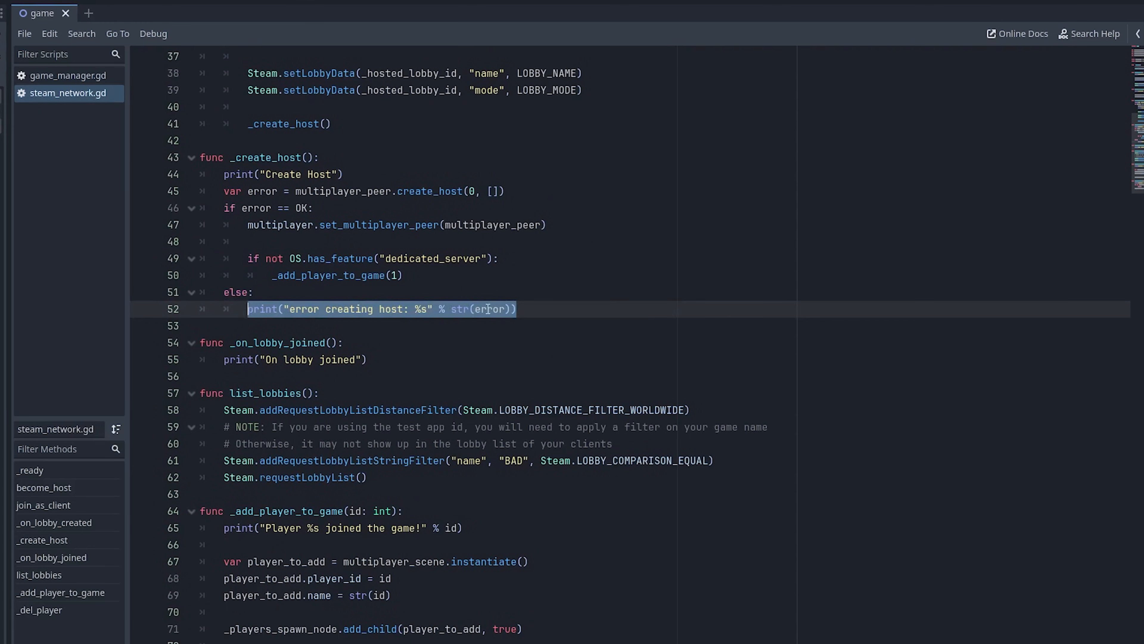
click(491, 309)
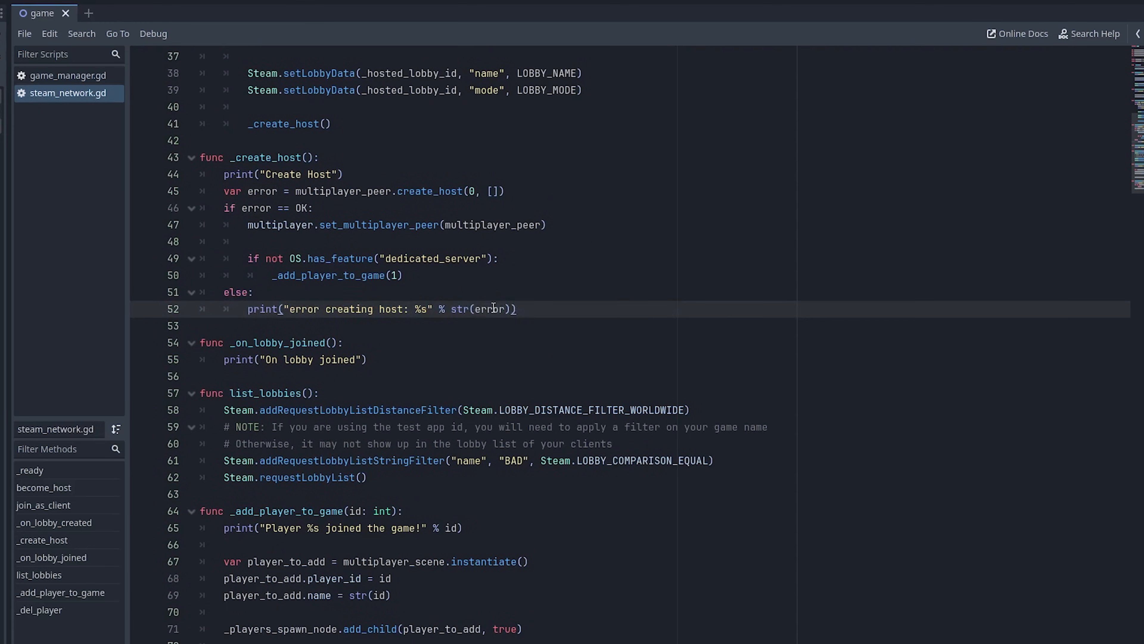
click(524, 309)
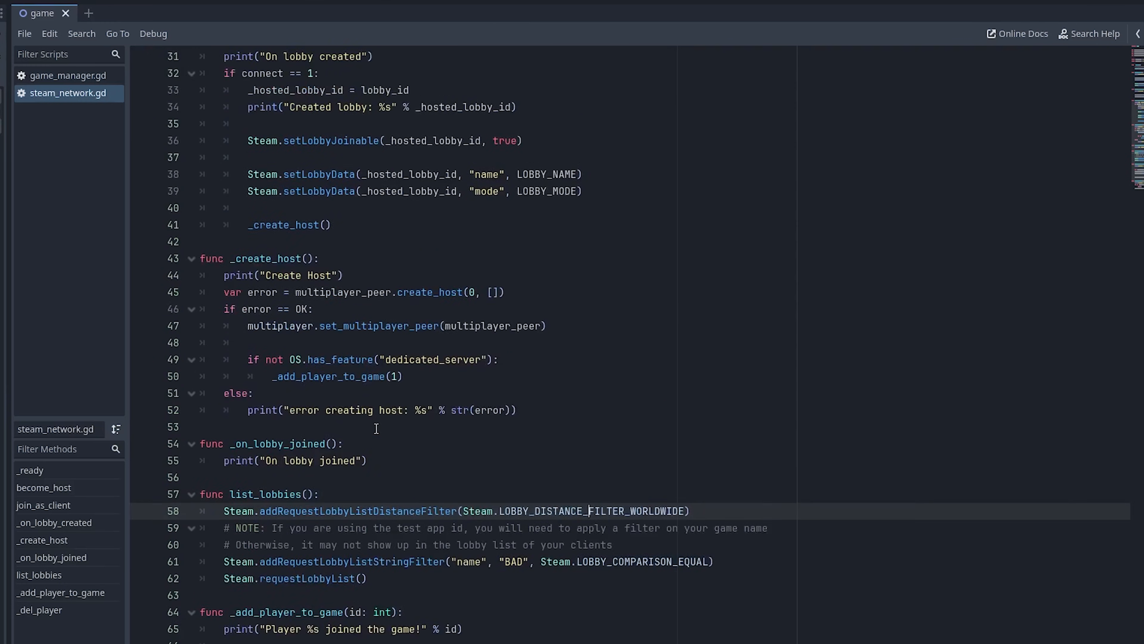
mouse_move(400, 405)
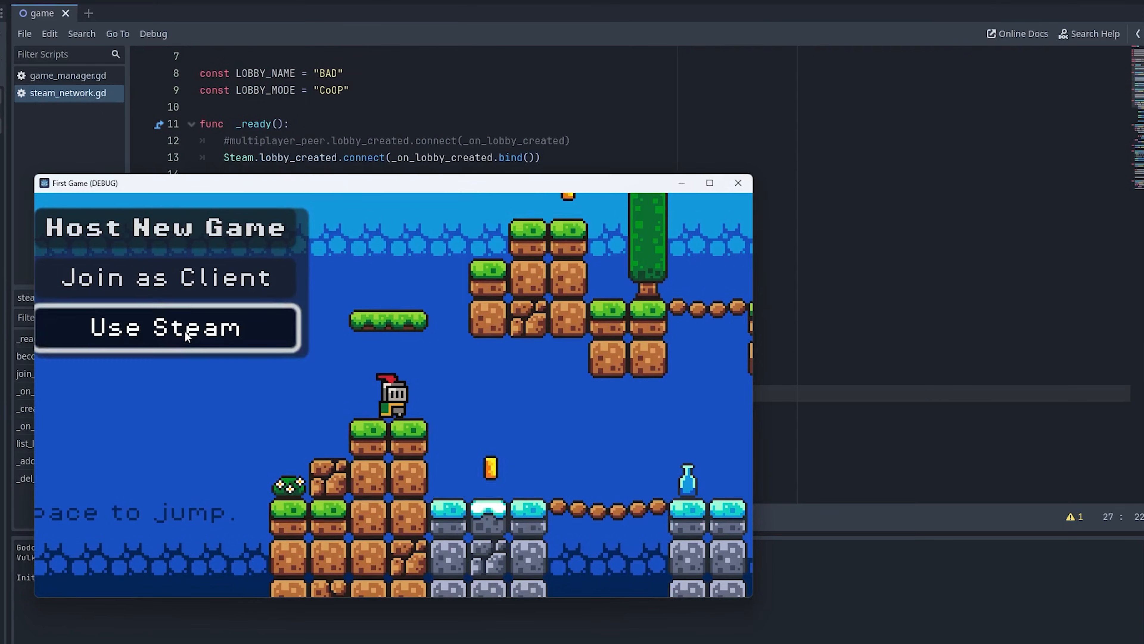
Step: Switch the running game to Steam networking, showing Host P2P Game and List Lobbies
click(166, 327)
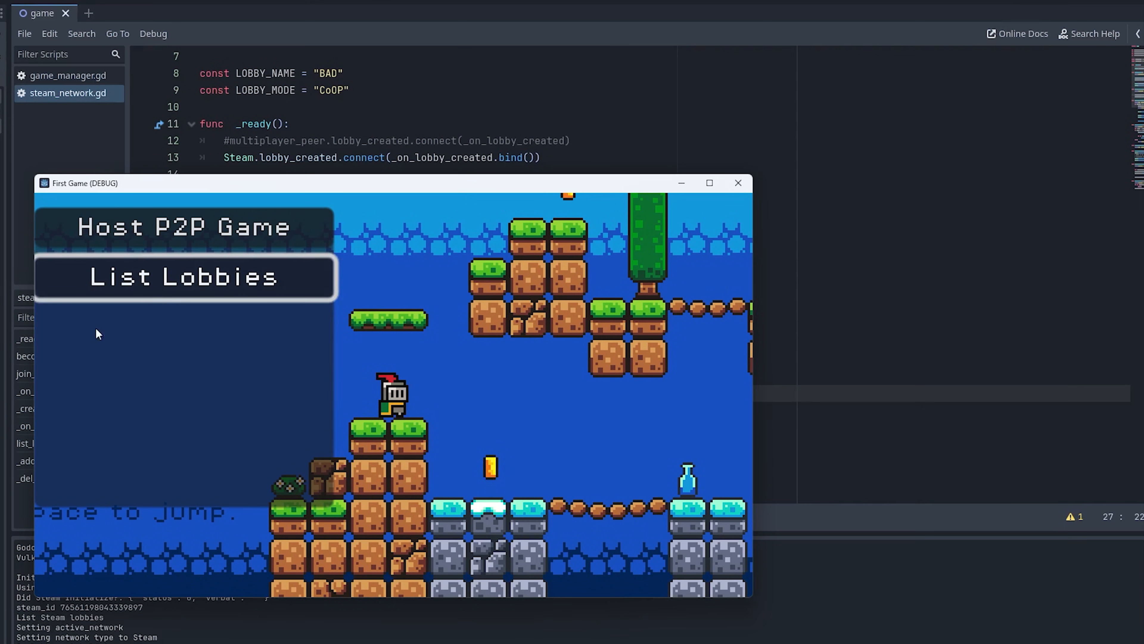
mouse_move(114, 335)
text(multiplayer.multiplayer_peer = multiplayer_peer)
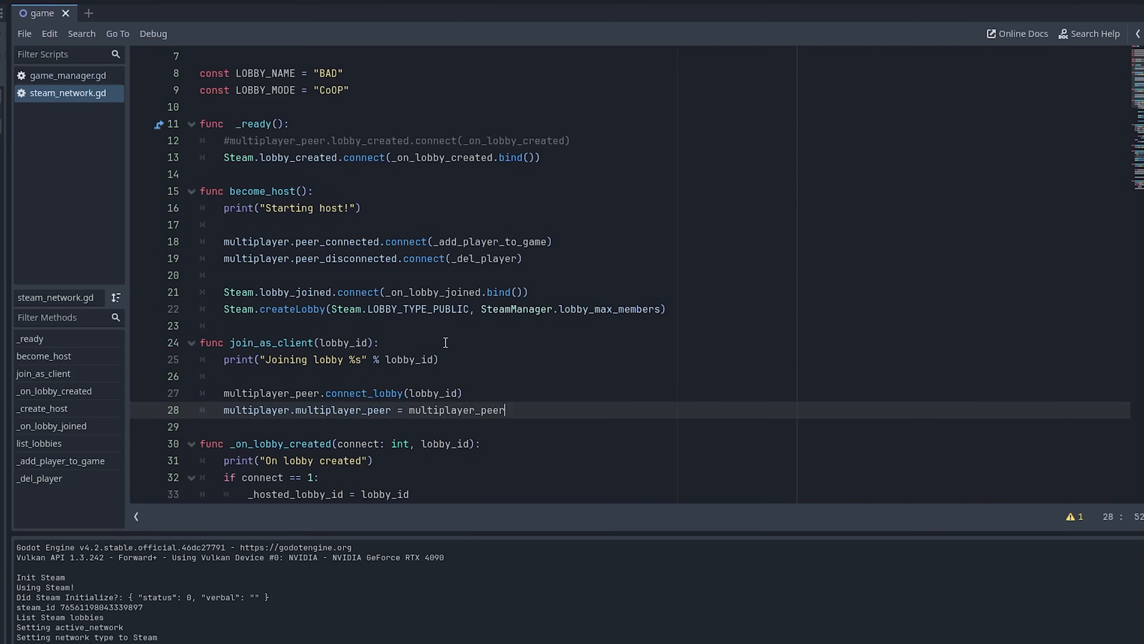
mouse_move(212, 472)
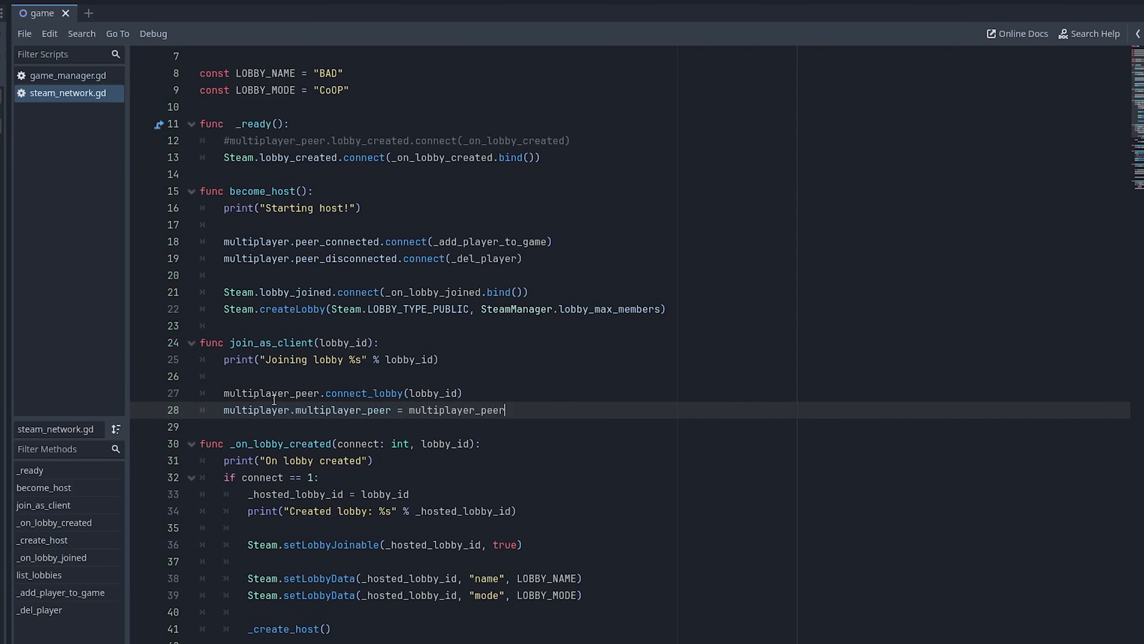
Step: Replace the old client connection lines with Steam.lobby_joined.connect(_on_lobby_joined.bind())
click(465, 393)
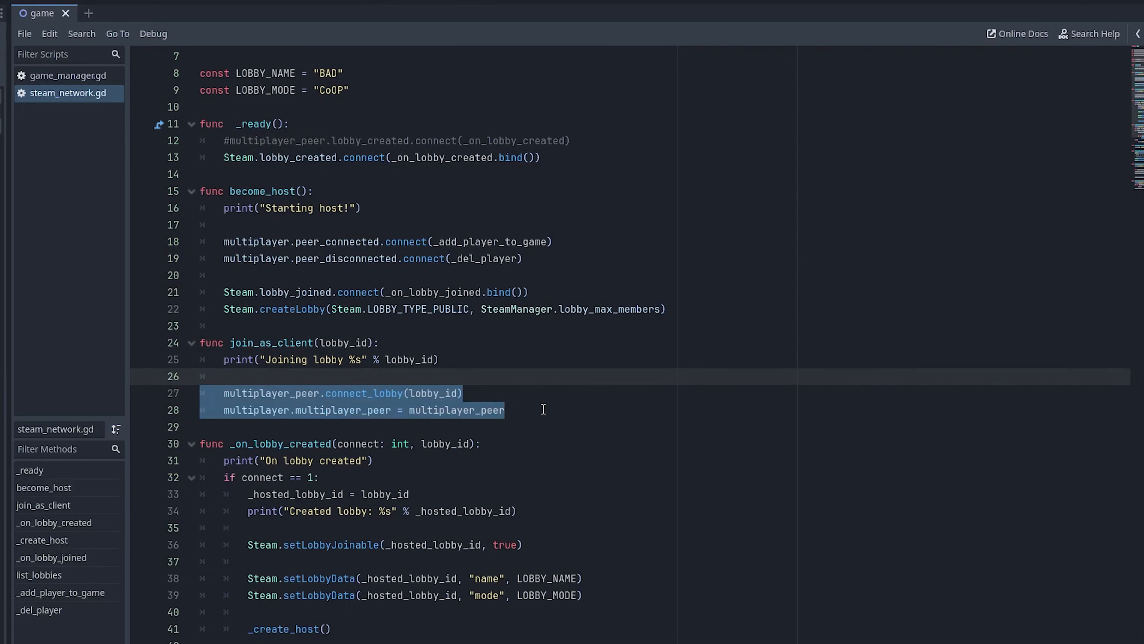
key(Delete)
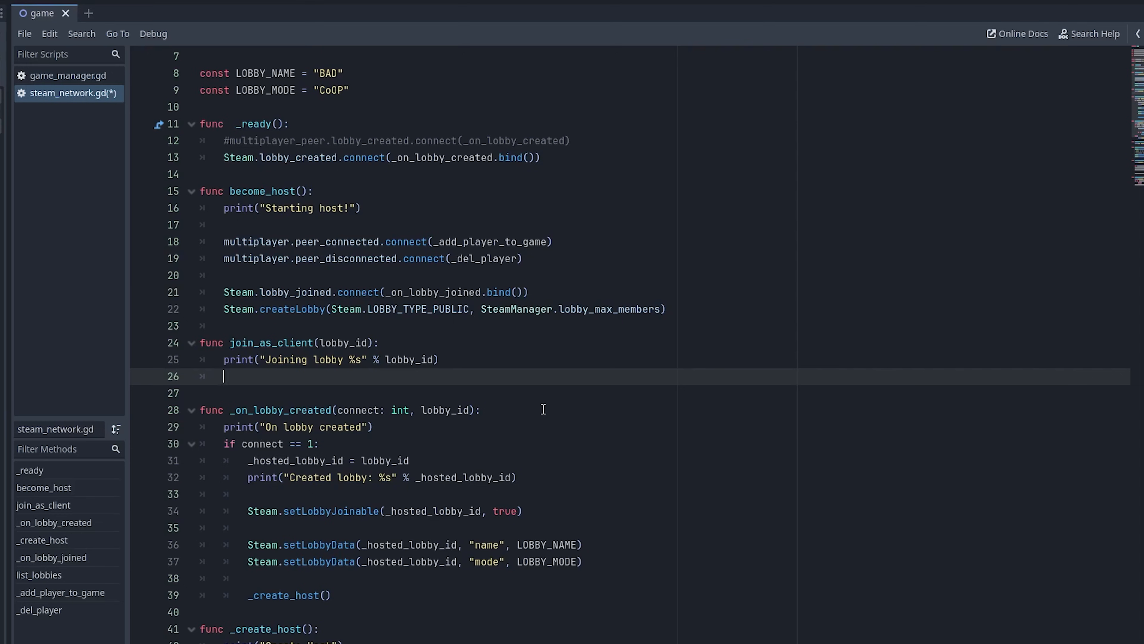
text(Steam.lobby_joined)
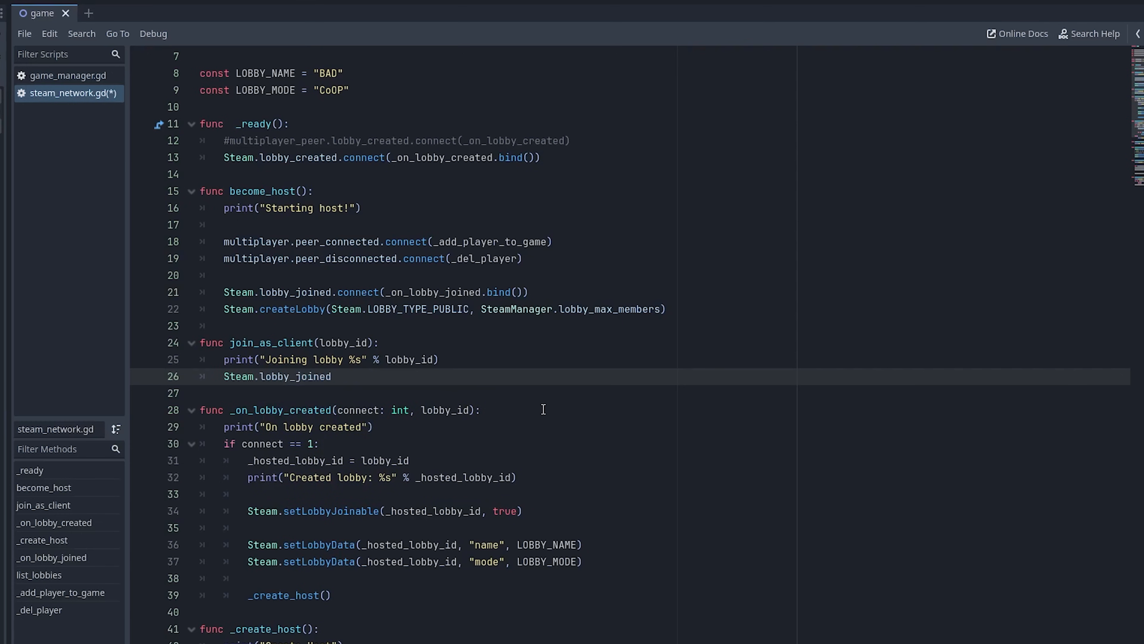
text(.connect(_on_lobby_joined())
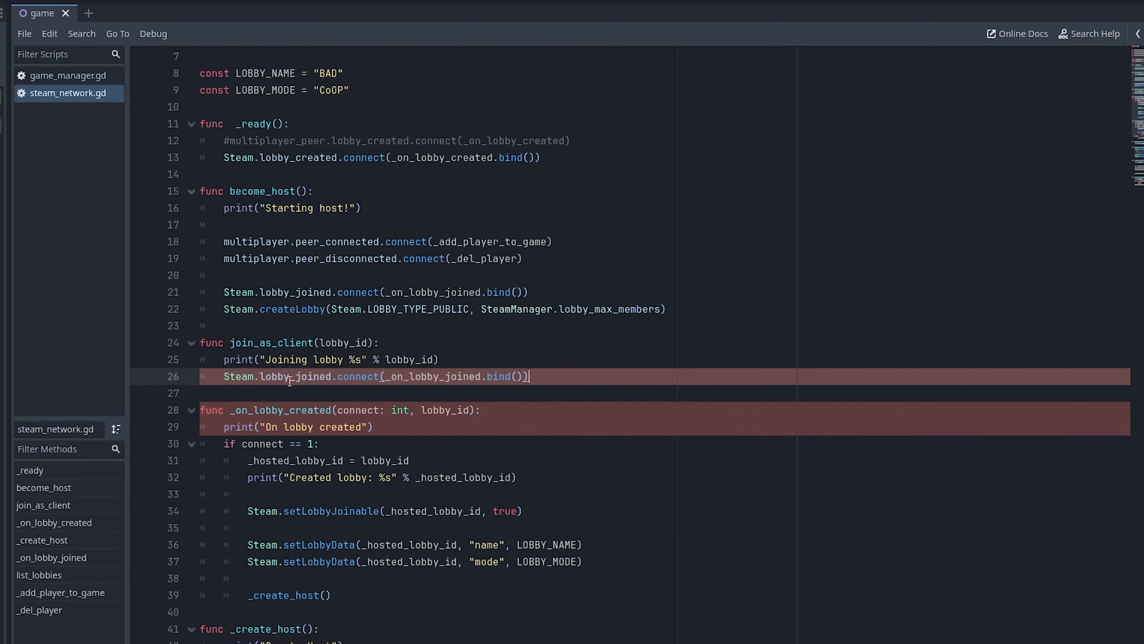
Step: Add the Steam.joinLobby(int(lobby_id)) call in join_as_client and save the script
double_click(432, 376)
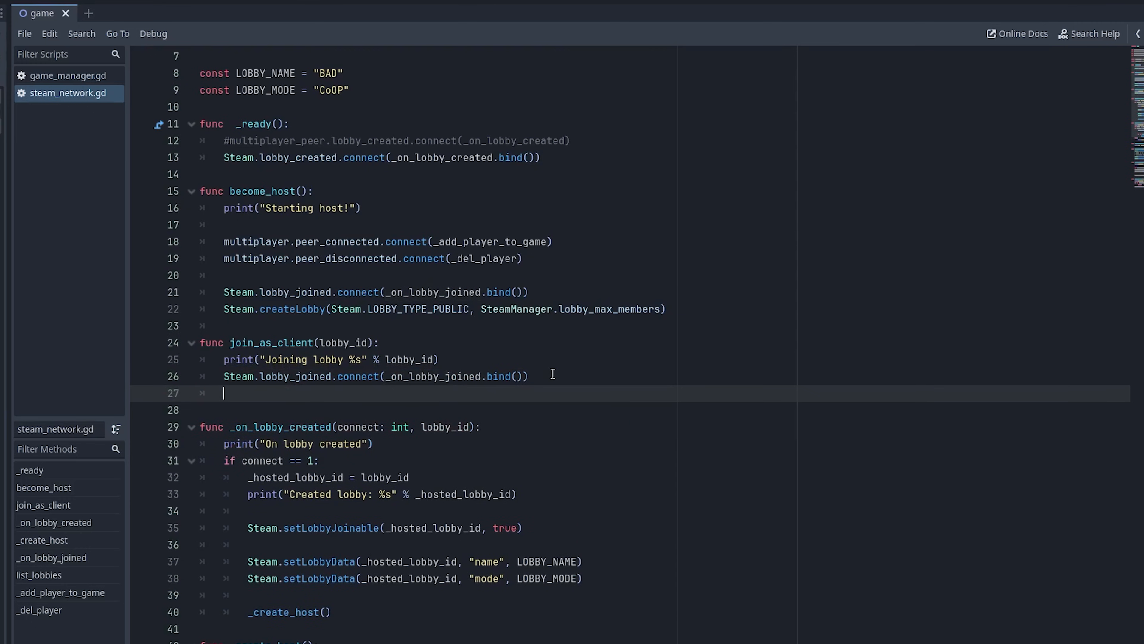
text(S)
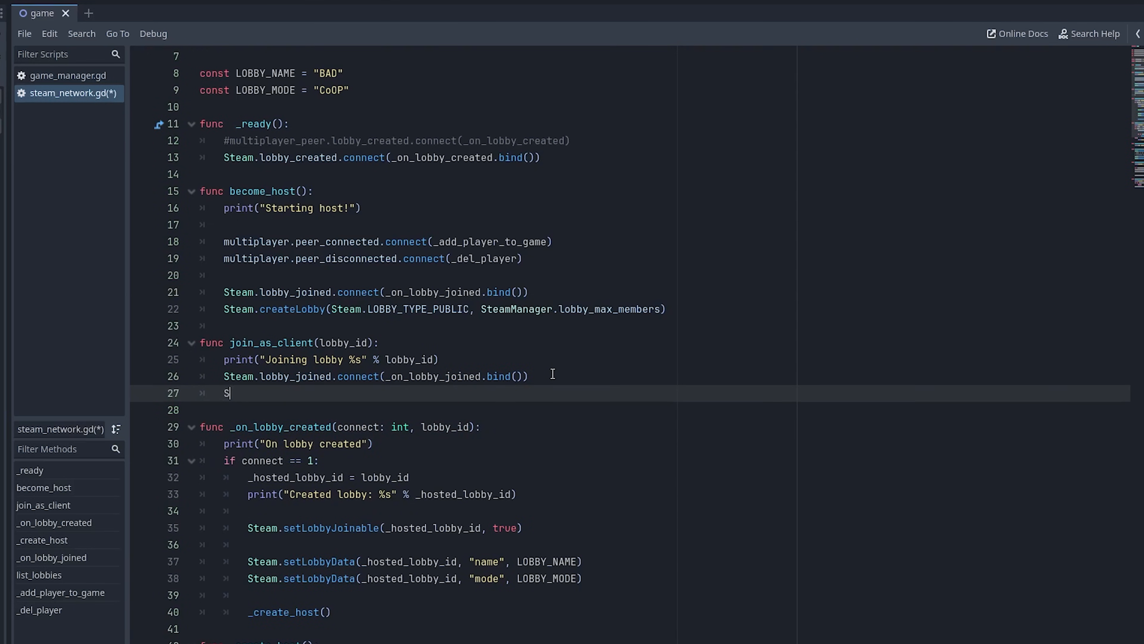
text(team.joinLobby()
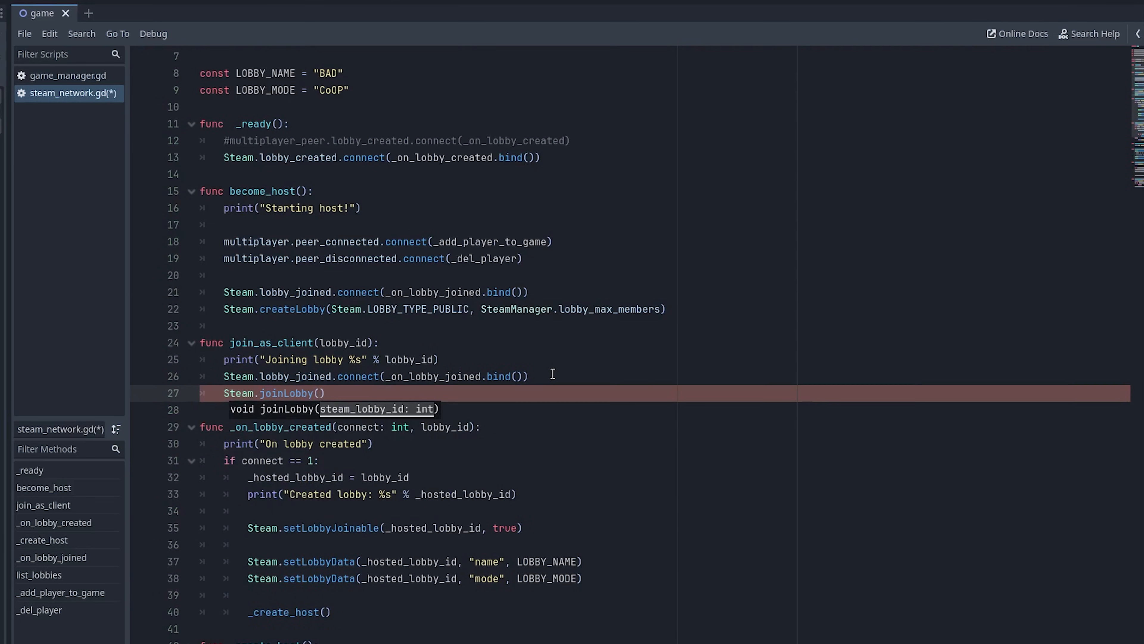
text(int(lobby_id))
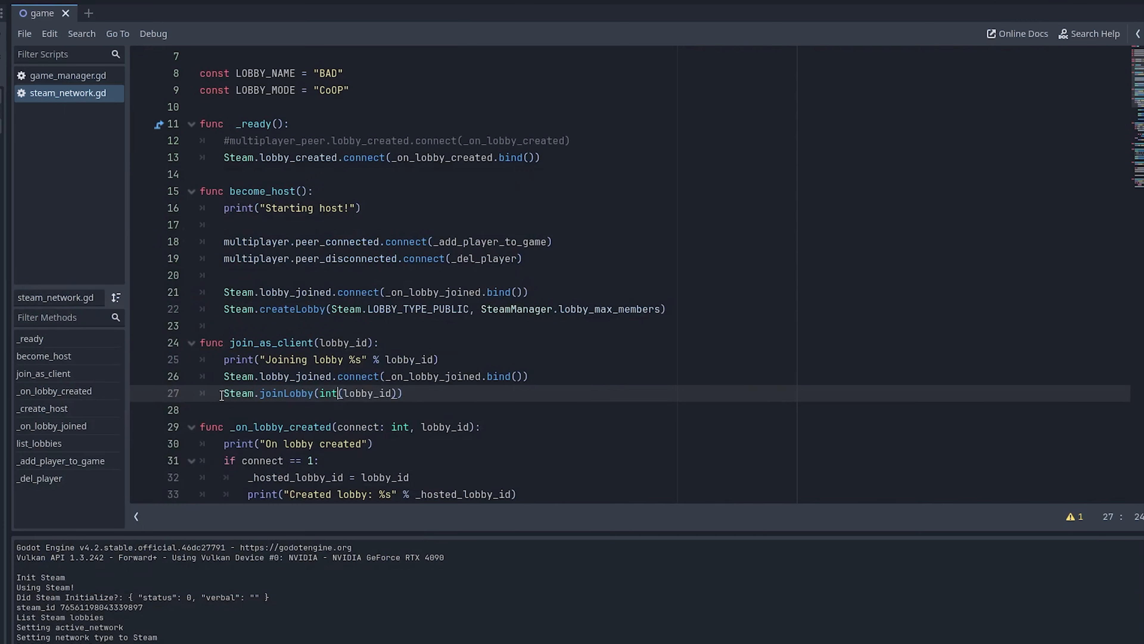
click(410, 393)
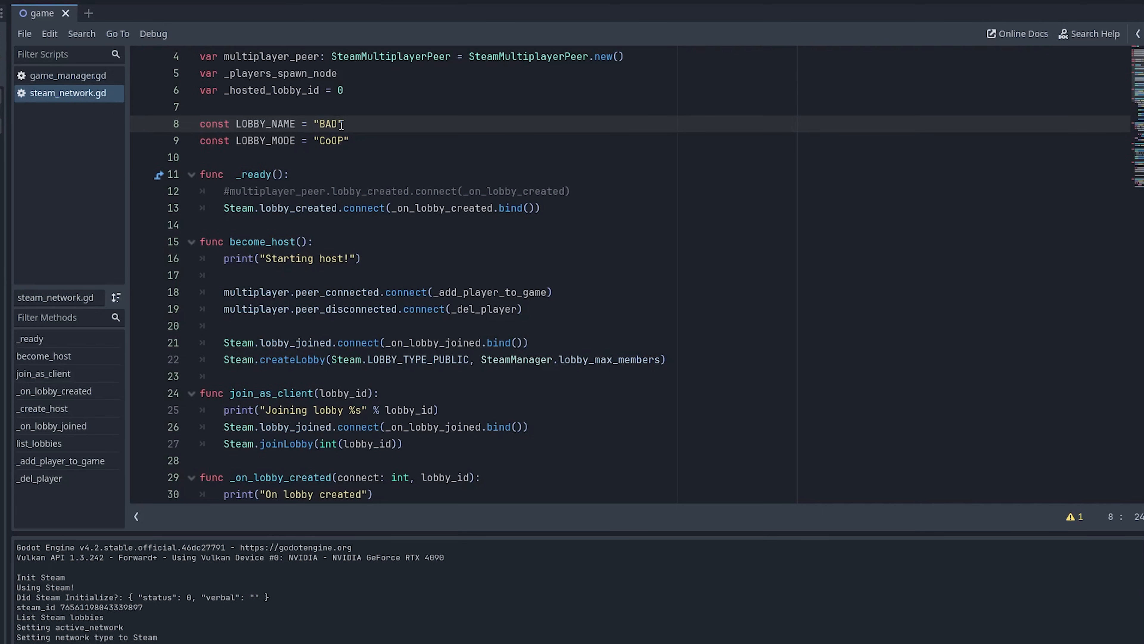
Step: Append a number suffix to LOBBY_NAME so it reads "BAD2233"
text(1233)
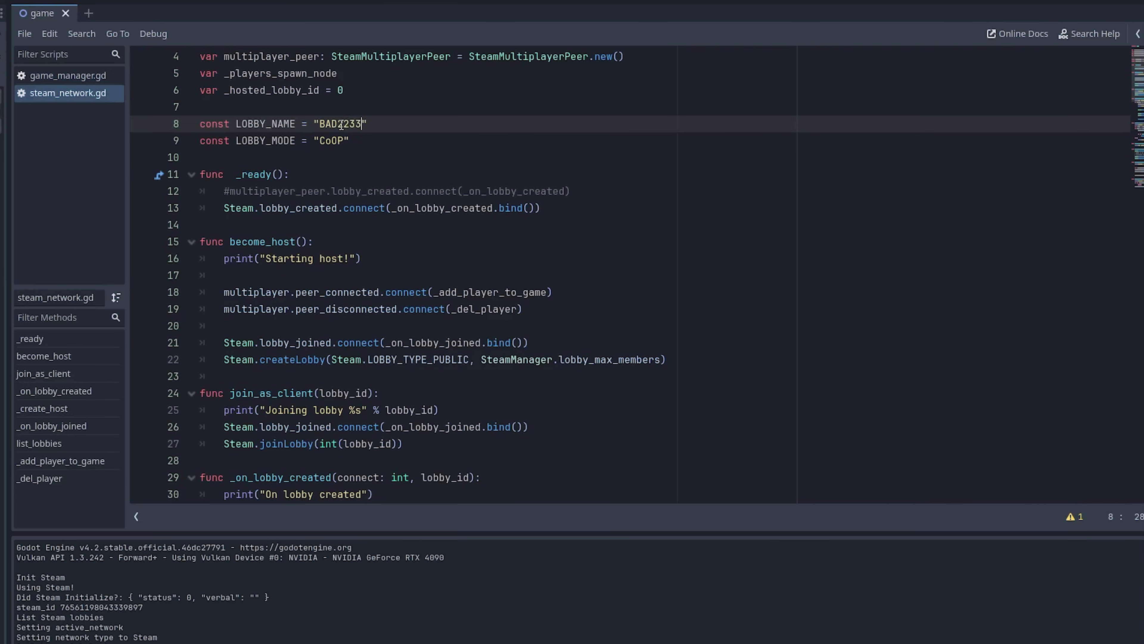
click(350, 140)
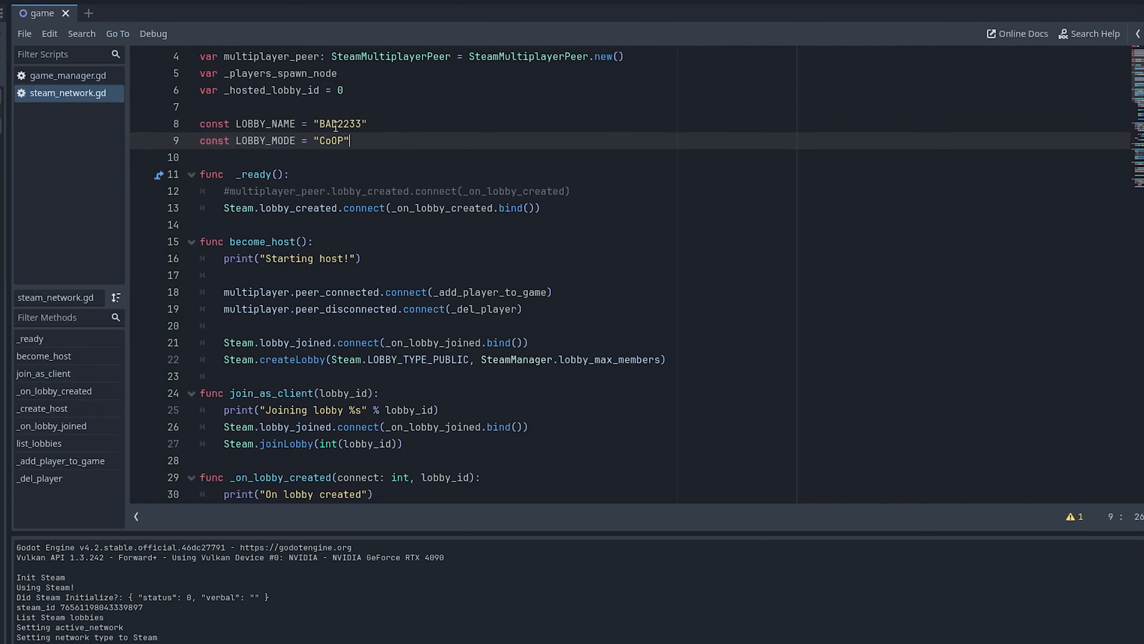
double_click(340, 123)
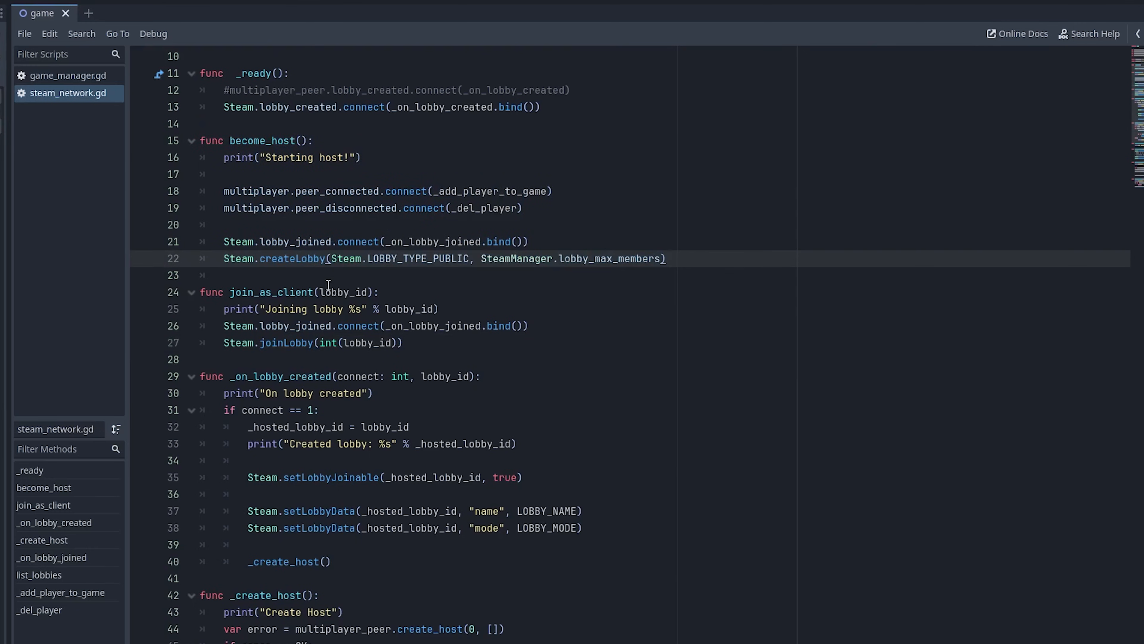
Step: Review the createLobby and joinLobby calls in the lobby functions
double_click(292, 258)
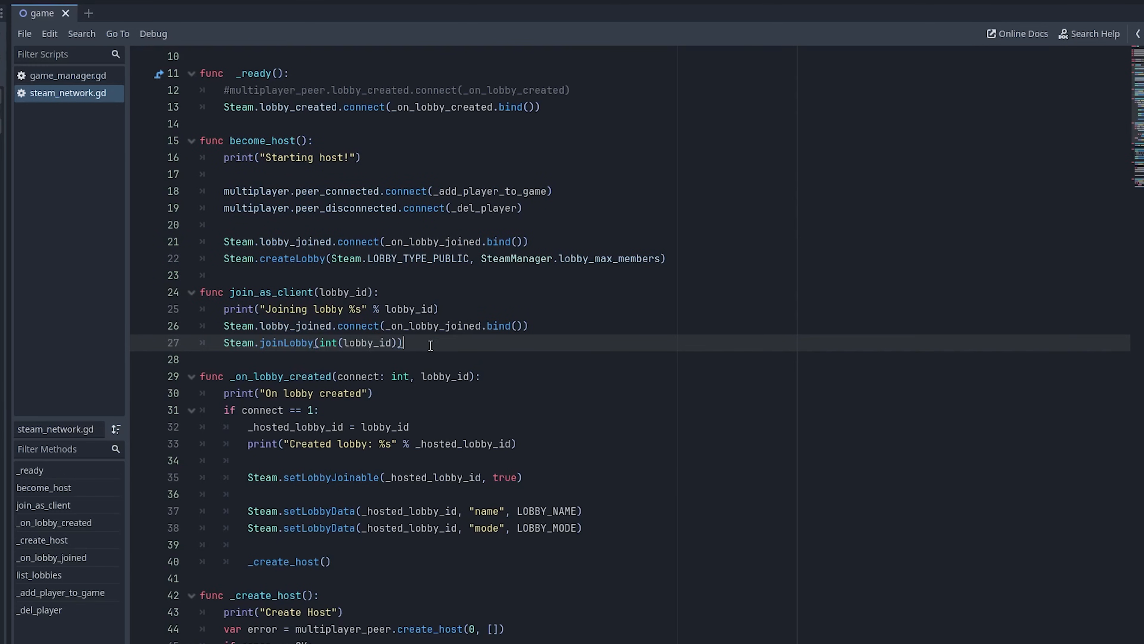
triple_click(312, 342)
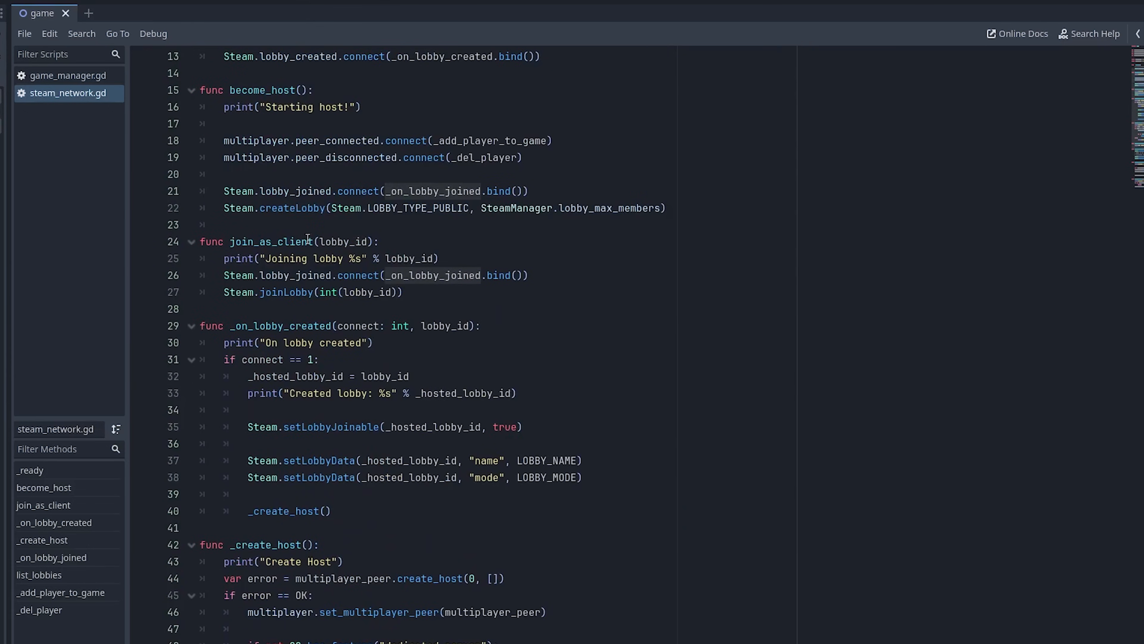
click(212, 208)
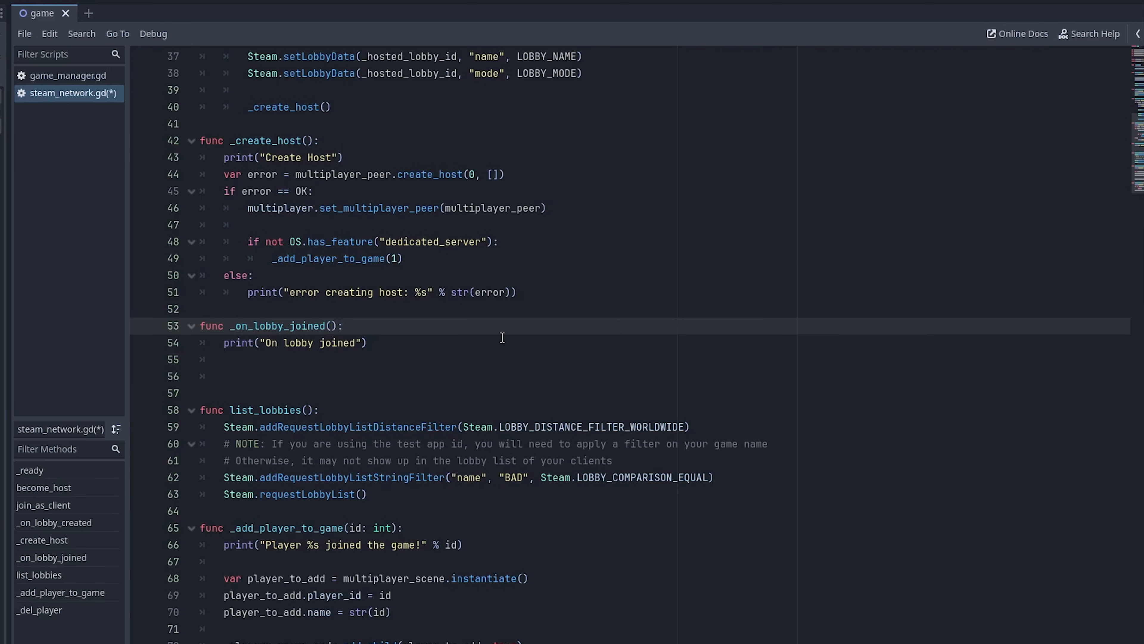
Step: Give _on_lobby_joined the parameters lobby, permissions, locked: bool and response
text(lobby: int, permissions: int, locked)
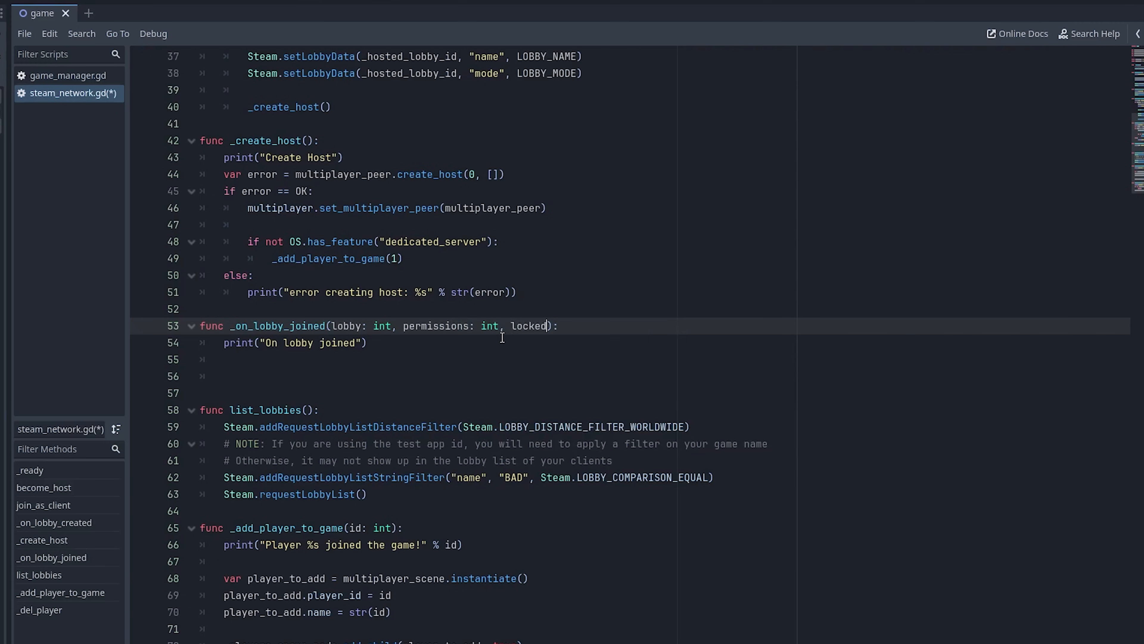
text(: bool,)
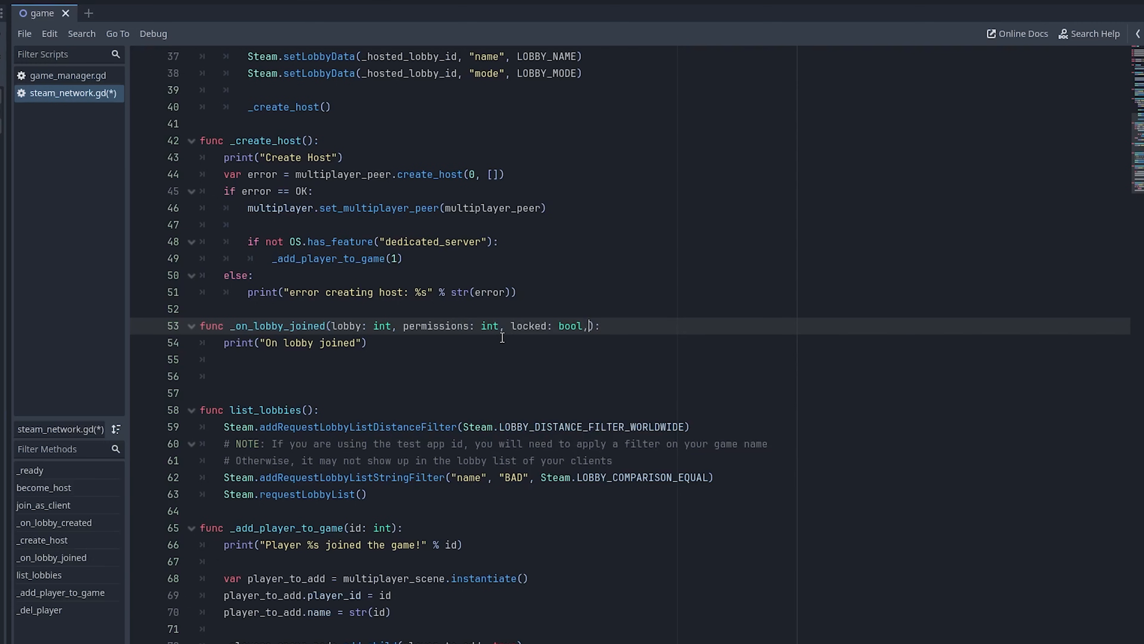
text(response: int)
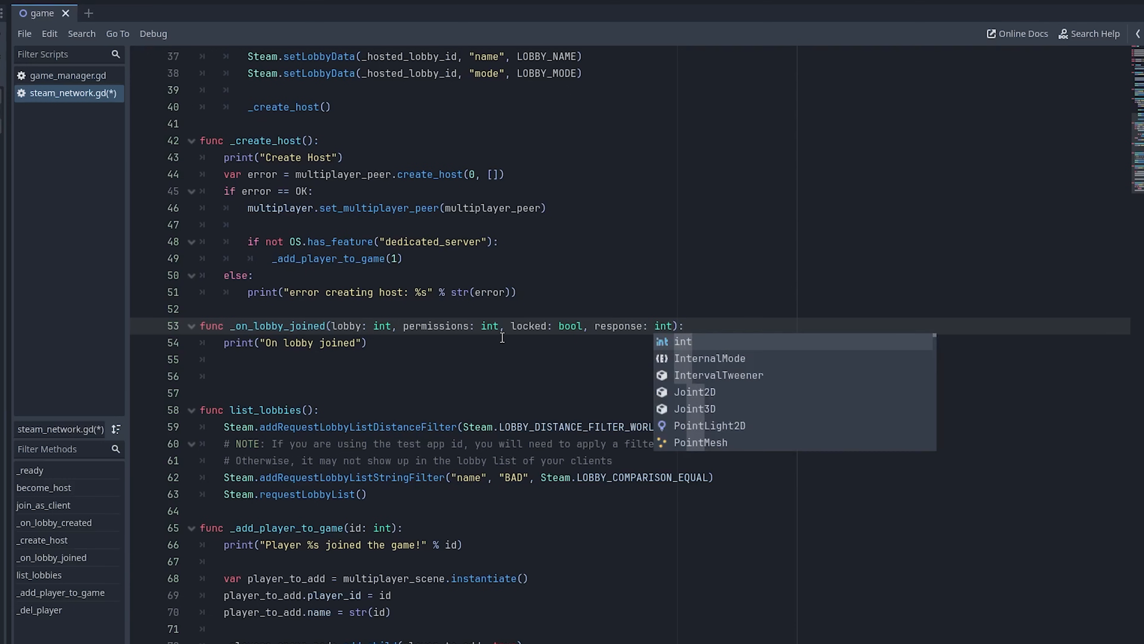
Step: When response == 1, store the owner in var id via Steam.getLobbyOwner(lobby)
text(if response ==)
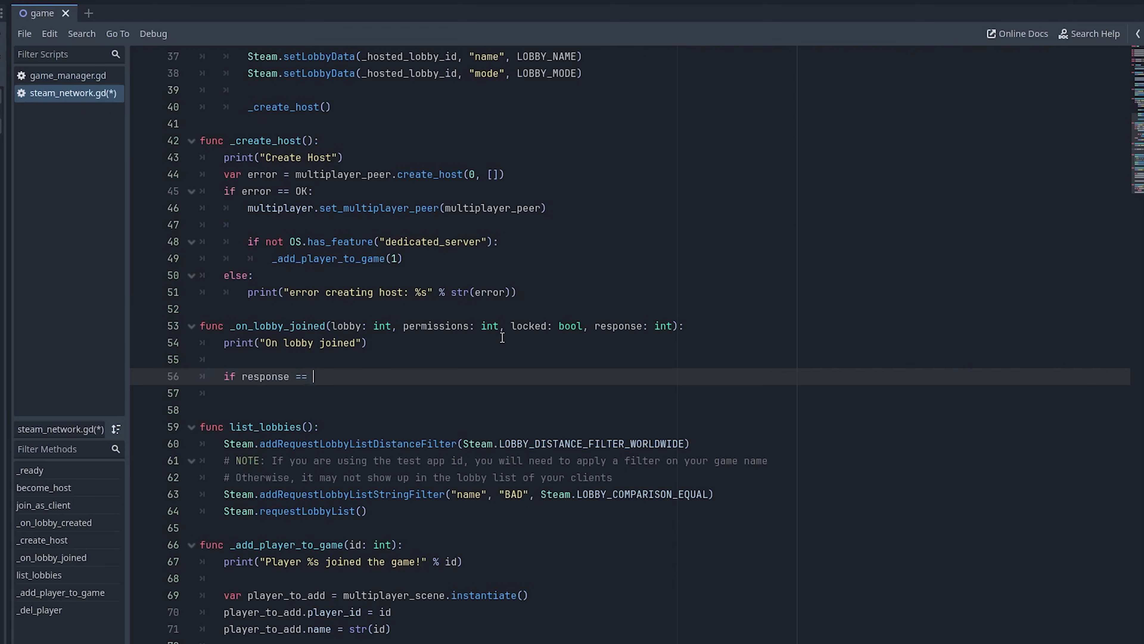
text(1:)
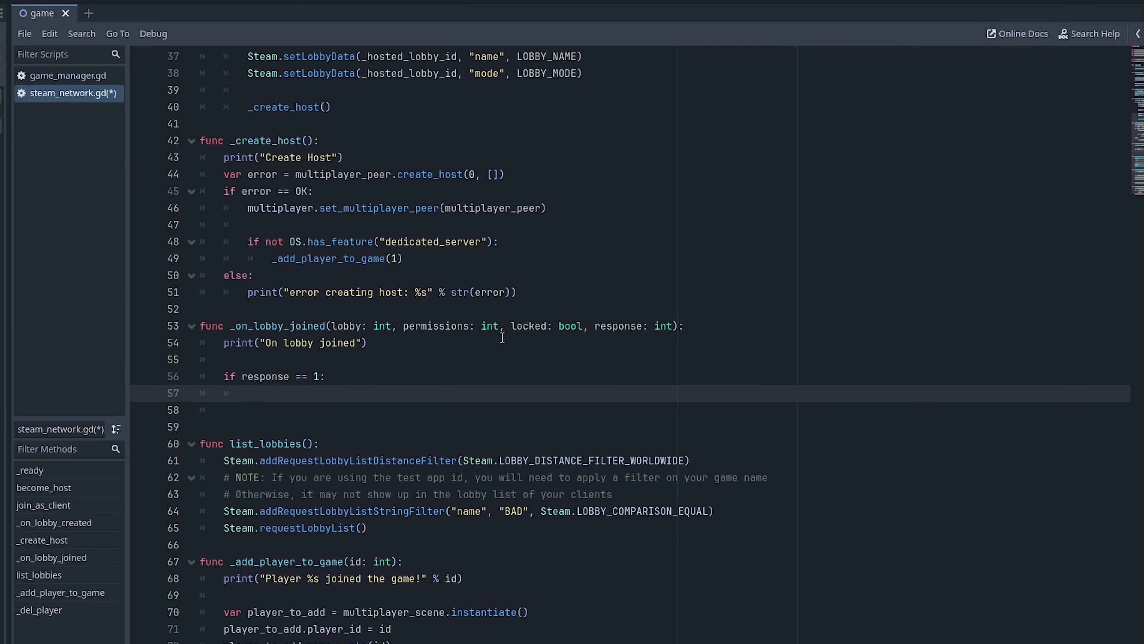
text(var id =)
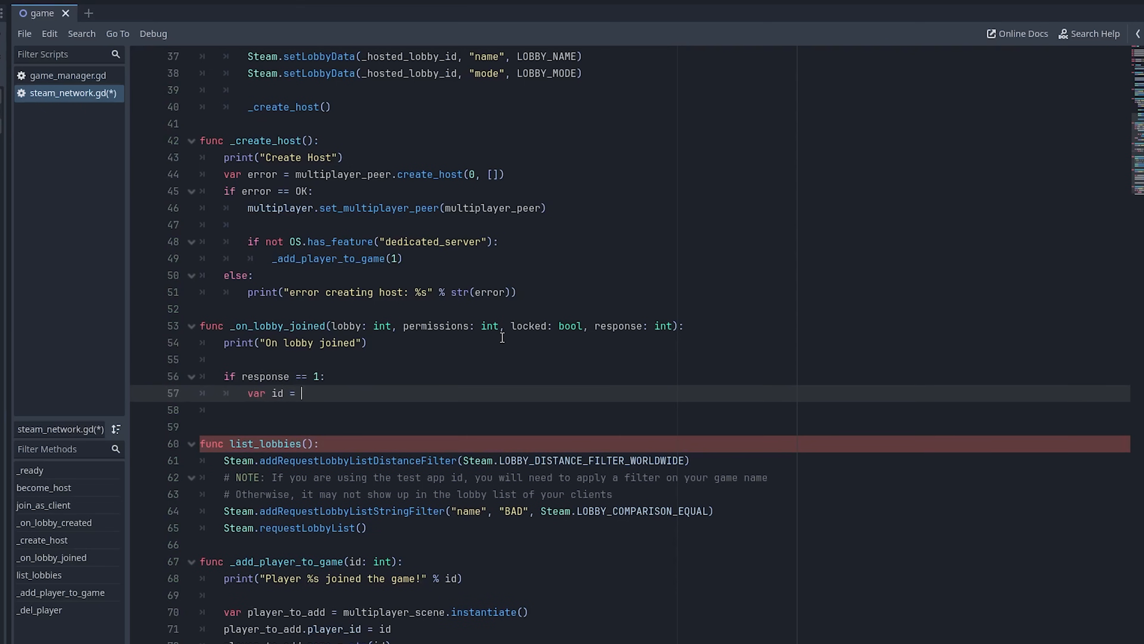
text(SteamLobbyOnwer)
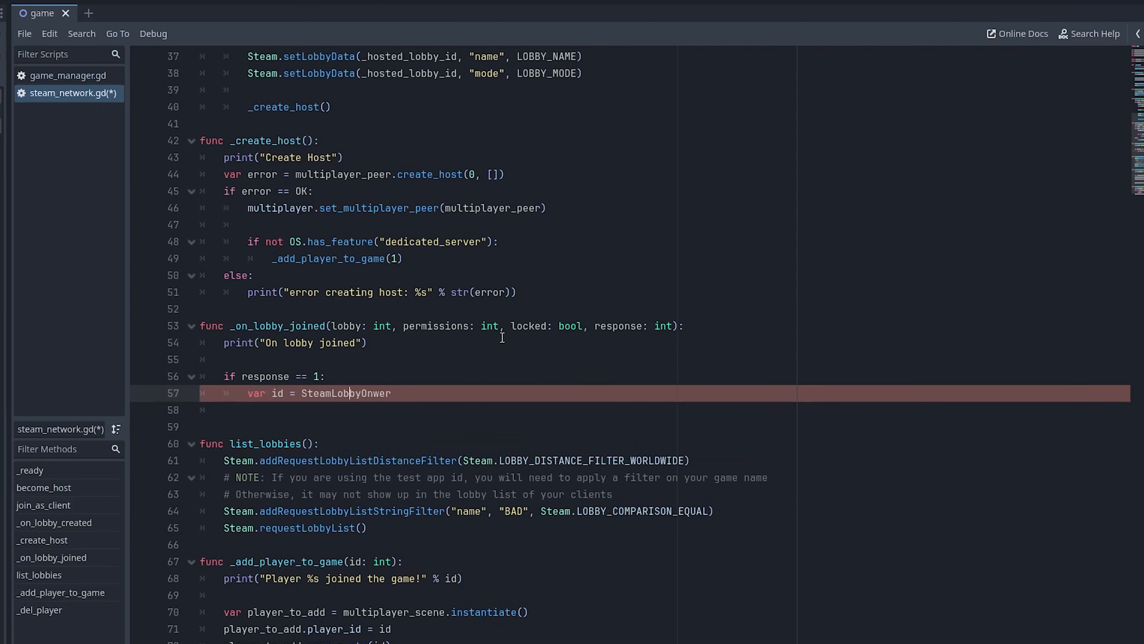
text(Steam.getLobb)
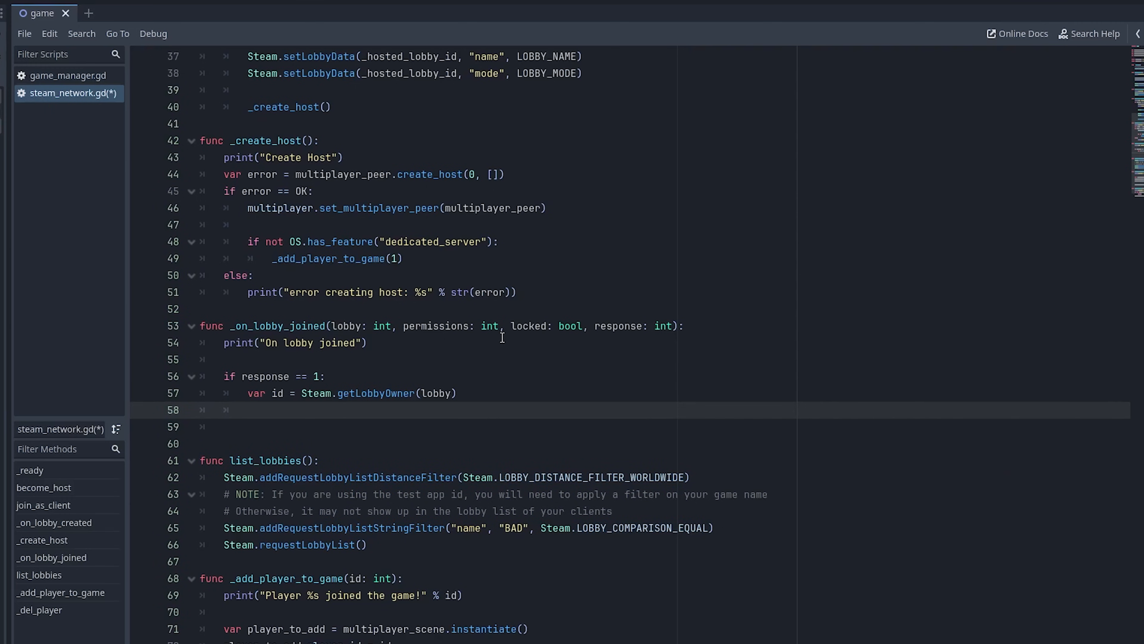
Step: If id != Steam.getSteamID(), print the "Connecting client to socket..." message
text(if id != Steam.getSteamID()
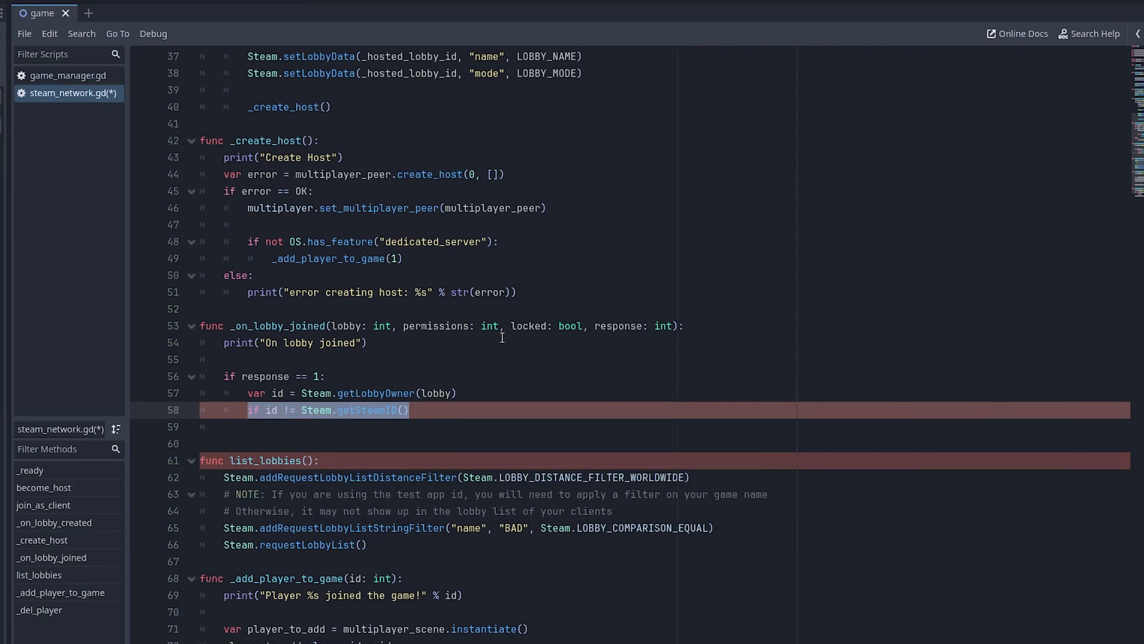
click(409, 409)
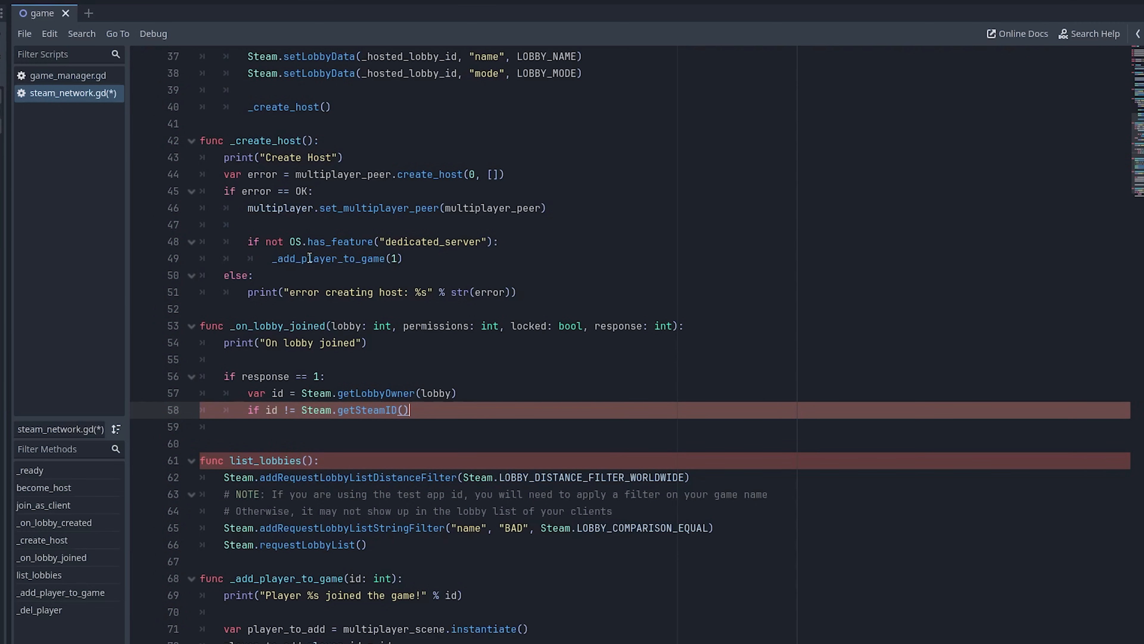
double_click(265, 140)
text(:)
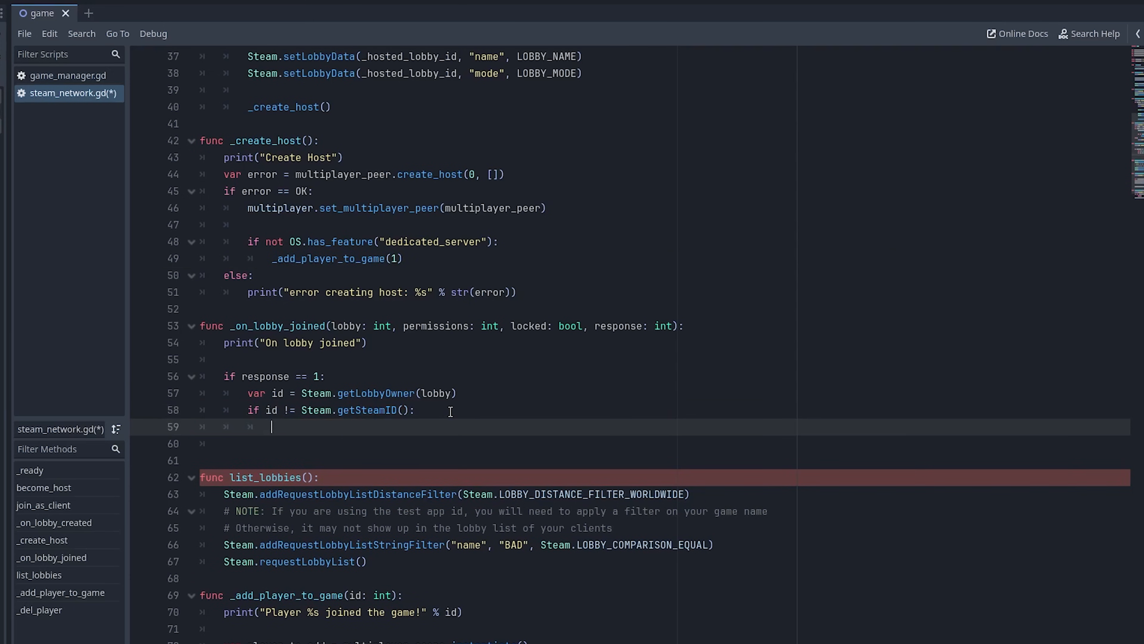
text(print())
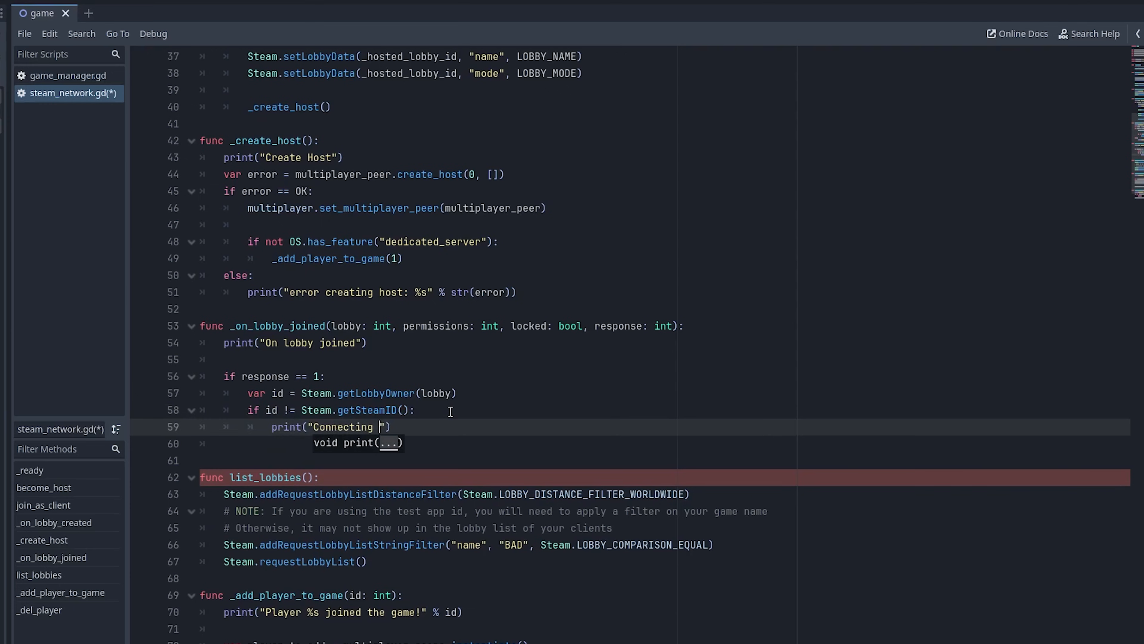
text(client to socket...)
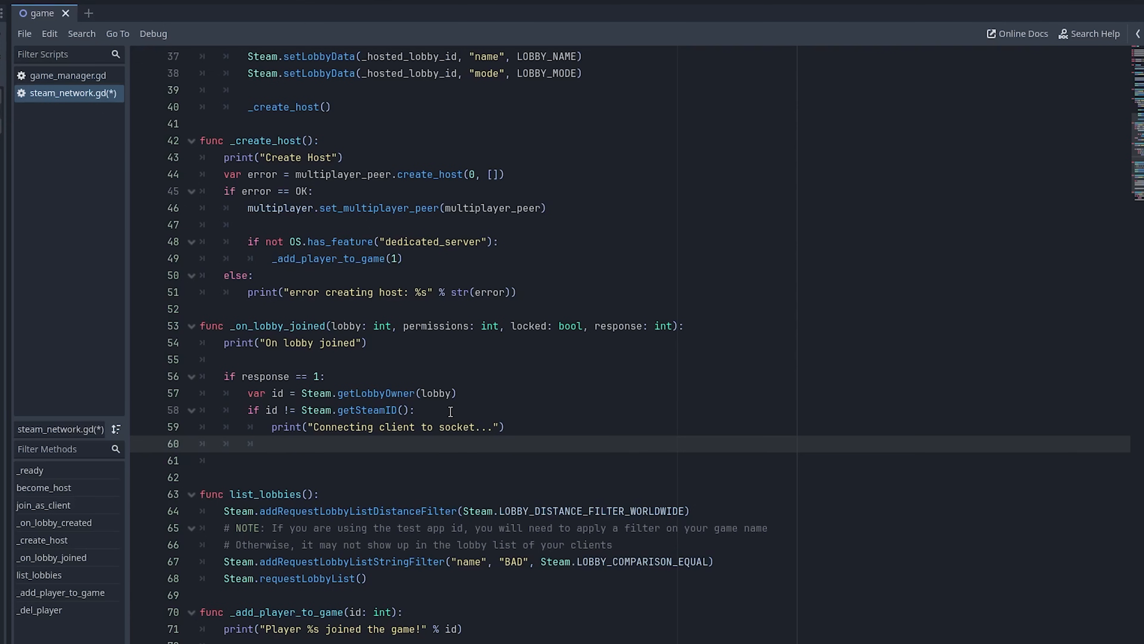
click(292, 442)
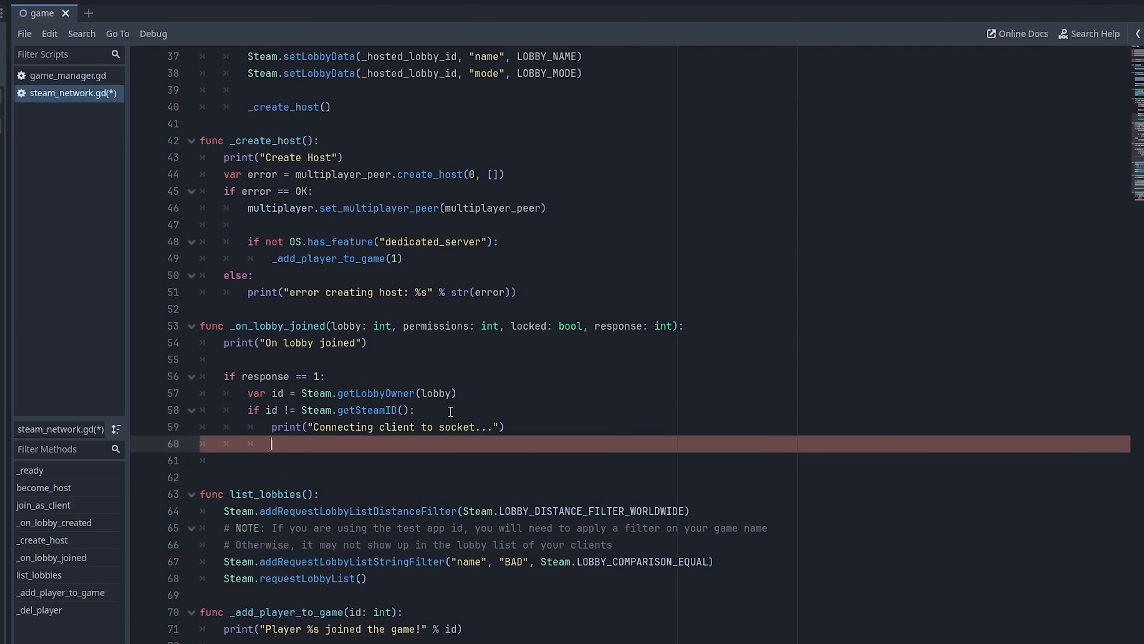
Step: Call connect_socket(id) from _on_lobby_joined and declare func connect_socket(steam_id)
text(connect_socket(id)
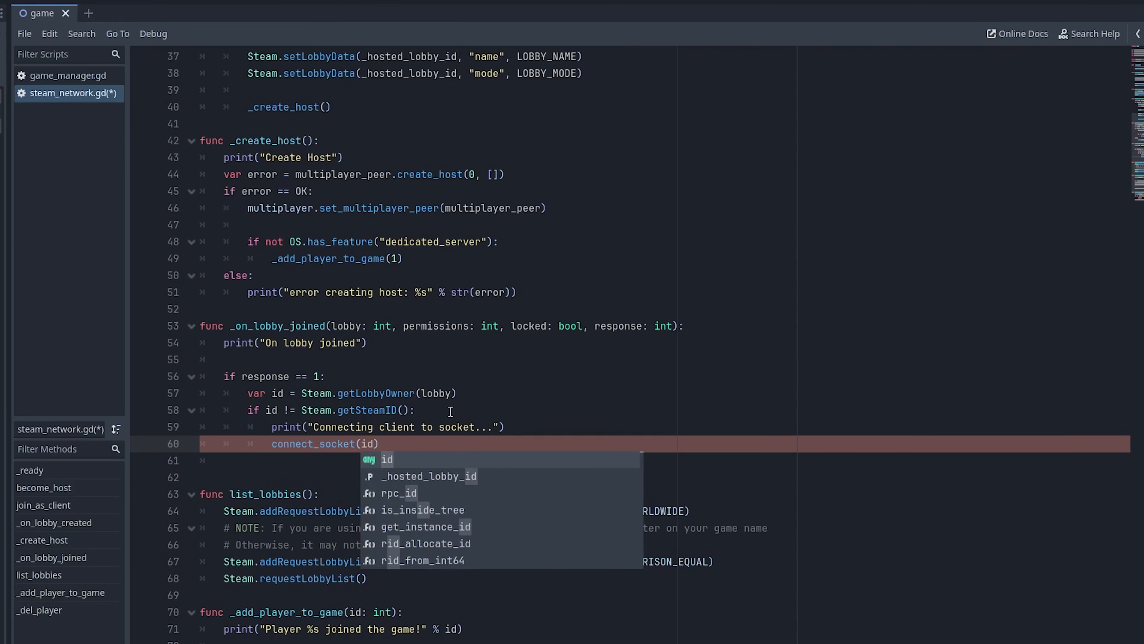
text(else:)
text(func connect_socket)
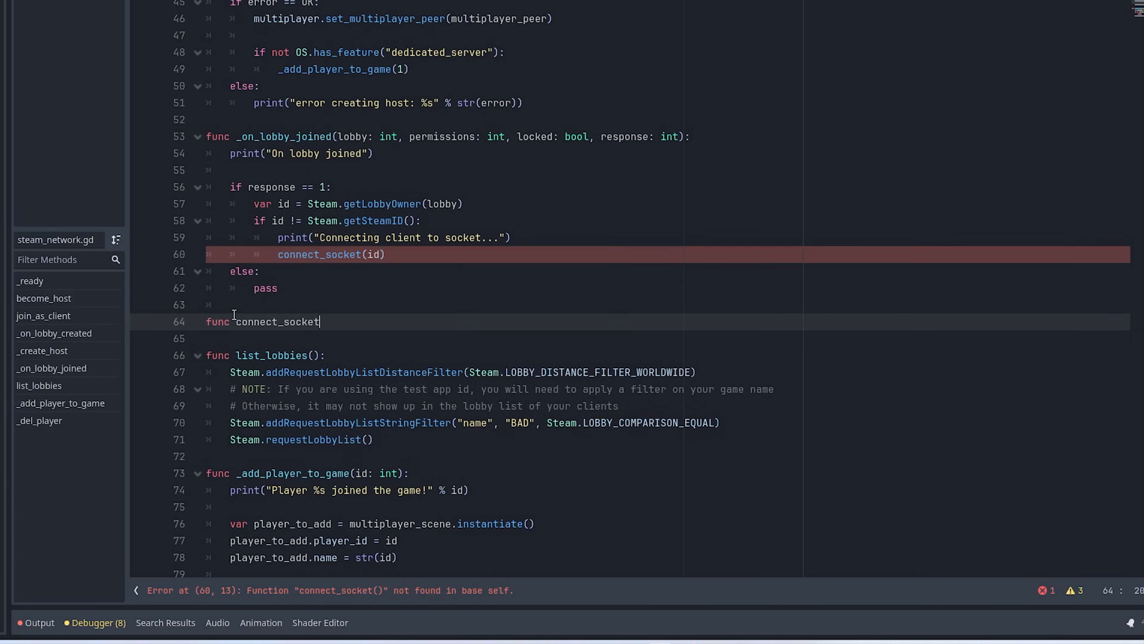
text((steam_id))
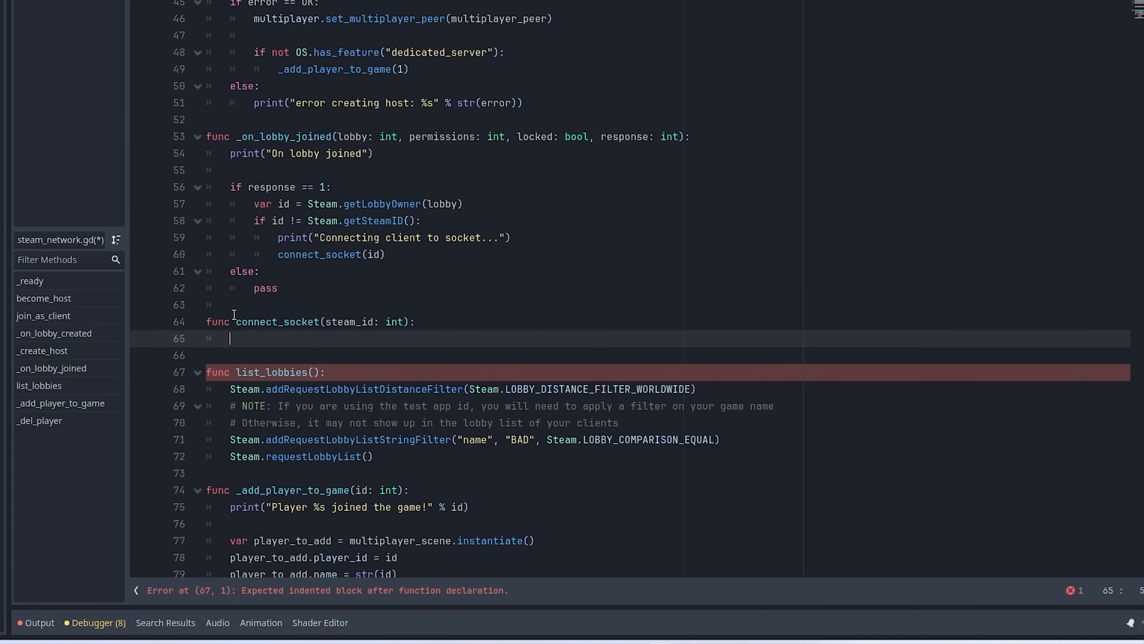
Step: Store multiplayer_peer.create_client(steam_id, 0, []) in var error
text(var error)
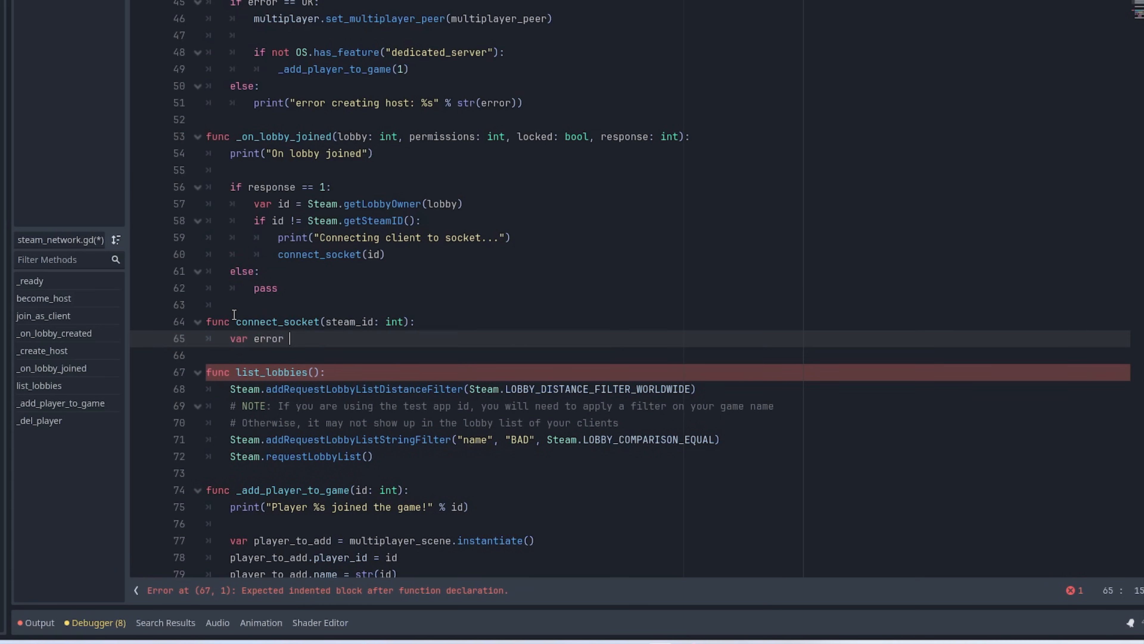
text(= multiplayer_peer)
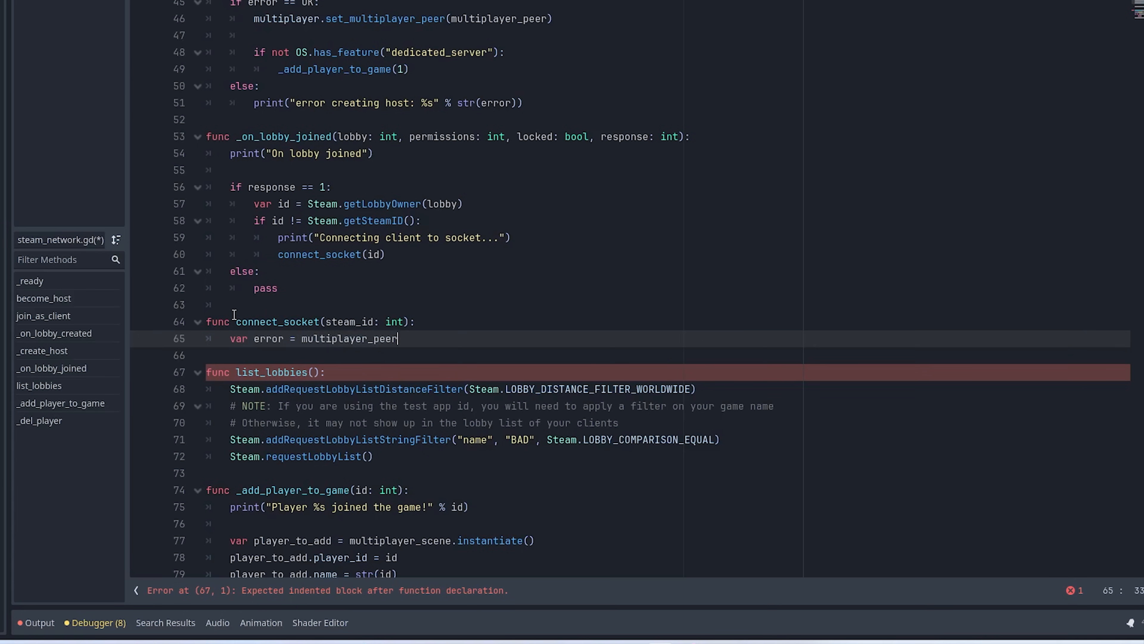
text(.create_client())
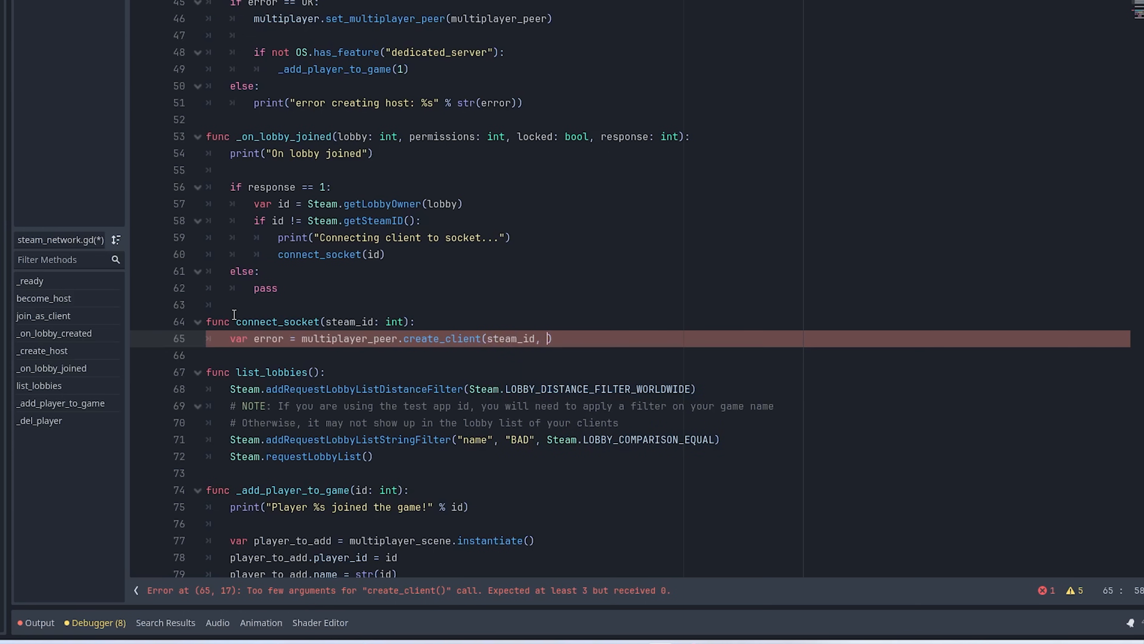
text(0)
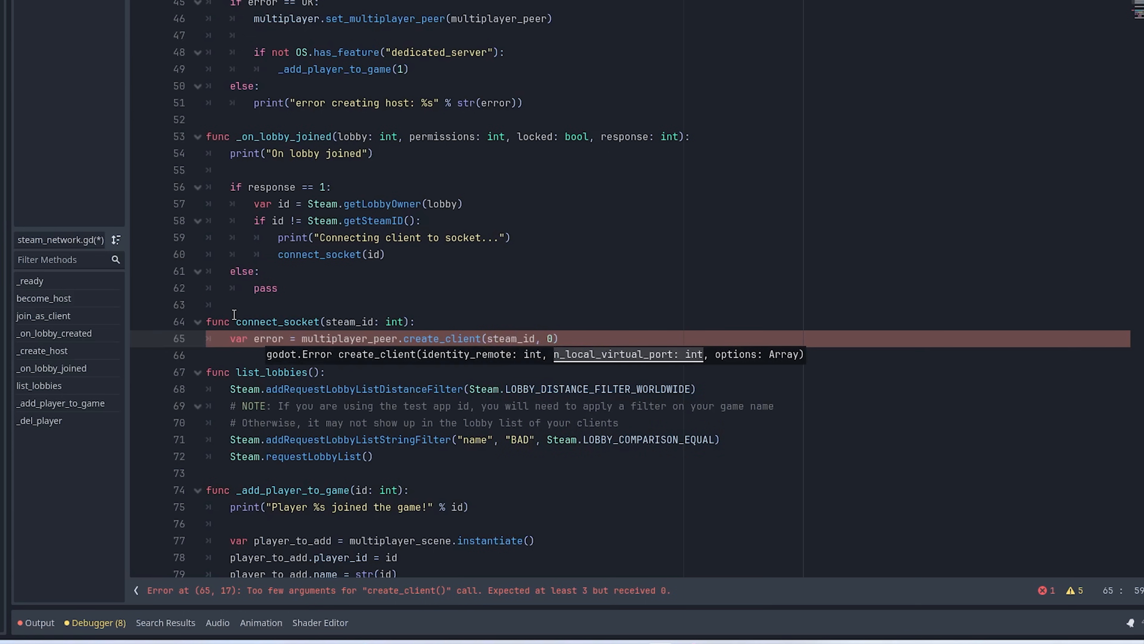
text(, [])
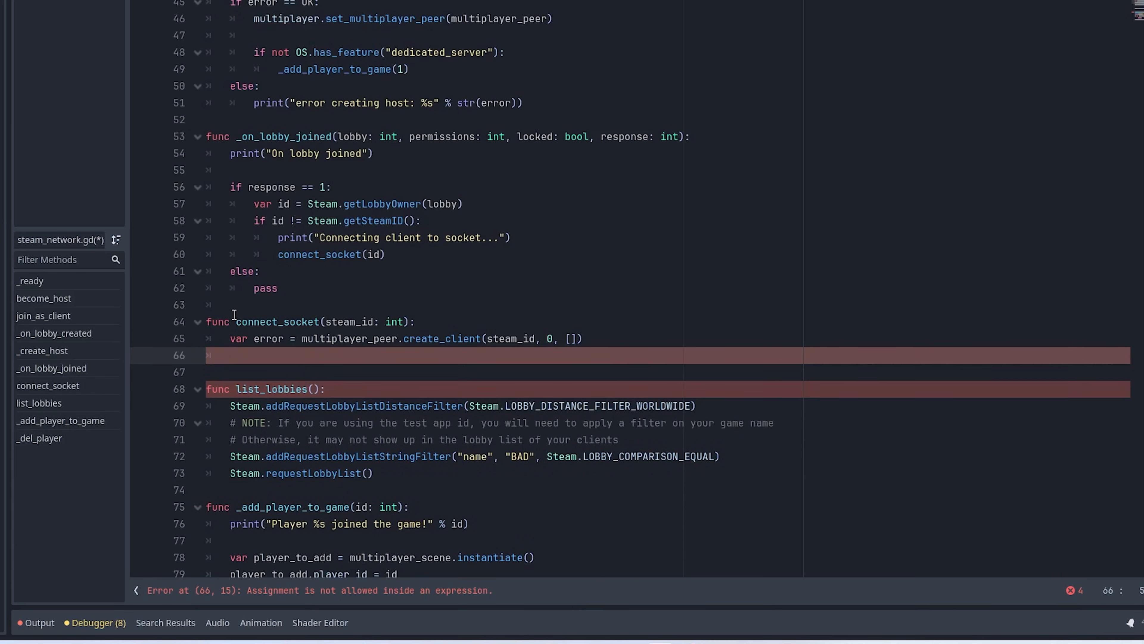
Step: If error == OK, print and call multiplayer.set_multiplayer_peer(multiplayer_peer)
text(if error)
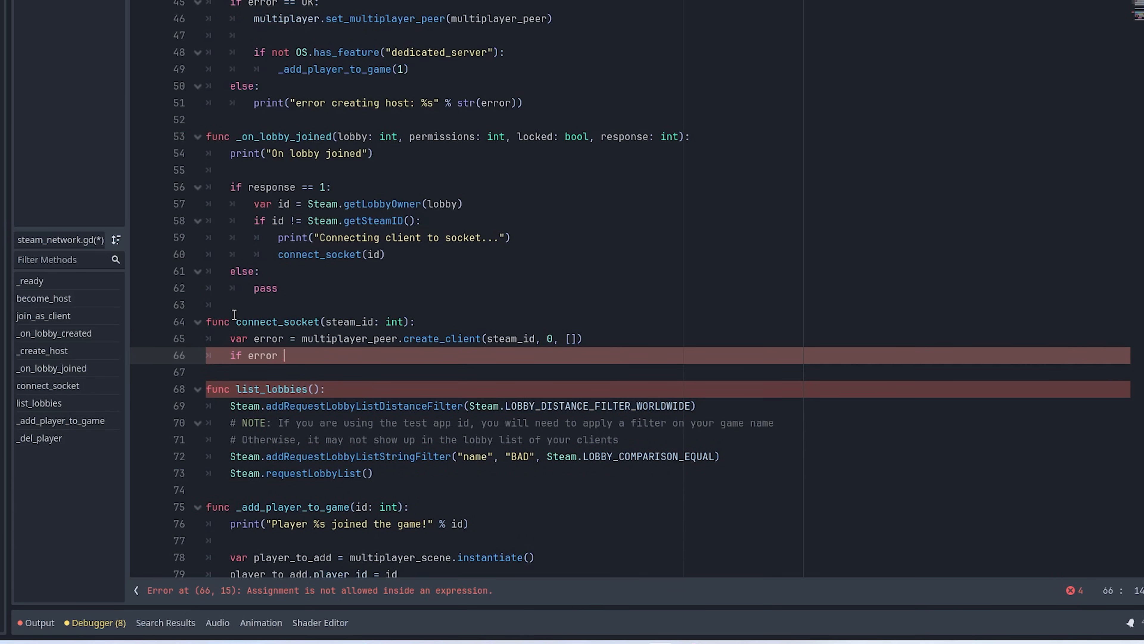
text(== OK:)
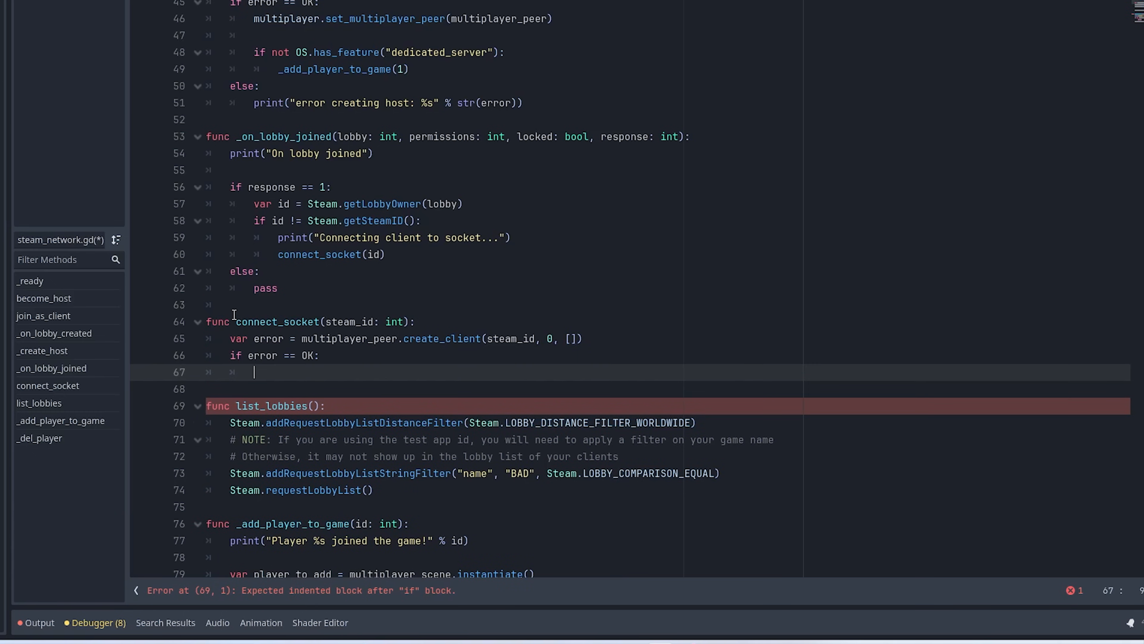
text(print("Connecting peer to host...)
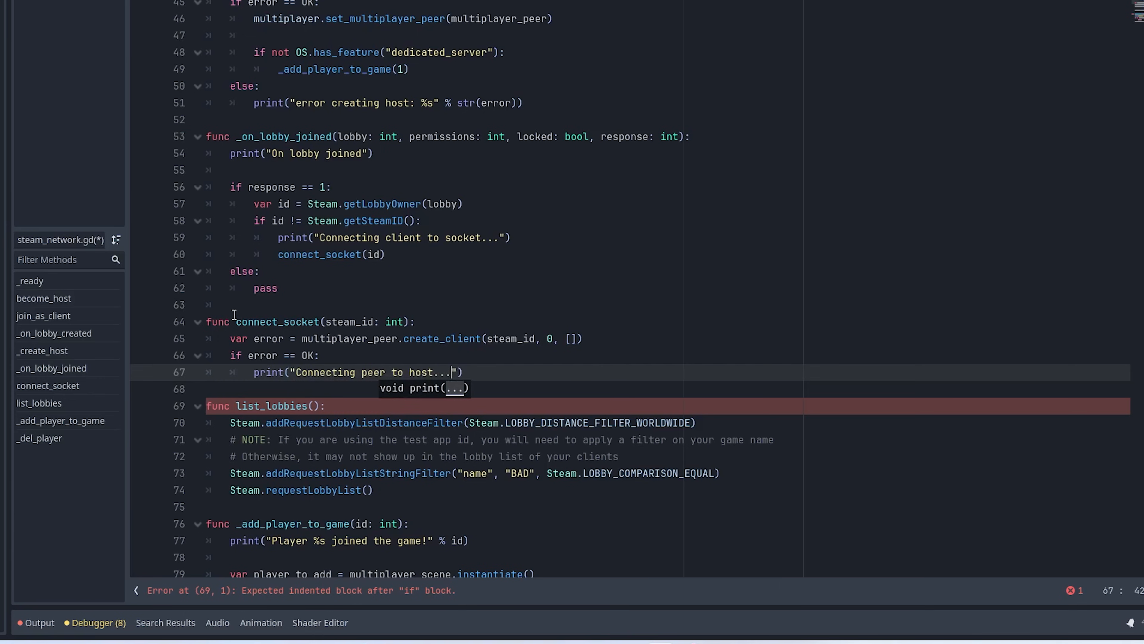
text(multiplayer.set_multiplay)
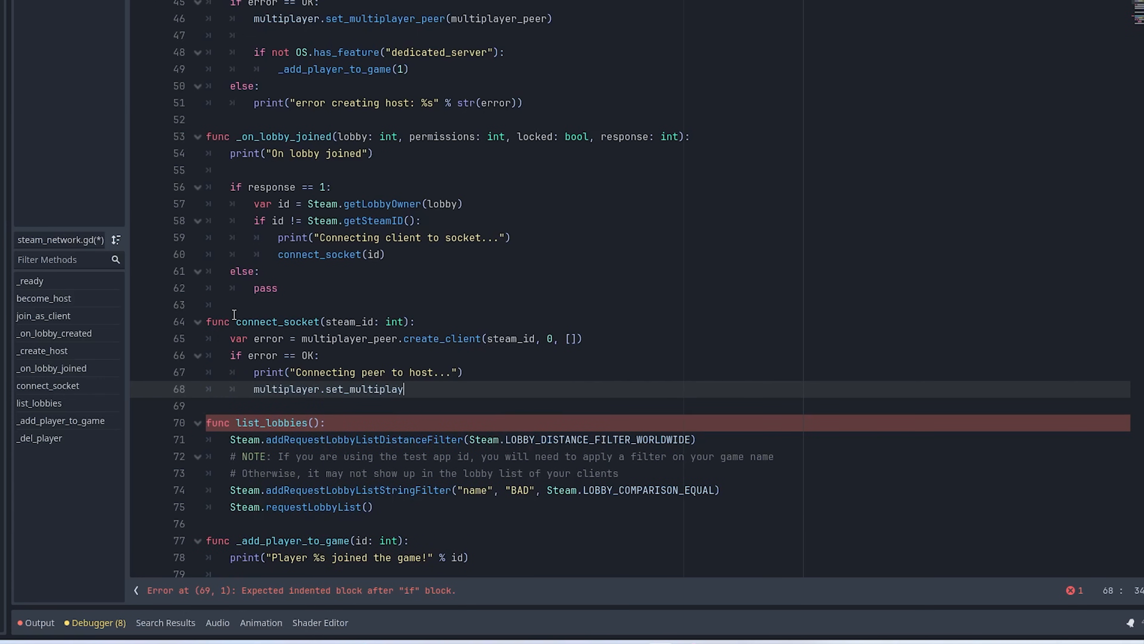
text(er_peer(multiplayer_peer))
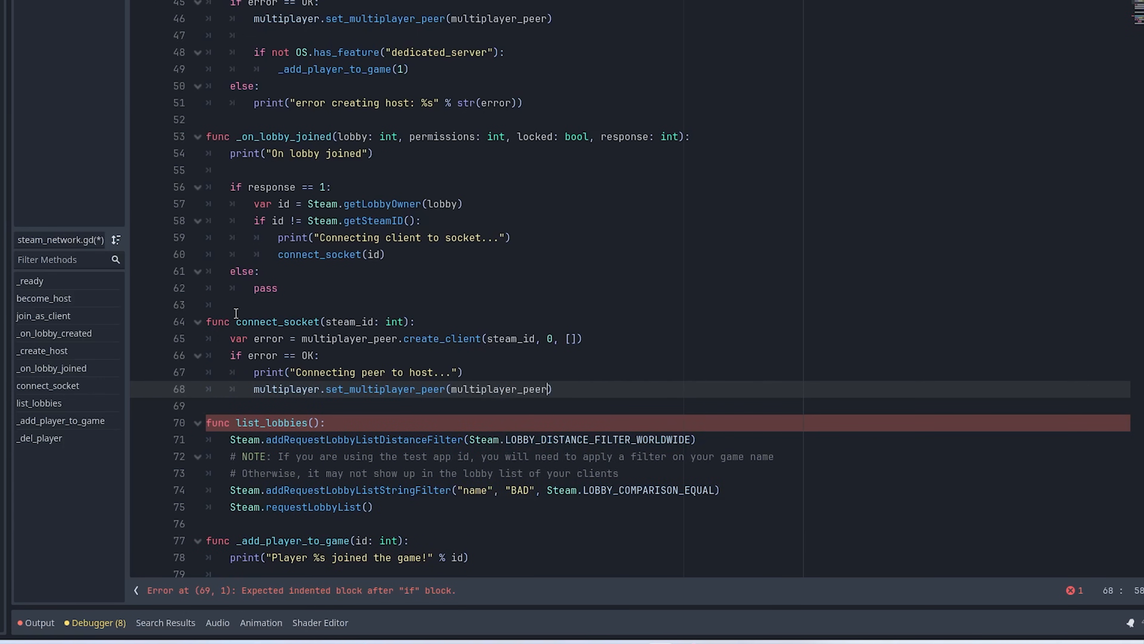
double_click(499, 389)
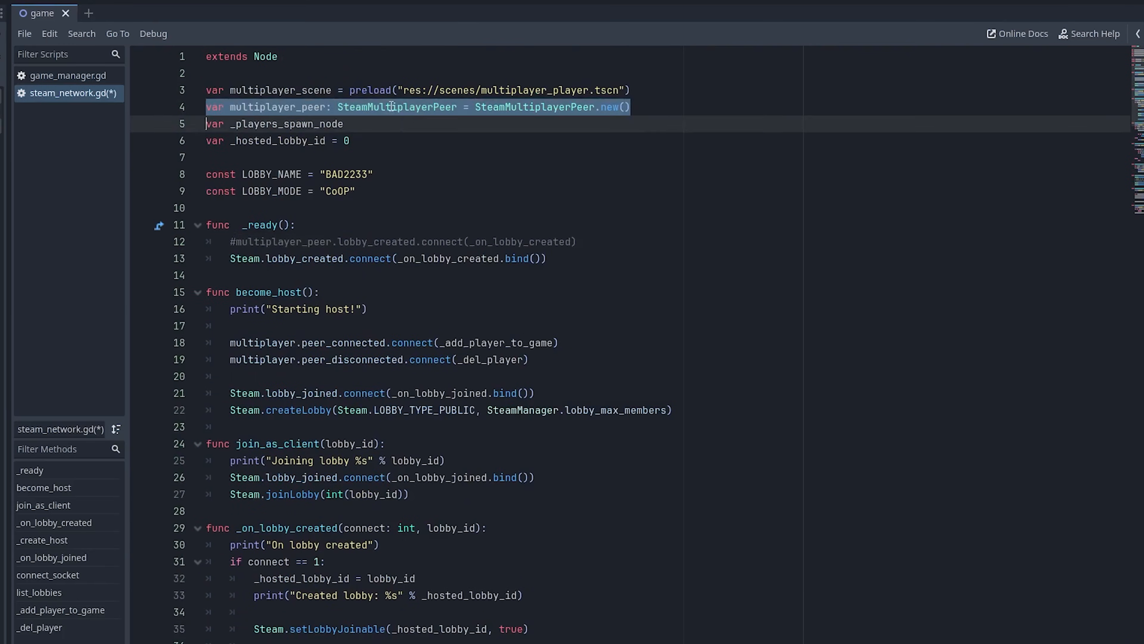
scroll(down, 3)
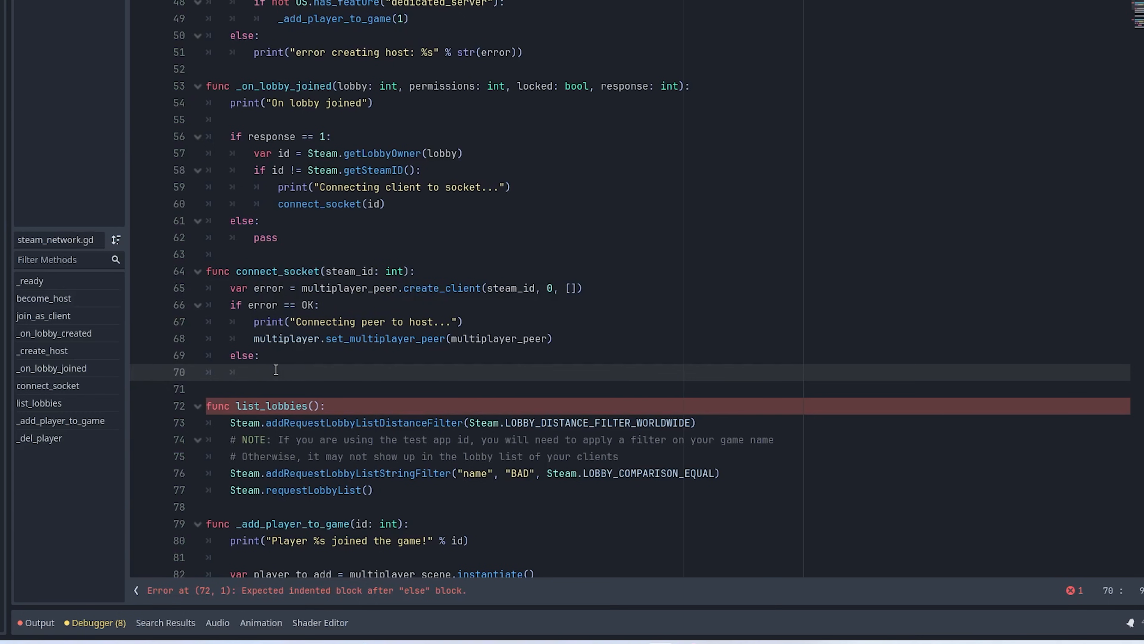
Step: Otherwise print "Error creating client: %" with the error, and save
text(print("Error"))
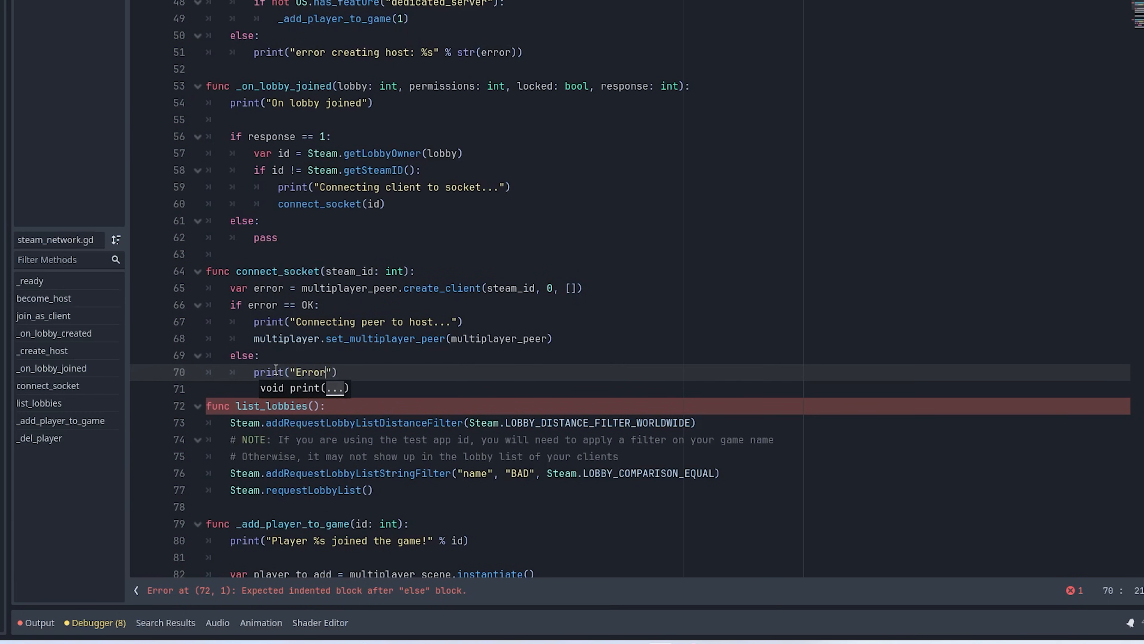
text(creating client: %s)
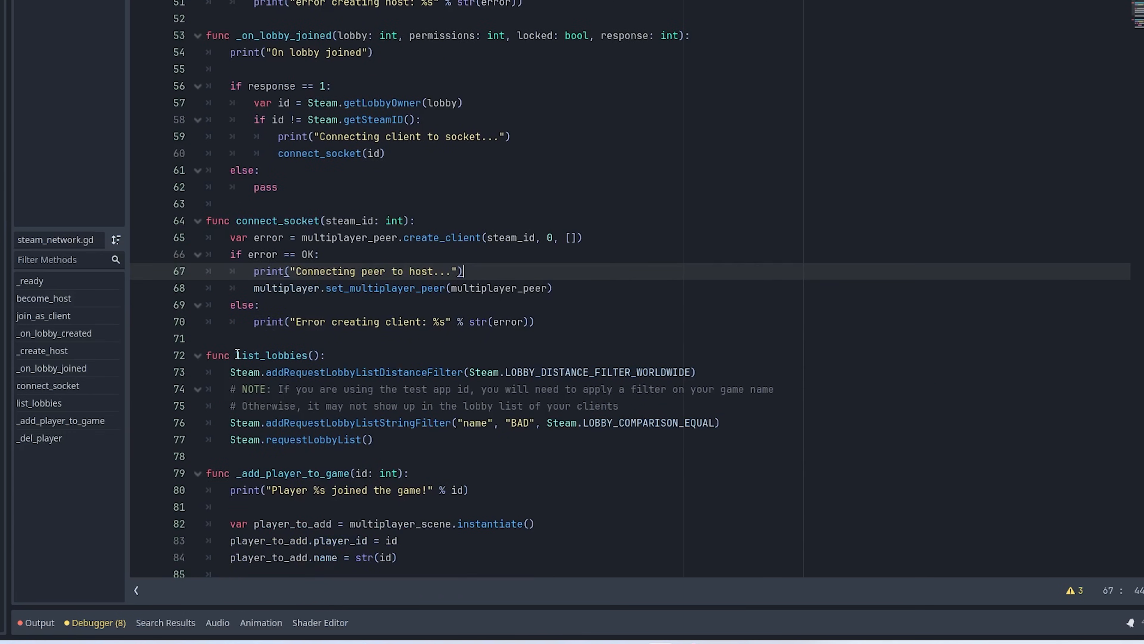
click(503, 406)
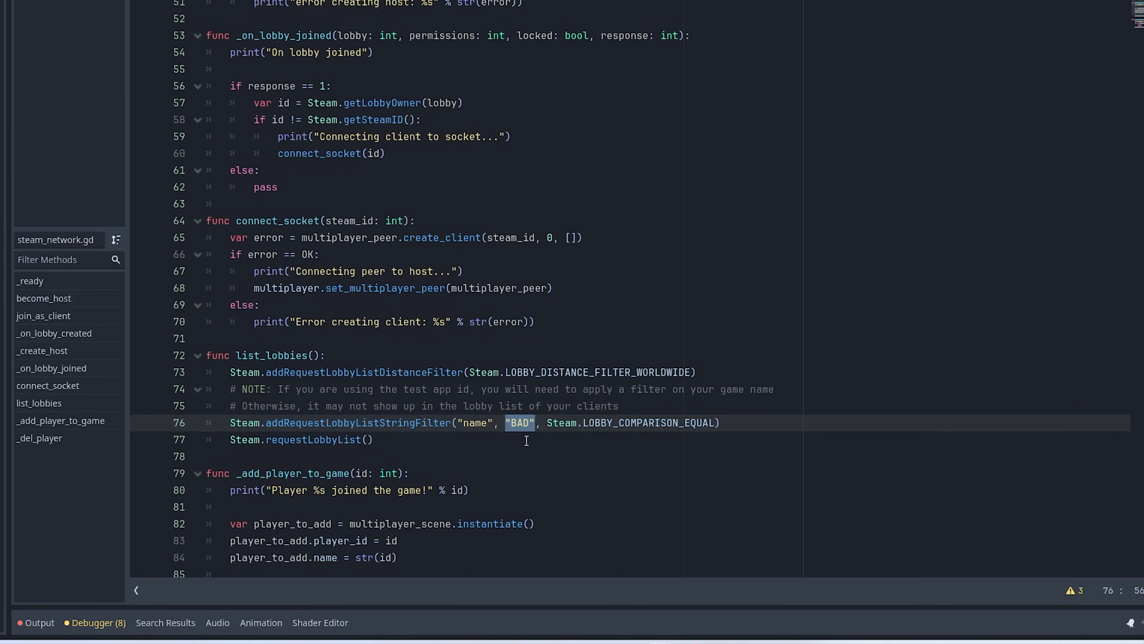
Step: Replace the hard-coded "BAD" in addRequestLobbyListStringFilter with the LOBBY_NAME constant
text(LO)
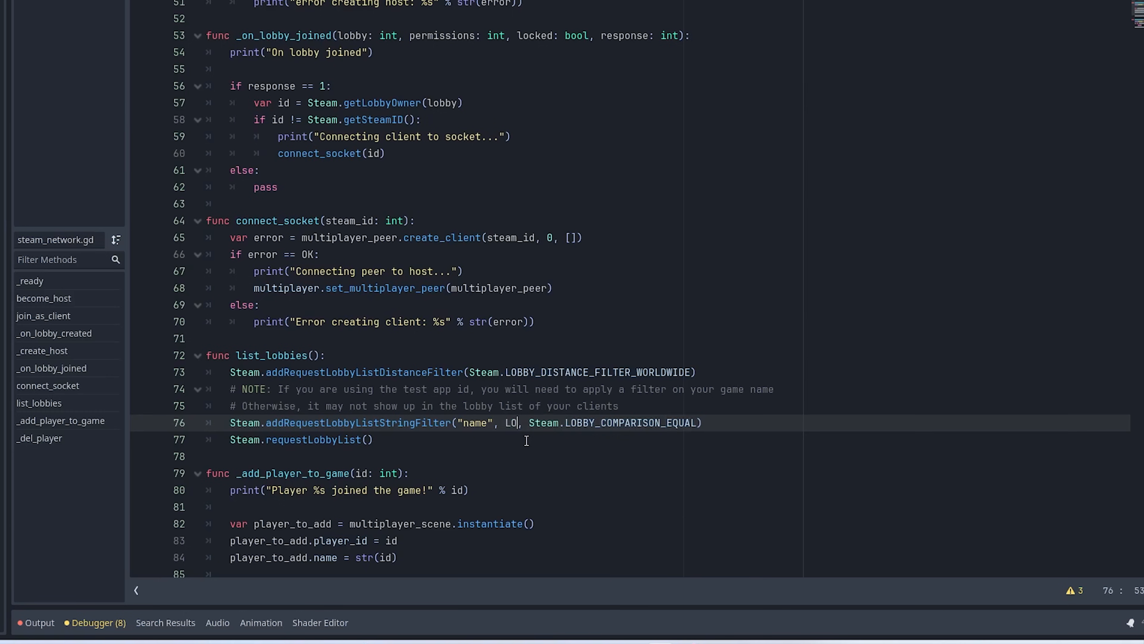
text(BBY_NAME)
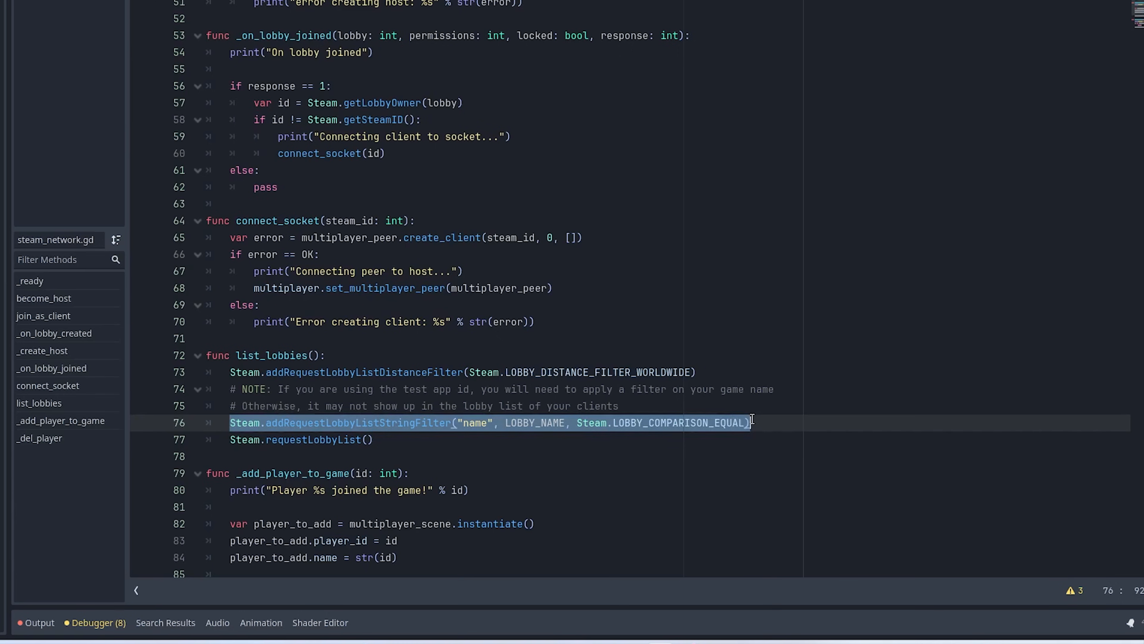
double_click(357, 422)
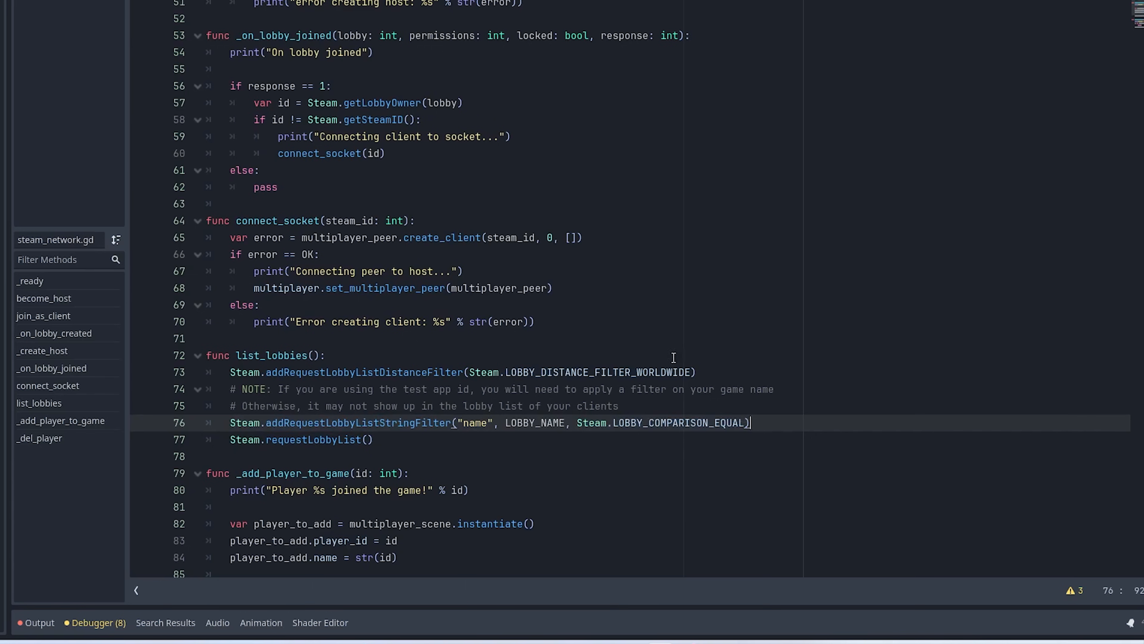
double_click(598, 372)
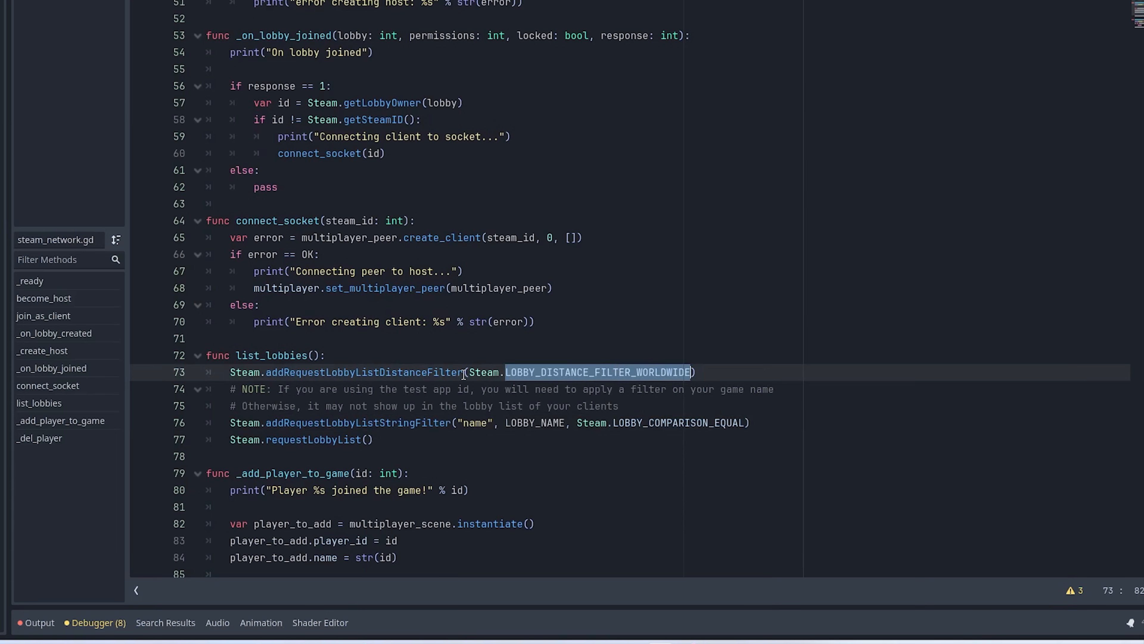
click(234, 422)
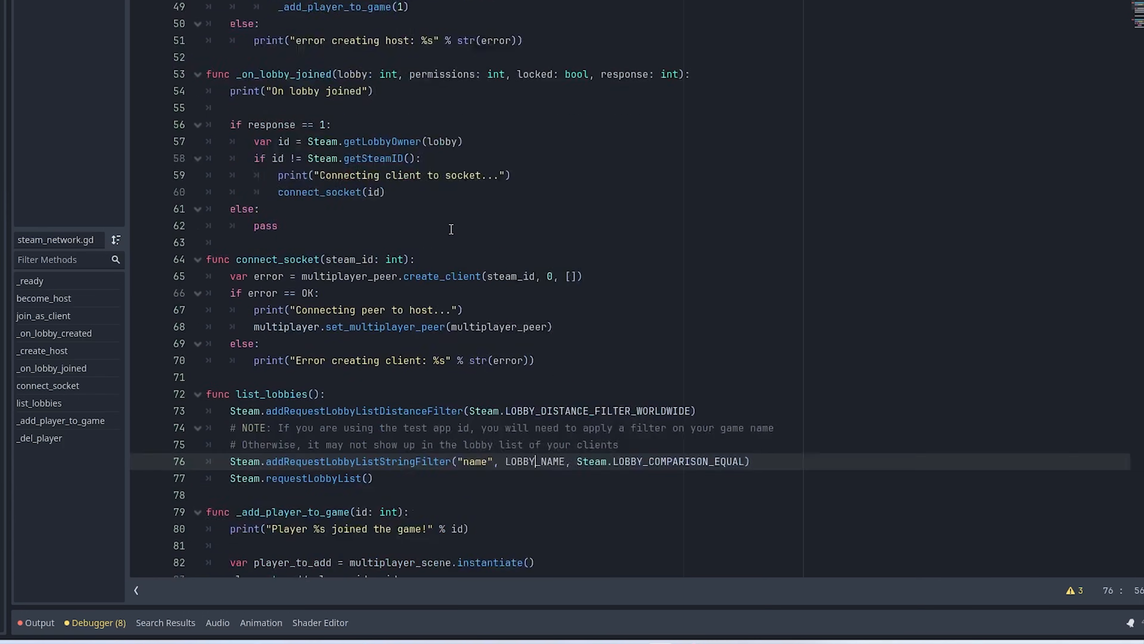
Step: Review the "name" key and LOBBY_NAME argument of the lobby string filter
scroll(down, 3)
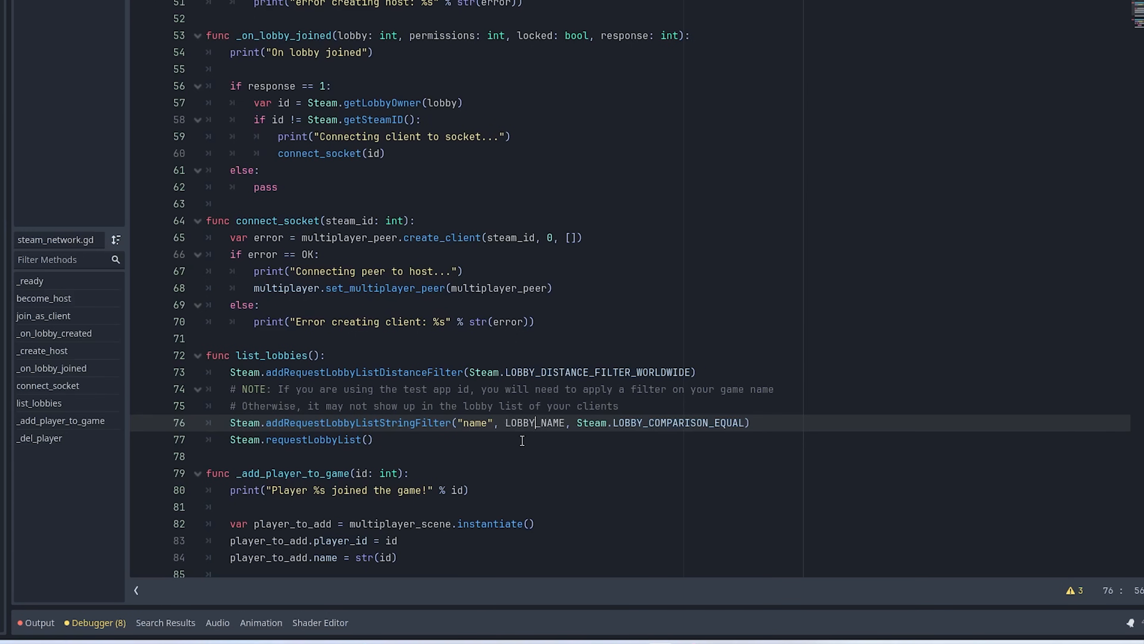
double_click(533, 422)
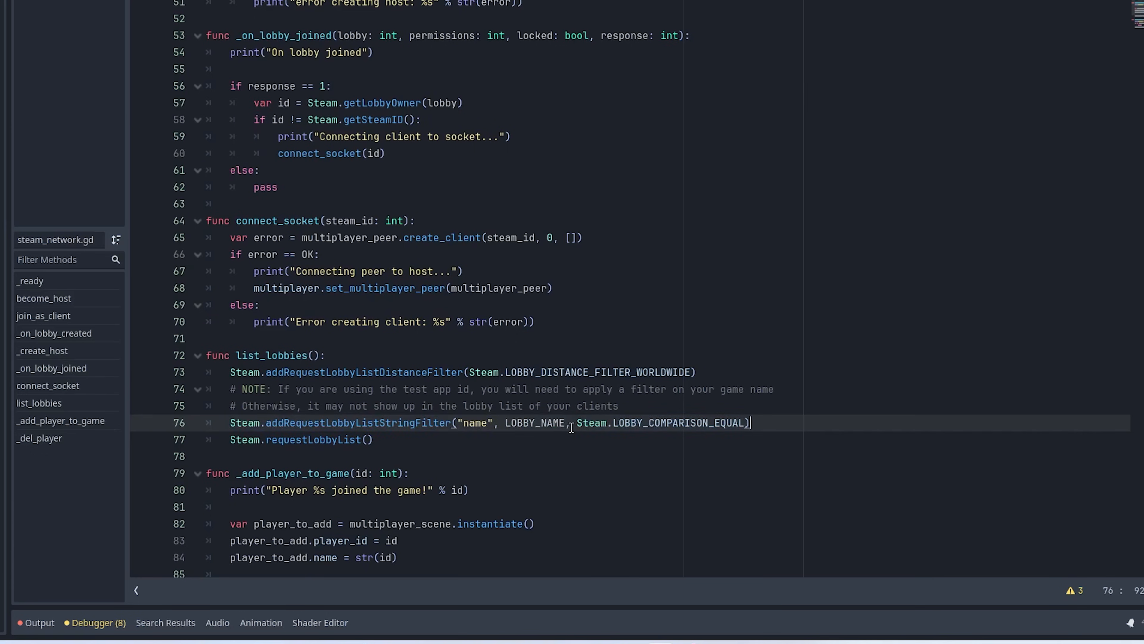
double_click(475, 422)
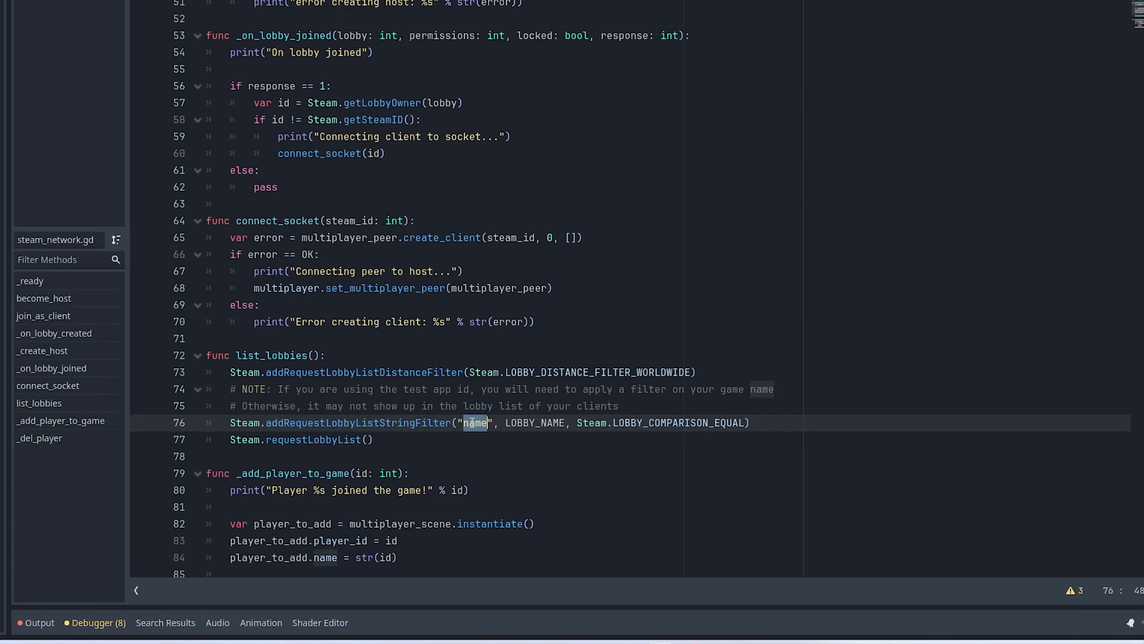
double_click(536, 422)
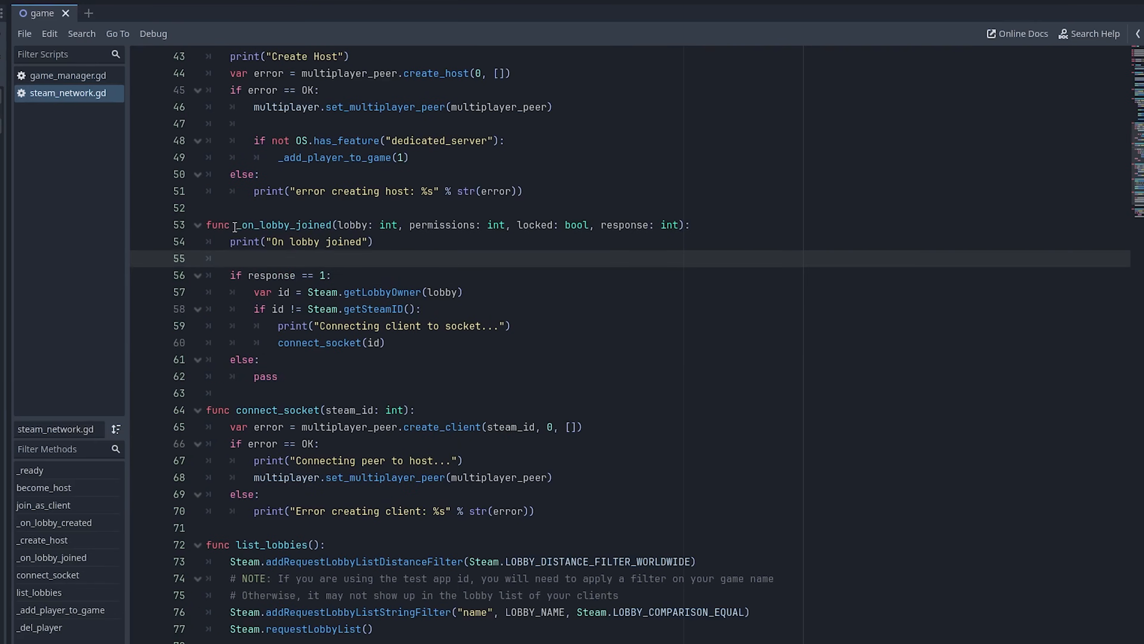
Step: Check the response parameter in _on_lobby_joined, then switch to the steam-multiplayer-peer GitHub page
double_click(285, 225)
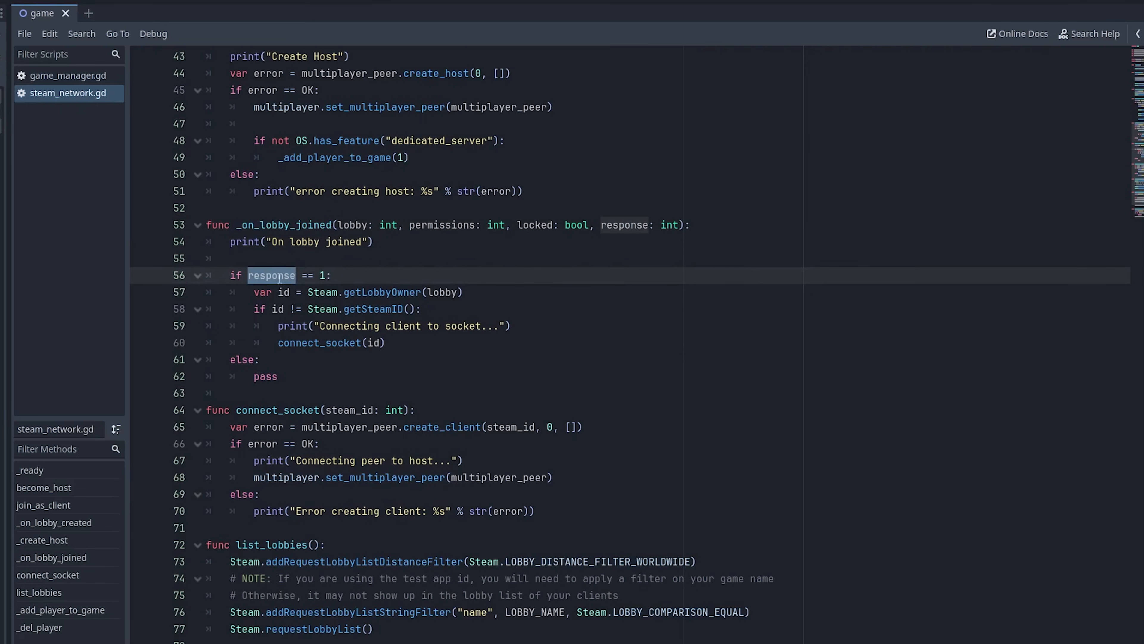
double_click(264, 376)
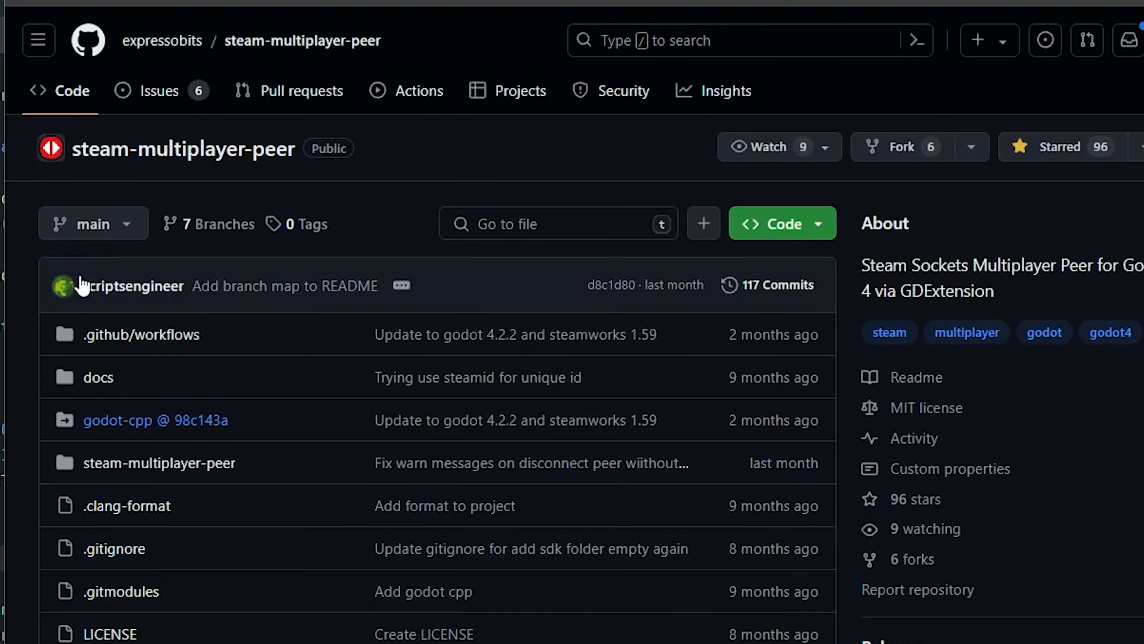
Step: Switch the repository to the demo branch and open gamestate.gd to read it
click(93, 223)
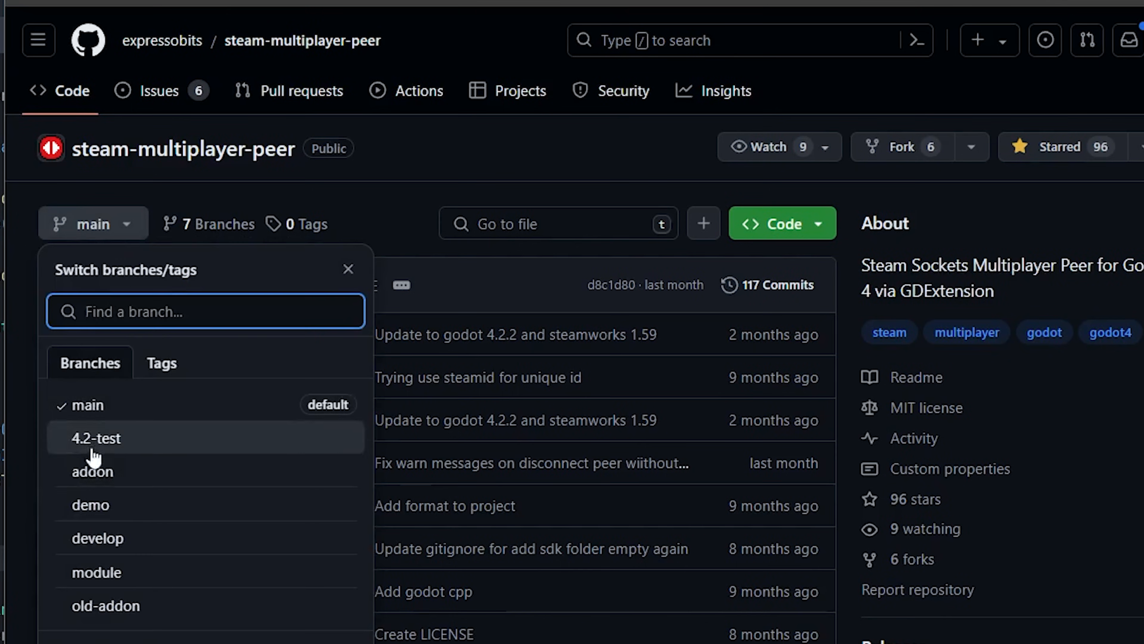
click(90, 504)
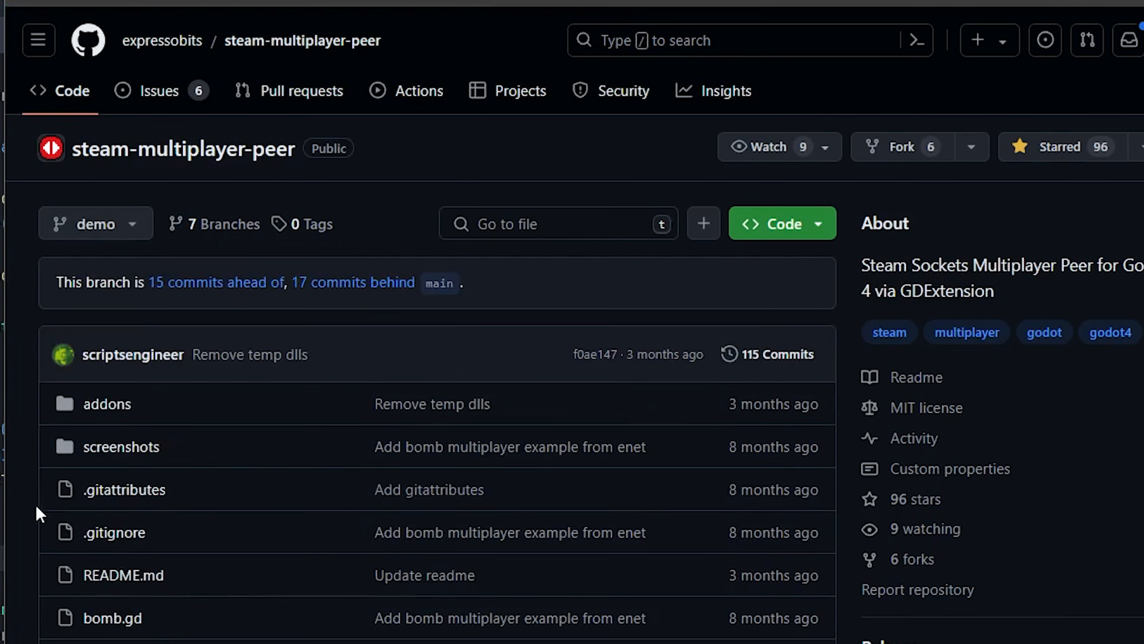
scroll(down, 3)
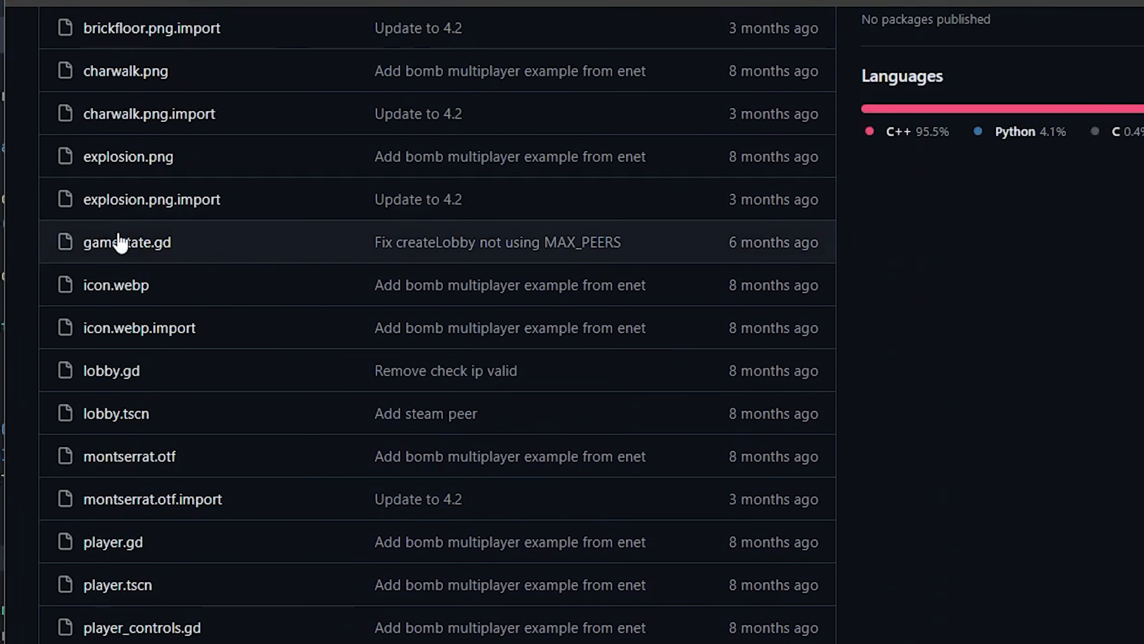
click(127, 242)
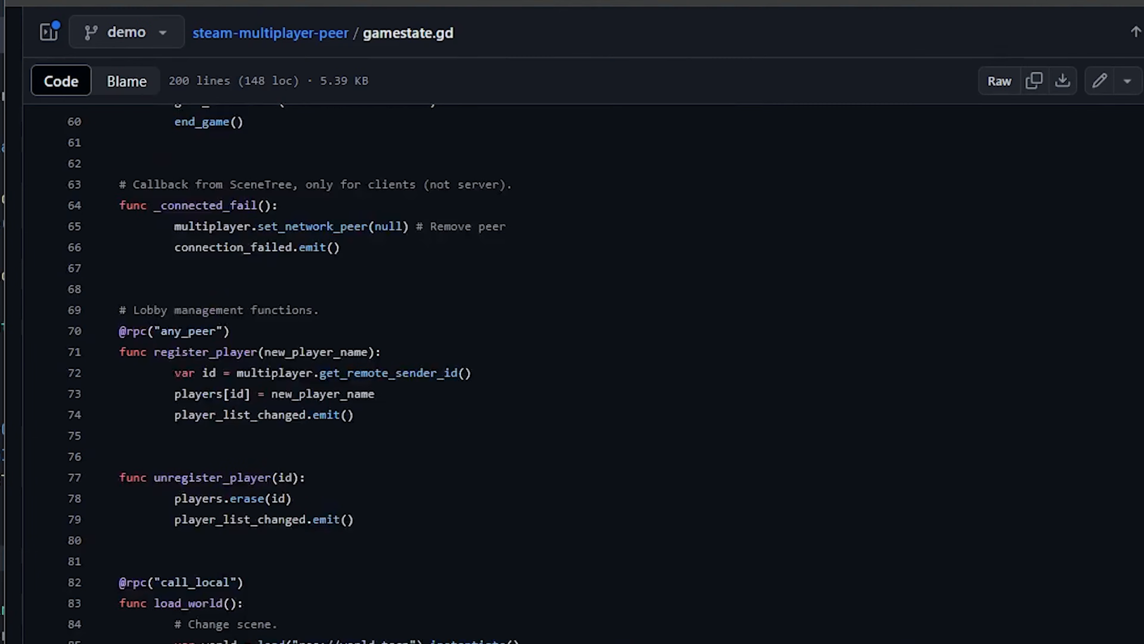
scroll(down, 3)
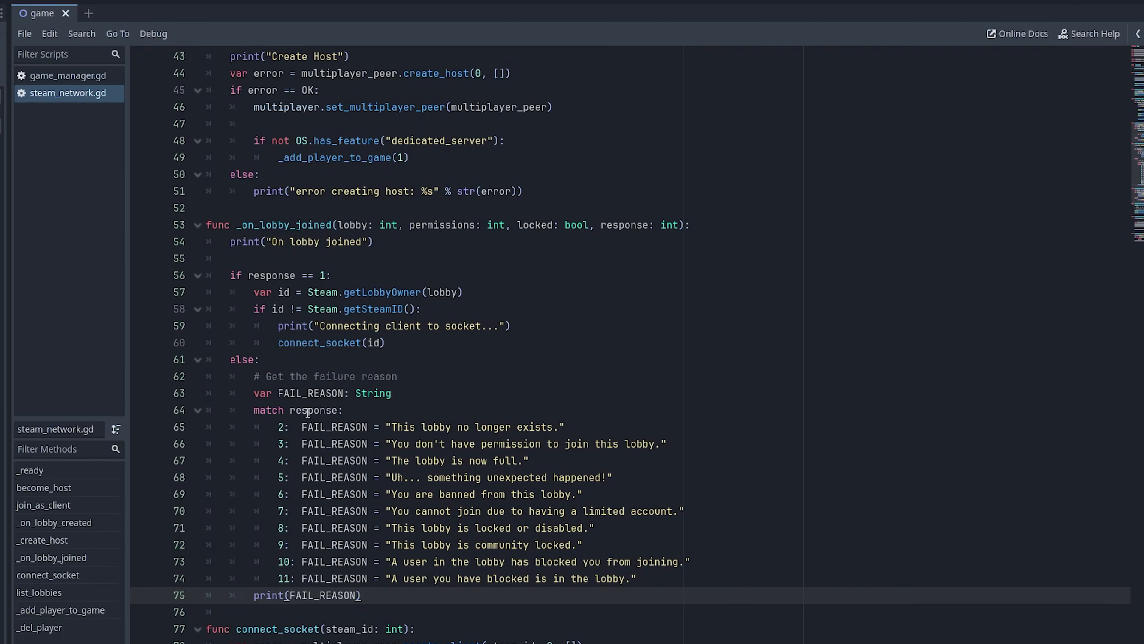
double_click(314, 410)
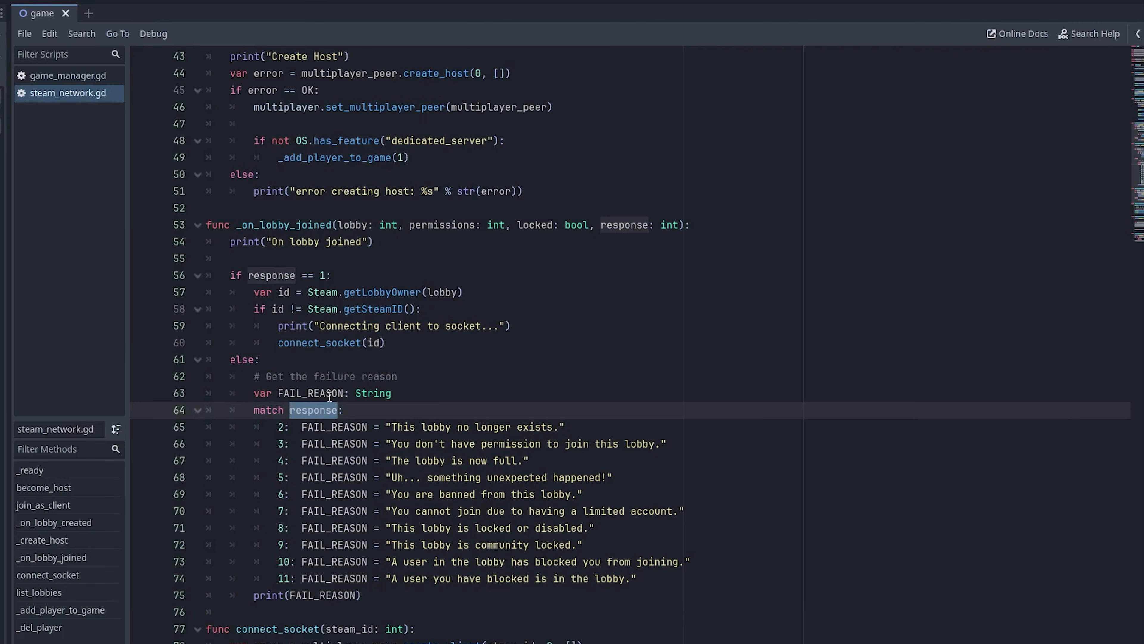
drag(277, 426, 641, 578)
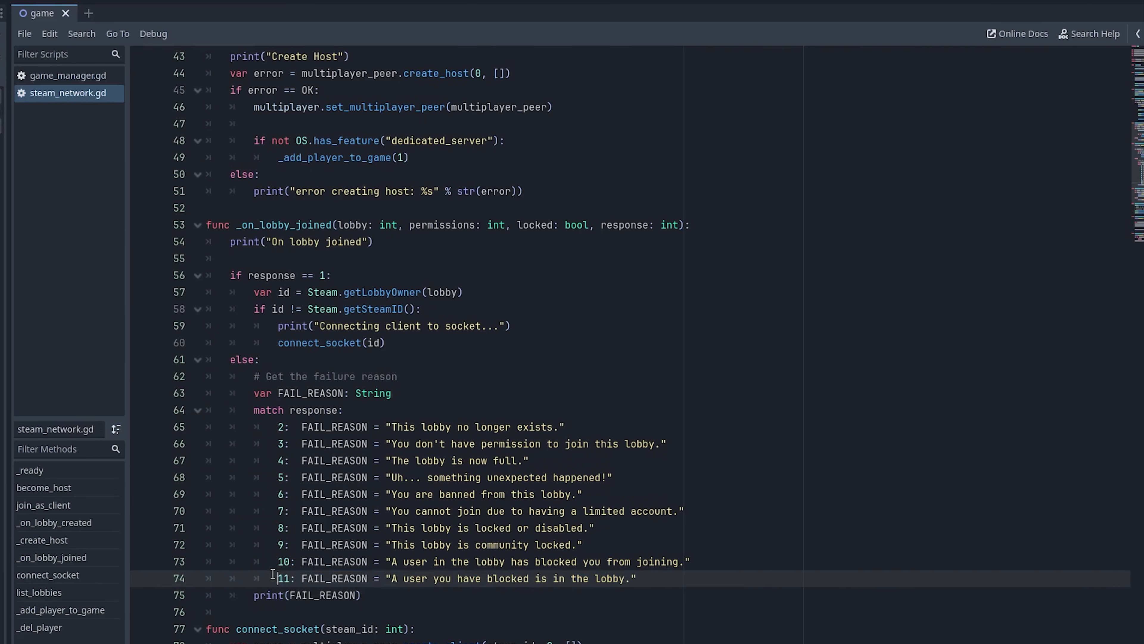
drag(276, 578, 369, 578)
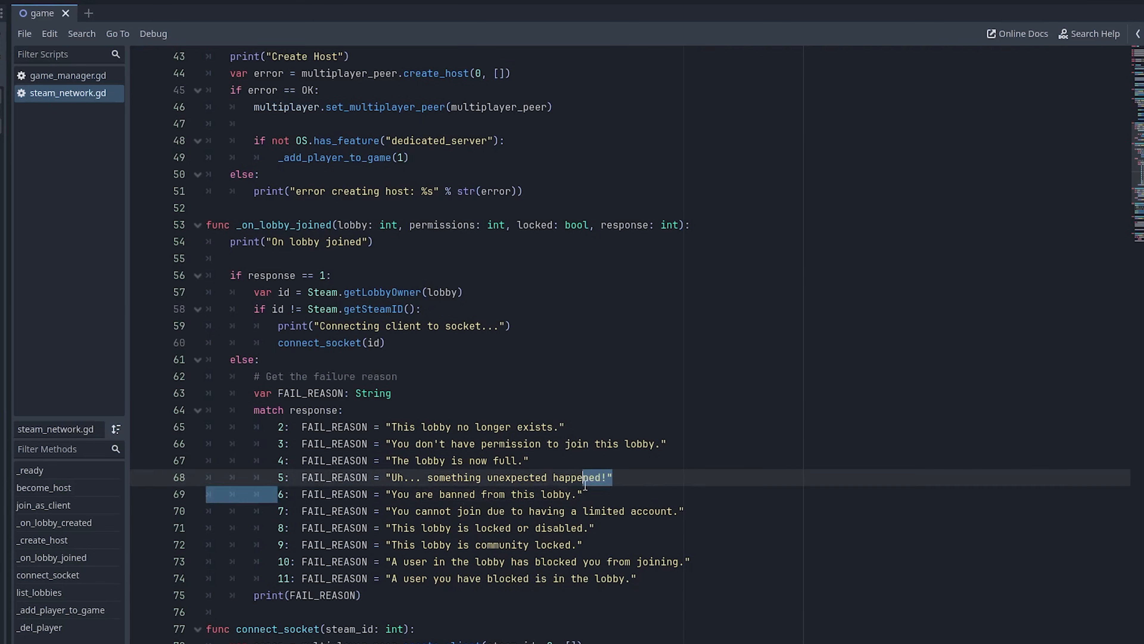
click(398, 394)
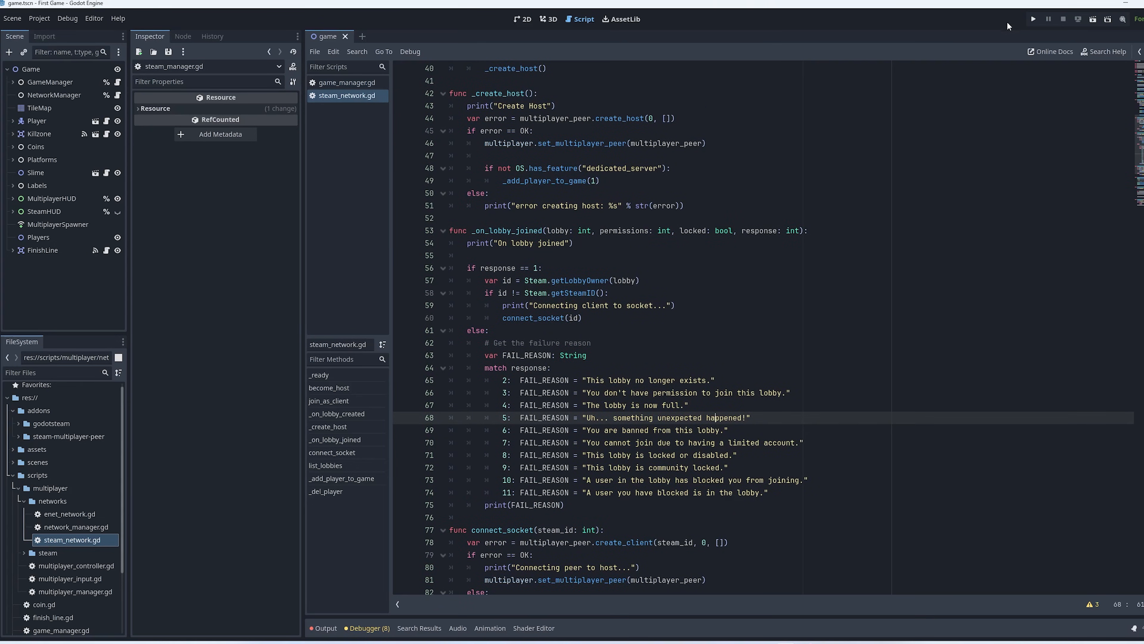
Step: Run the project and host a P2P game over Steam, logging lobby created and Player 1 joined
click(1032, 19)
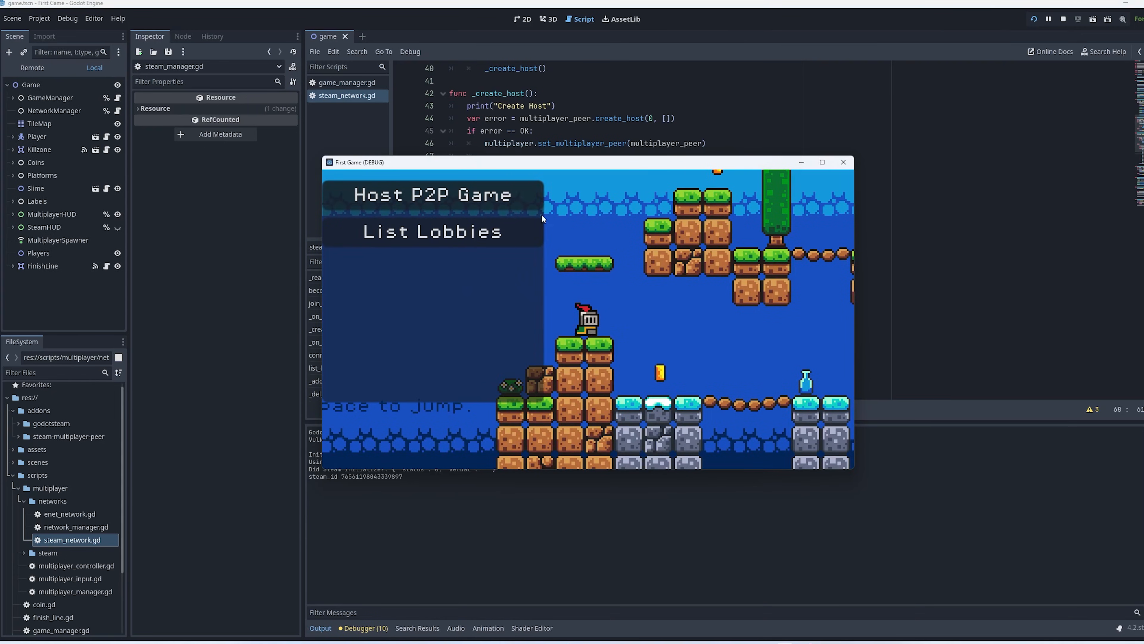
click(432, 194)
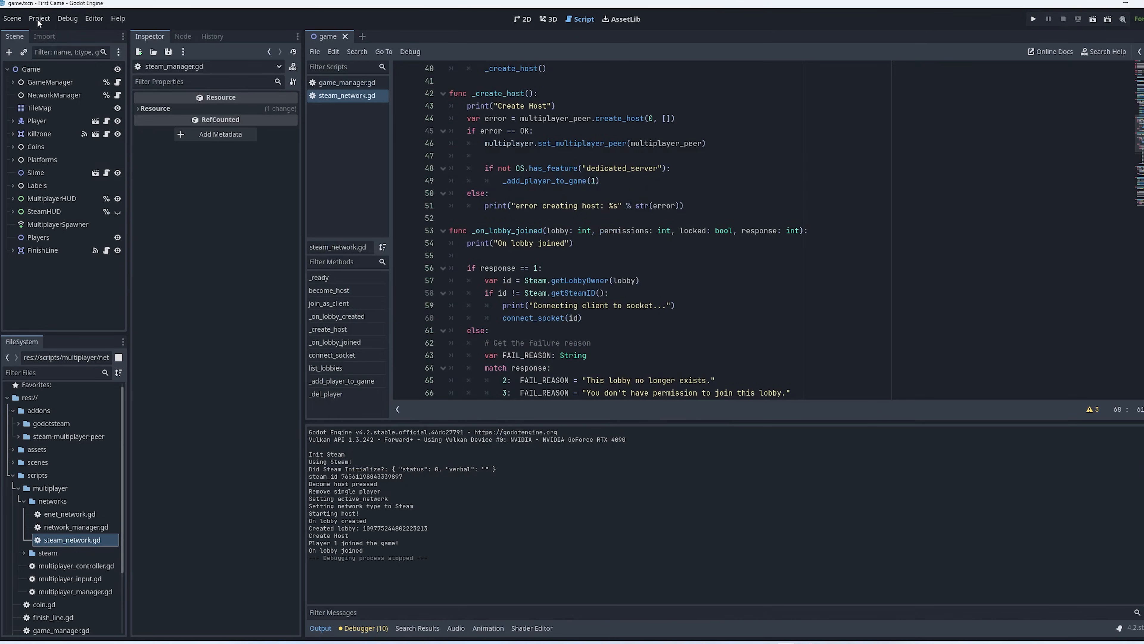
Step: Add a Windows Desktop export preset in Project > Export and start exporting
click(530, 126)
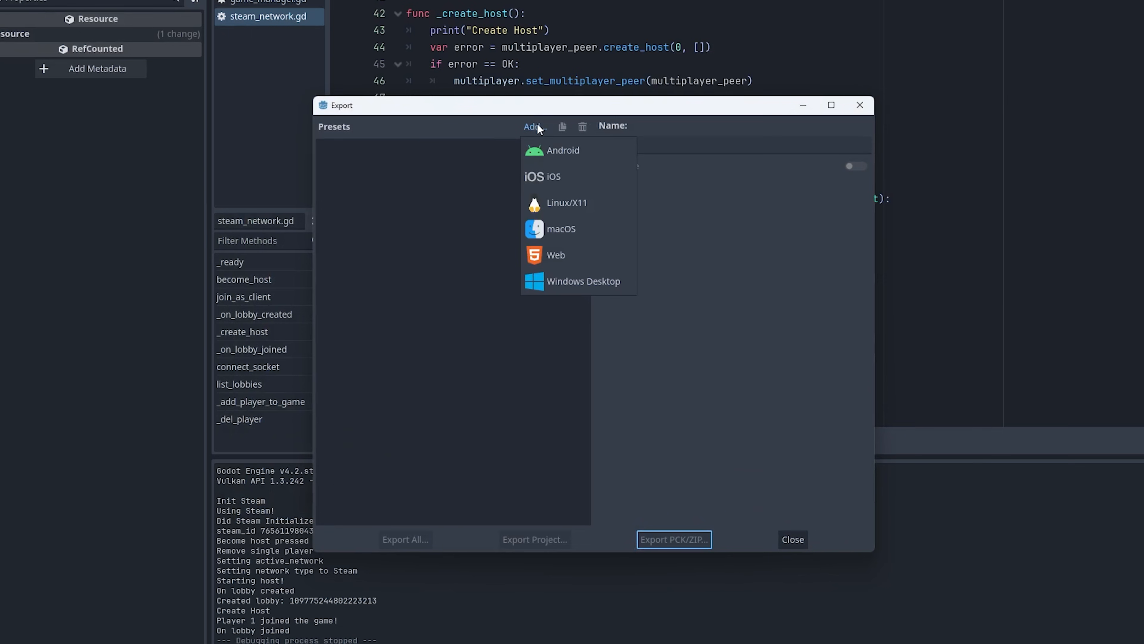
click(583, 281)
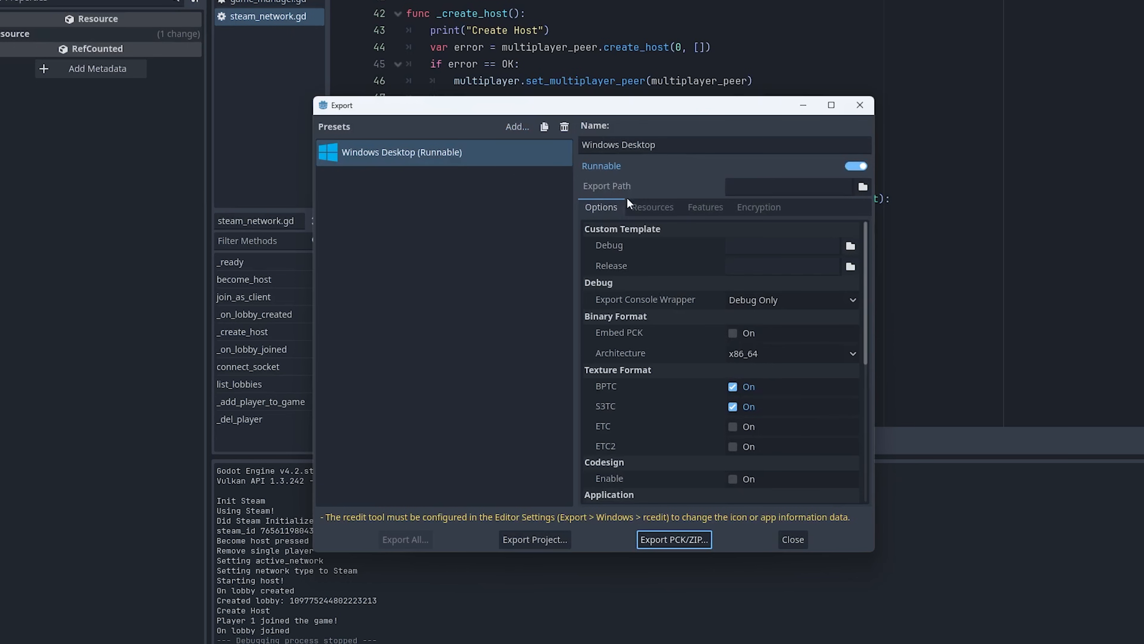
mouse_move(649, 300)
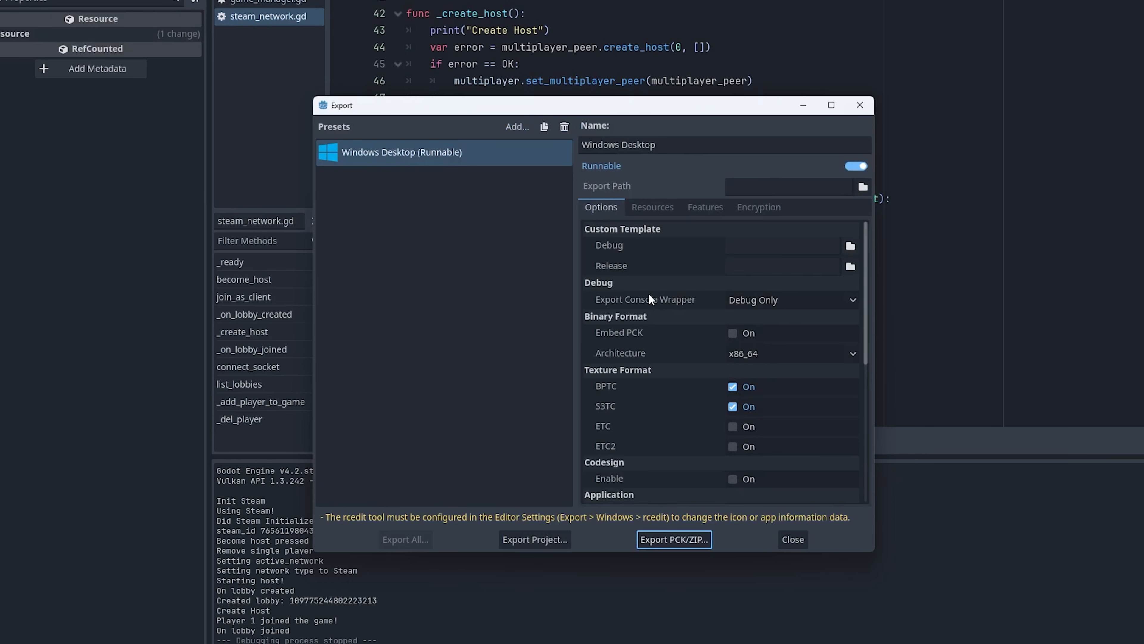
mouse_move(556, 490)
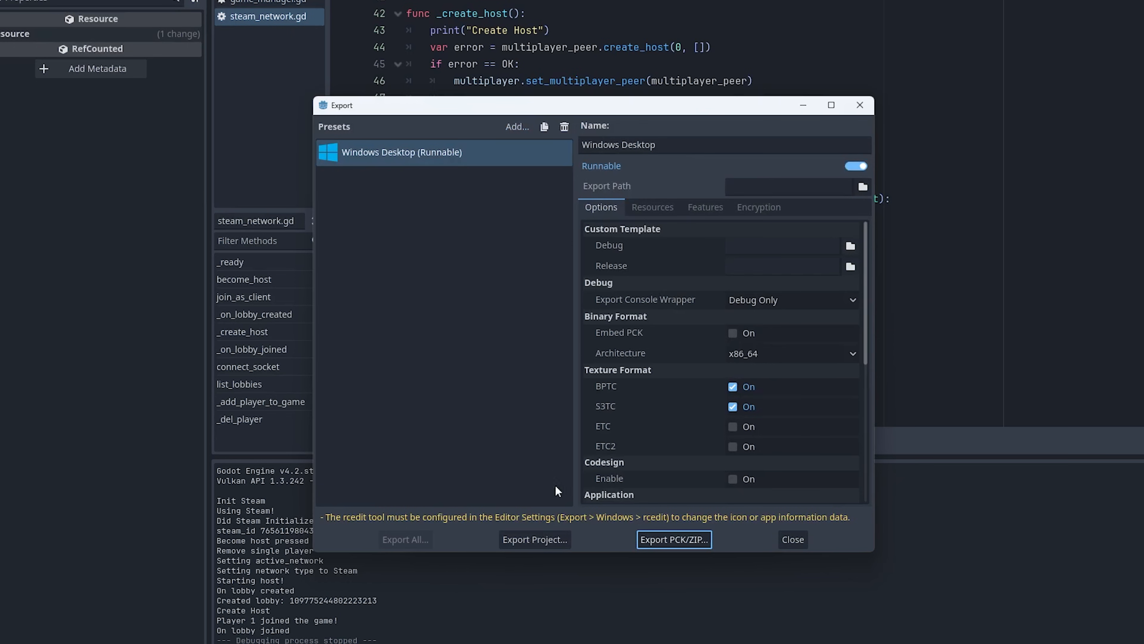
click(672, 539)
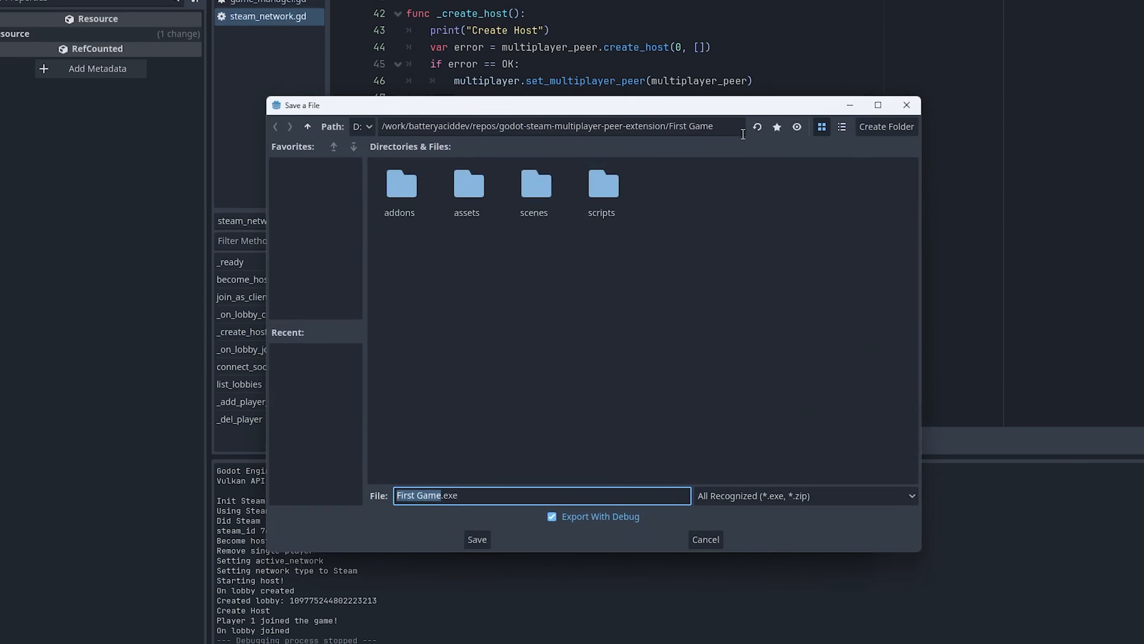
Step: Save FirstGame.exe into a new dist/windows-client folder and dismiss the rcedit warnings
click(841, 127)
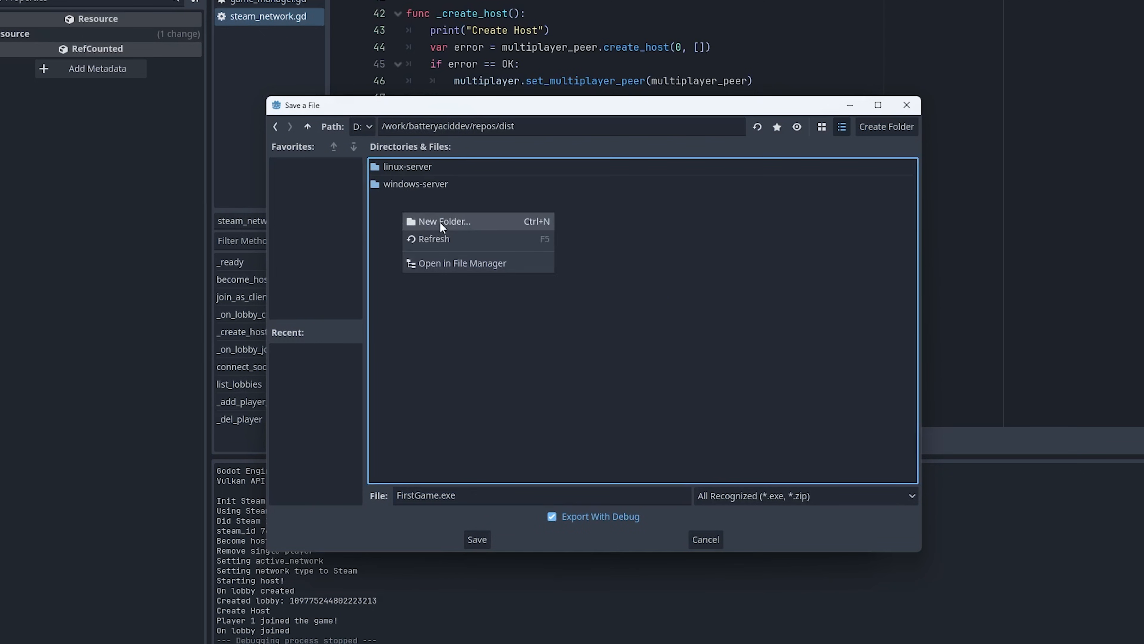
click(443, 221)
text(windows-client)
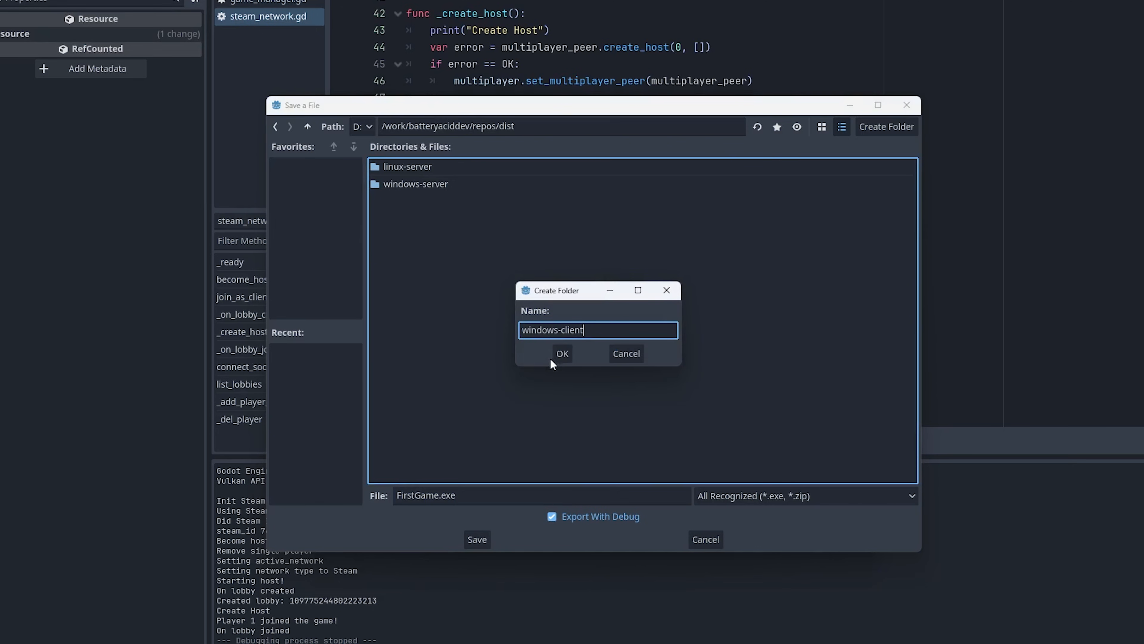
click(562, 354)
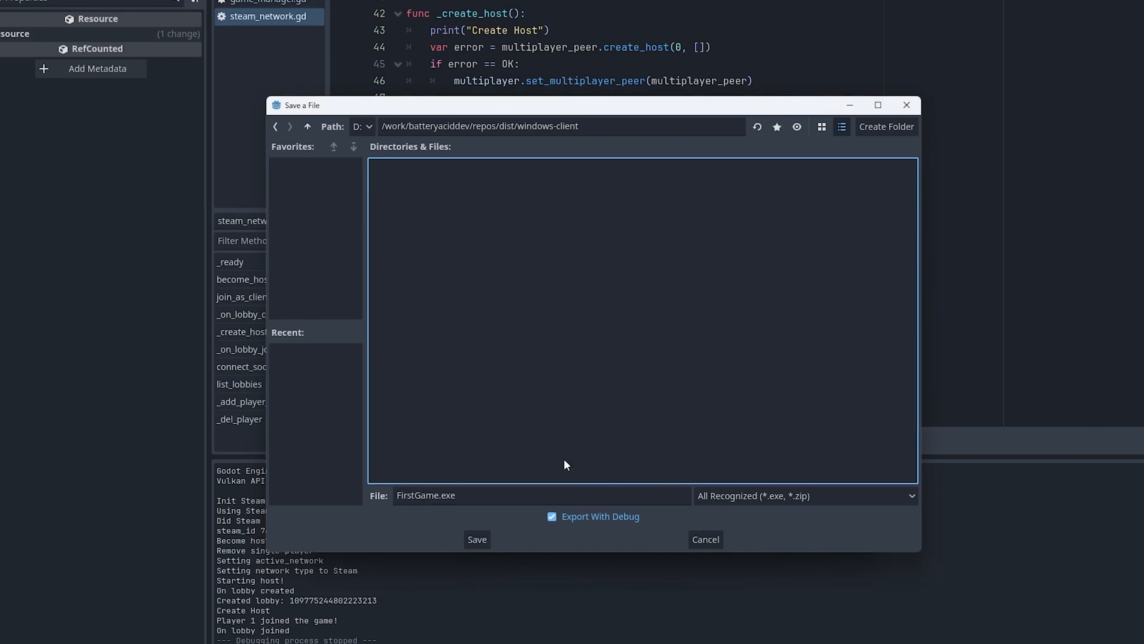
click(477, 539)
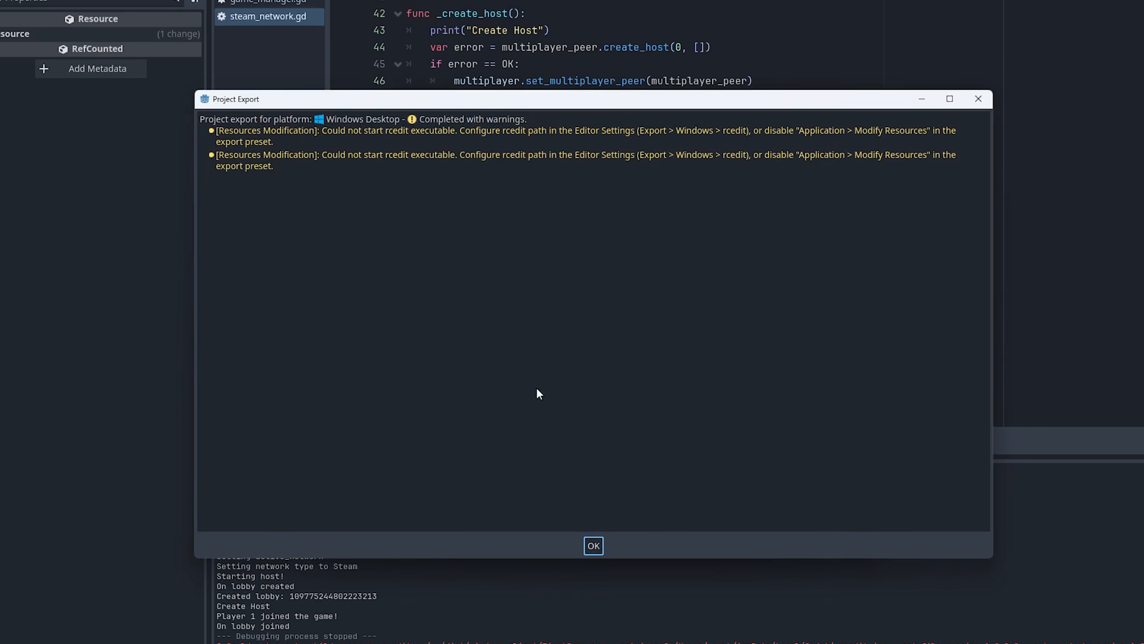
click(594, 545)
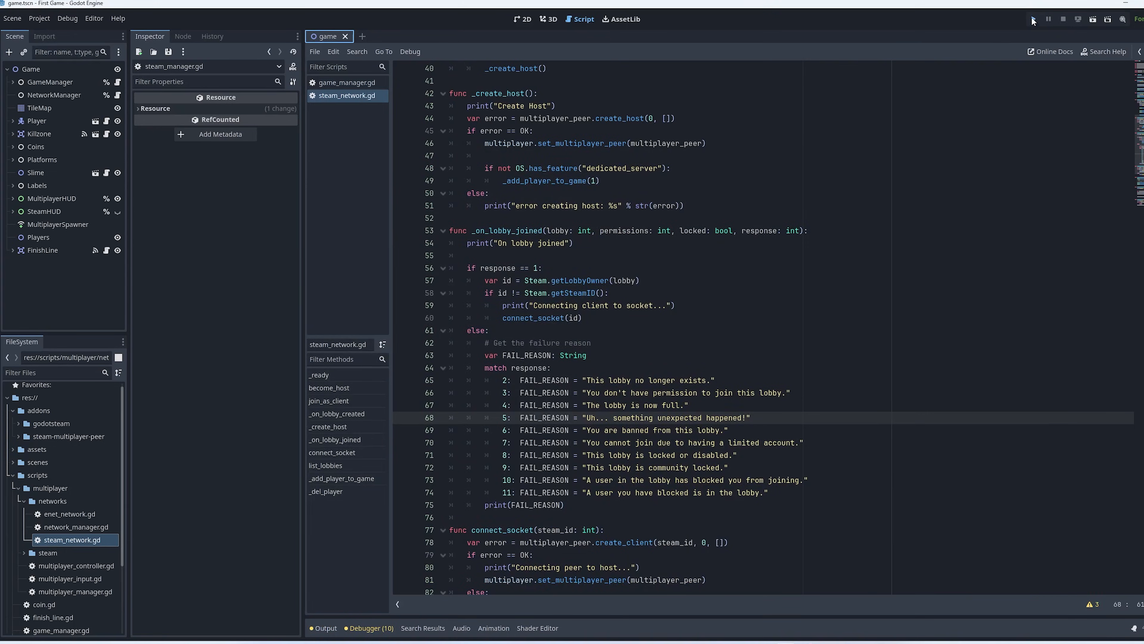
Step: Run the game, switch to Steam networking and list lobbies, showing BAD2233 | CoOP
click(1033, 19)
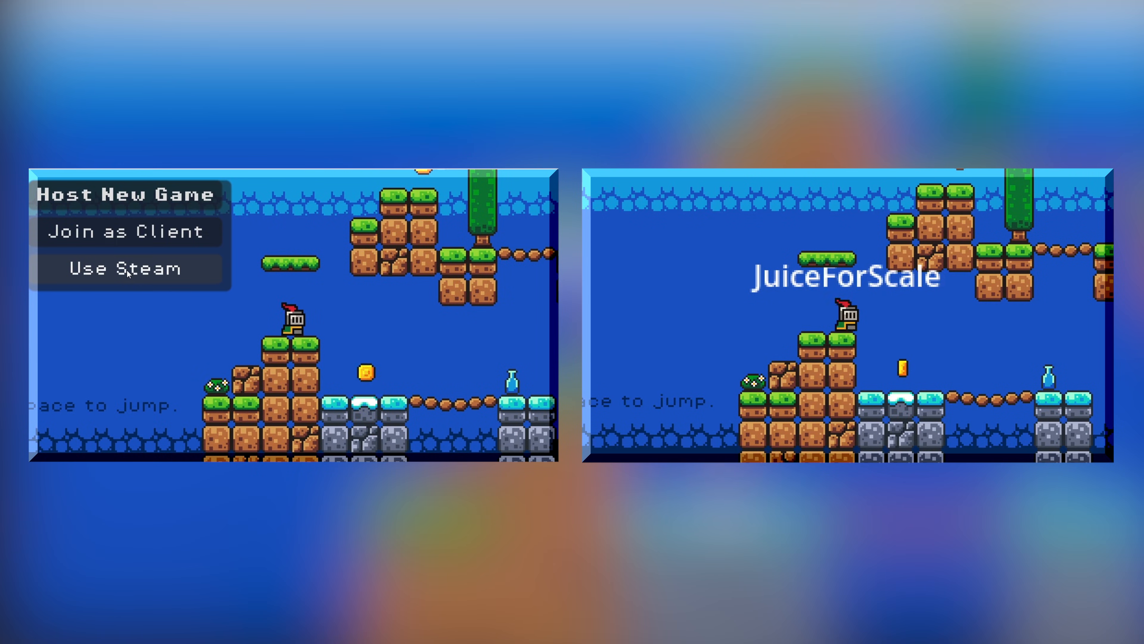
click(126, 268)
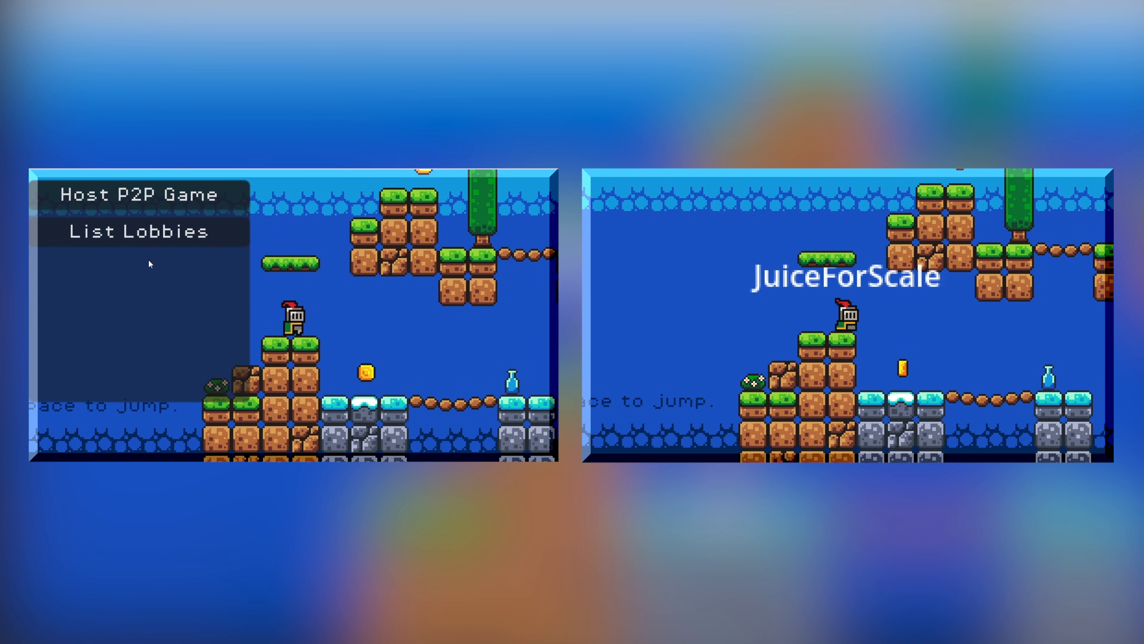
click(141, 231)
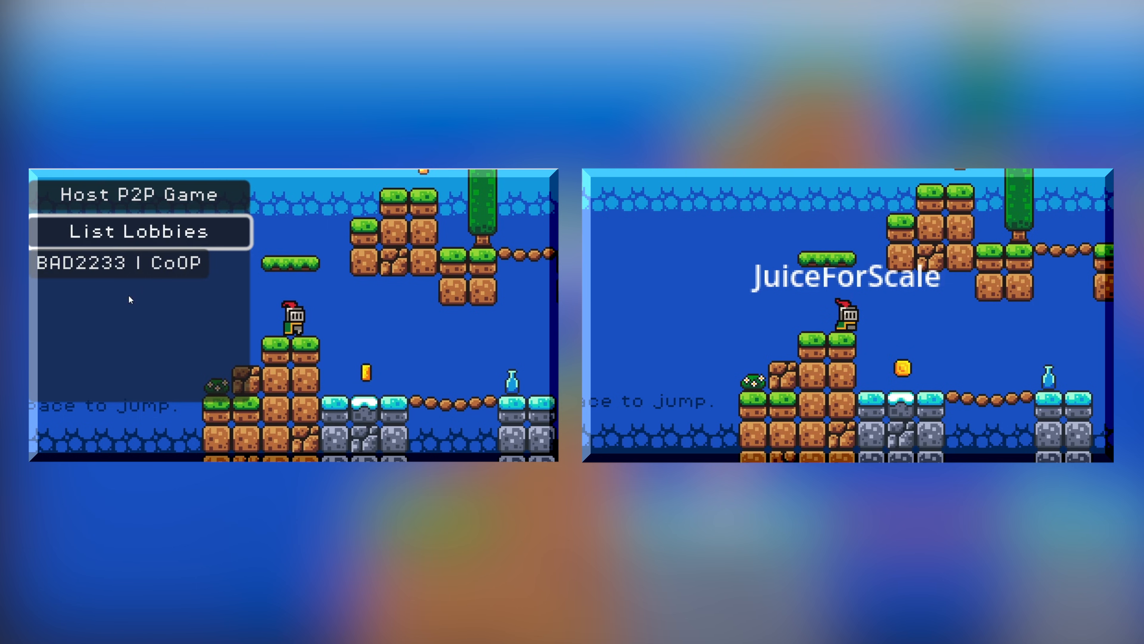
mouse_move(124, 268)
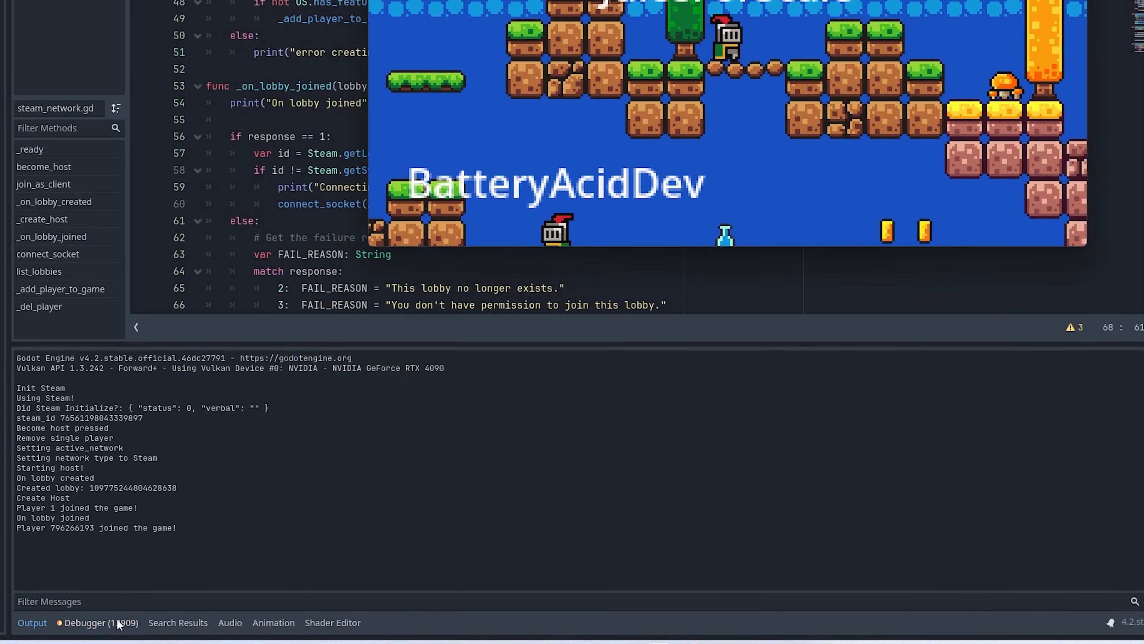
Step: Review the debugger's Errors list showing repeated SteamConnection k_EResultLimitExceeded send errors
click(101, 622)
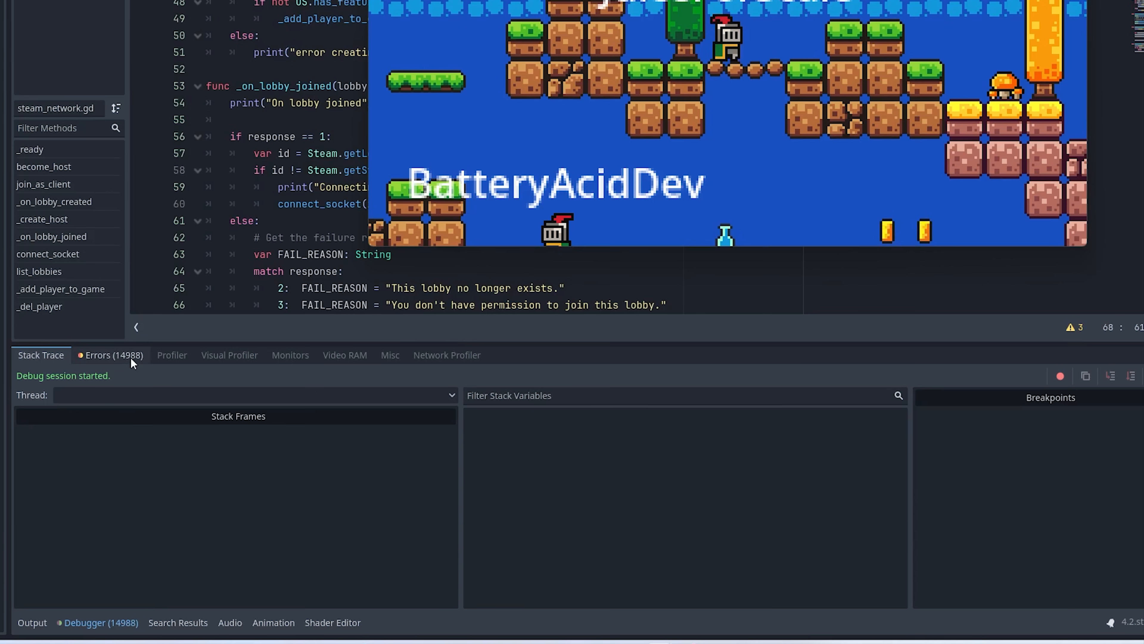
click(113, 355)
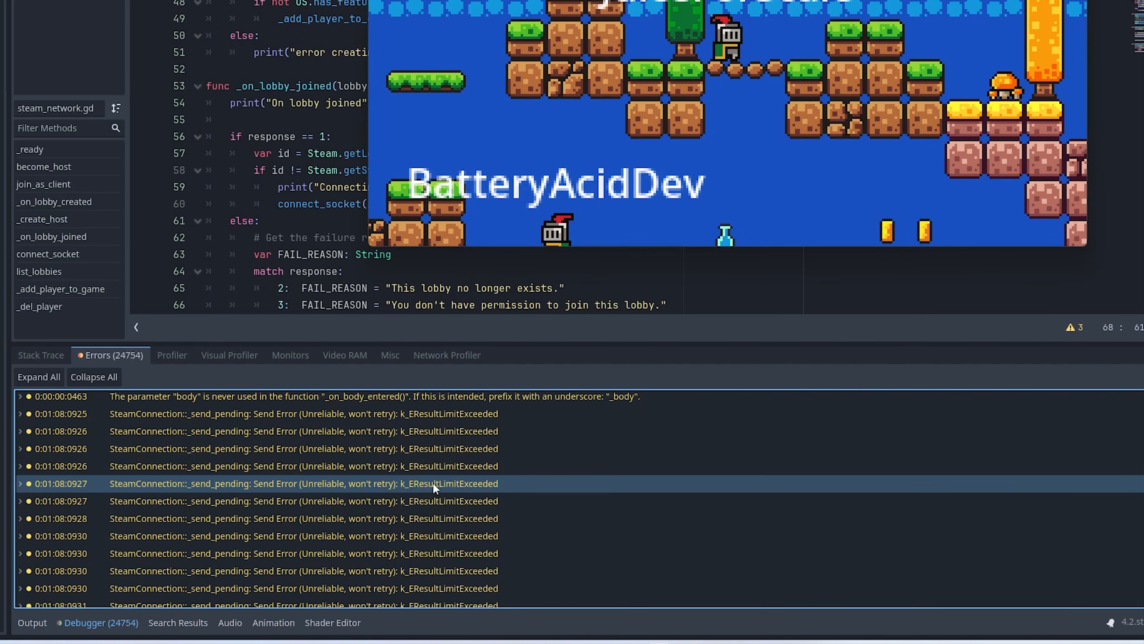
mouse_move(412, 496)
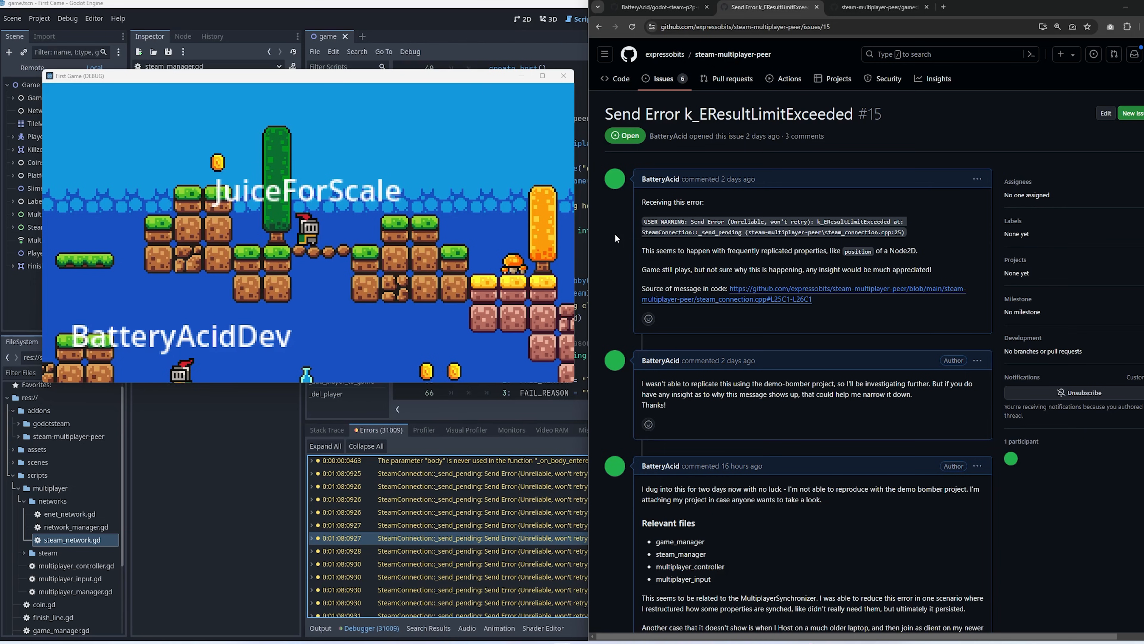
scroll(down, 3)
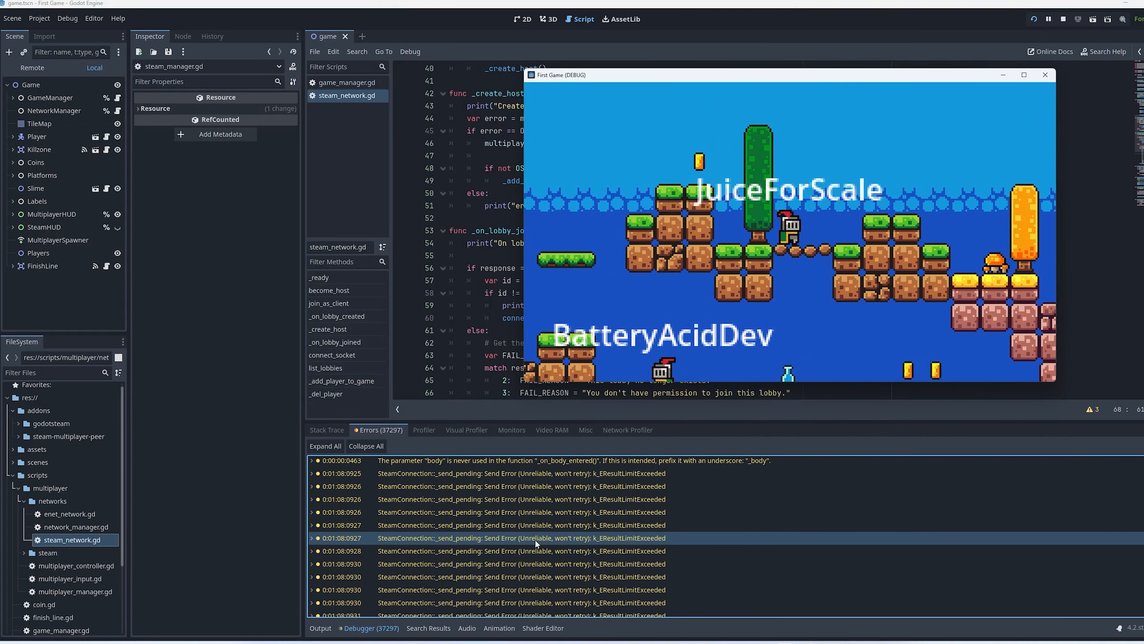
mouse_move(537, 538)
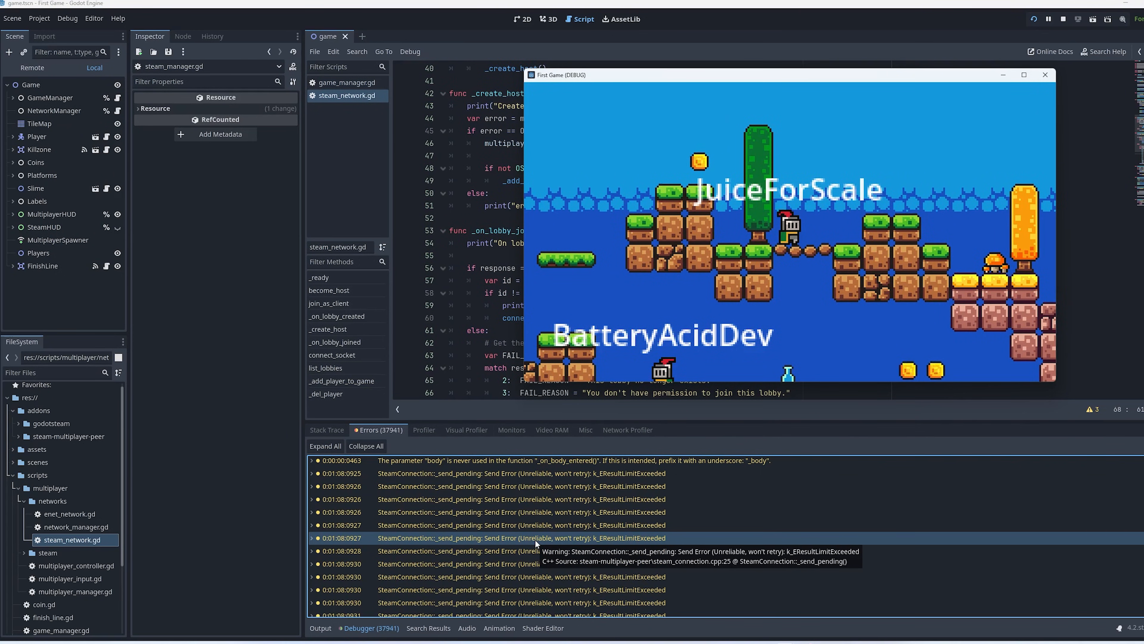